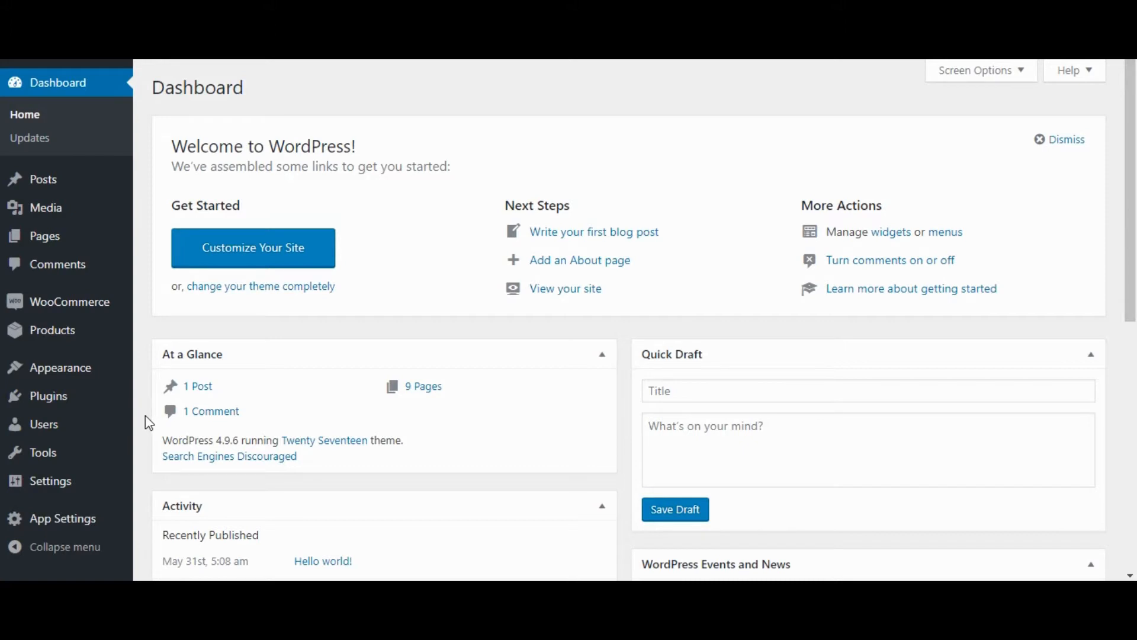
pyautogui.moveTo(141, 414)
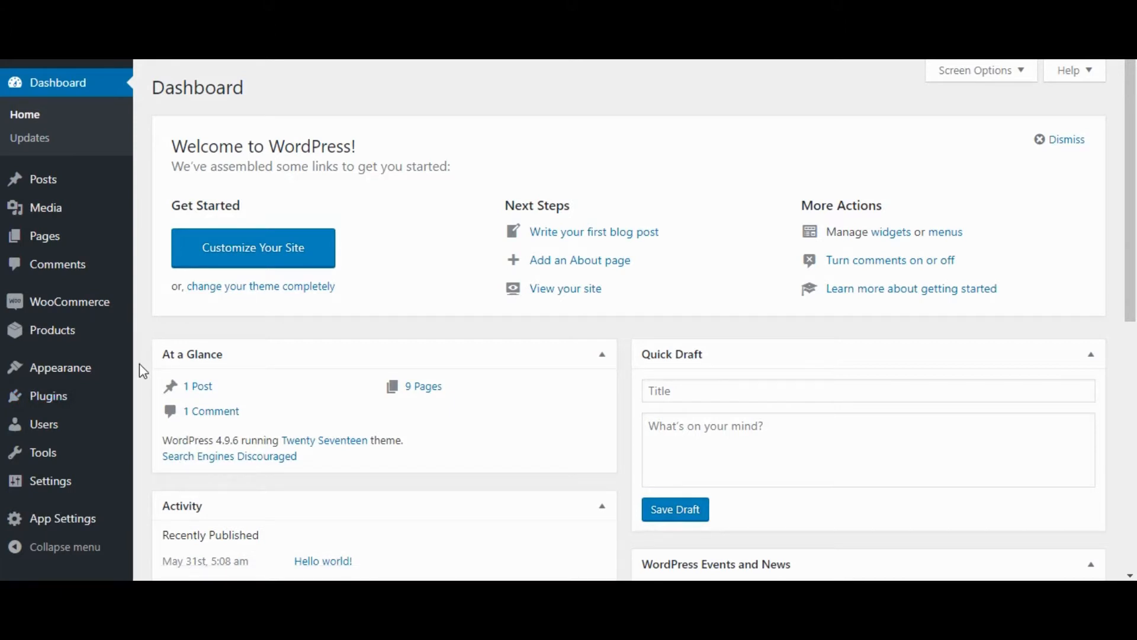
pyautogui.moveTo(48, 396)
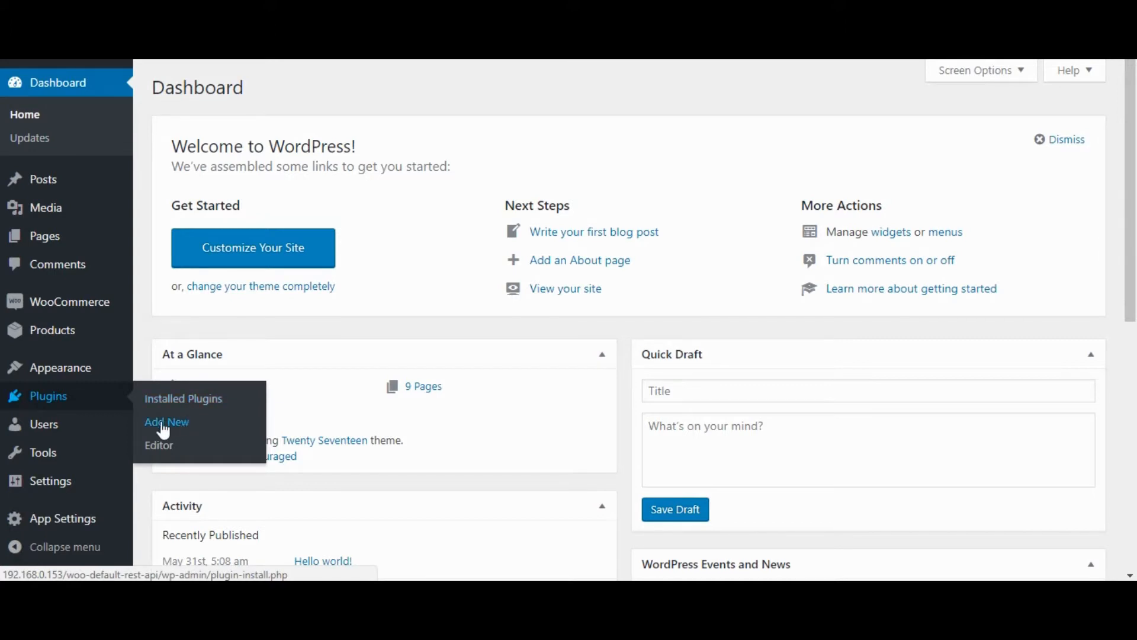
# - Go to the Add New plugins page from the admin sidebar
pyautogui.click(166, 422)
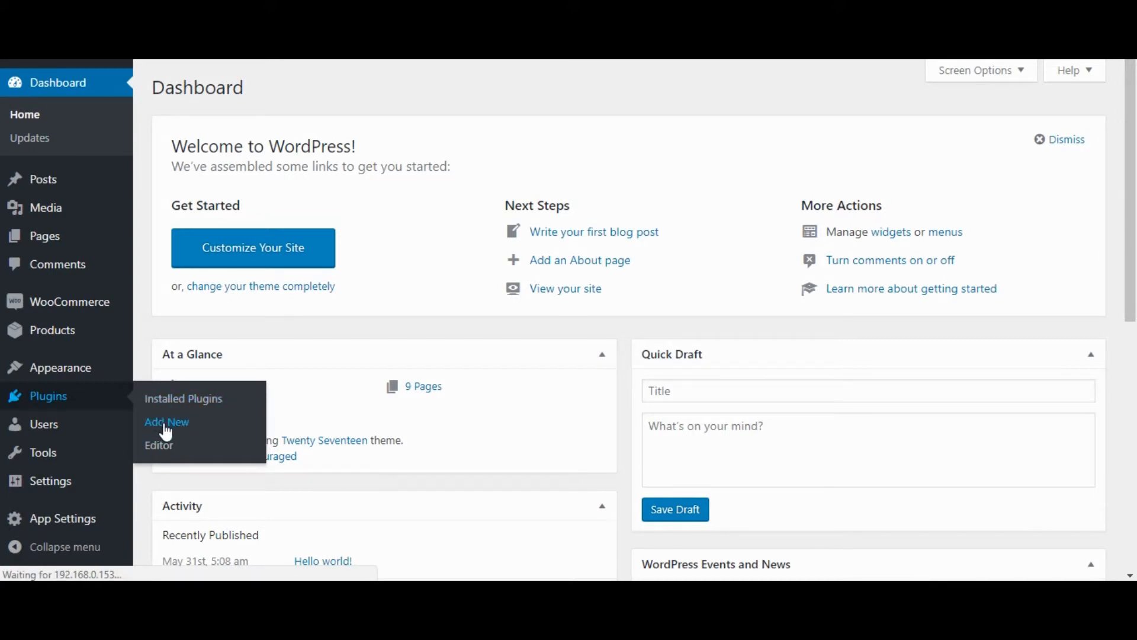
# - Search for 'Dokan', then install and activate Dokan Multivendor Marketplace
pyautogui.click(166, 421)
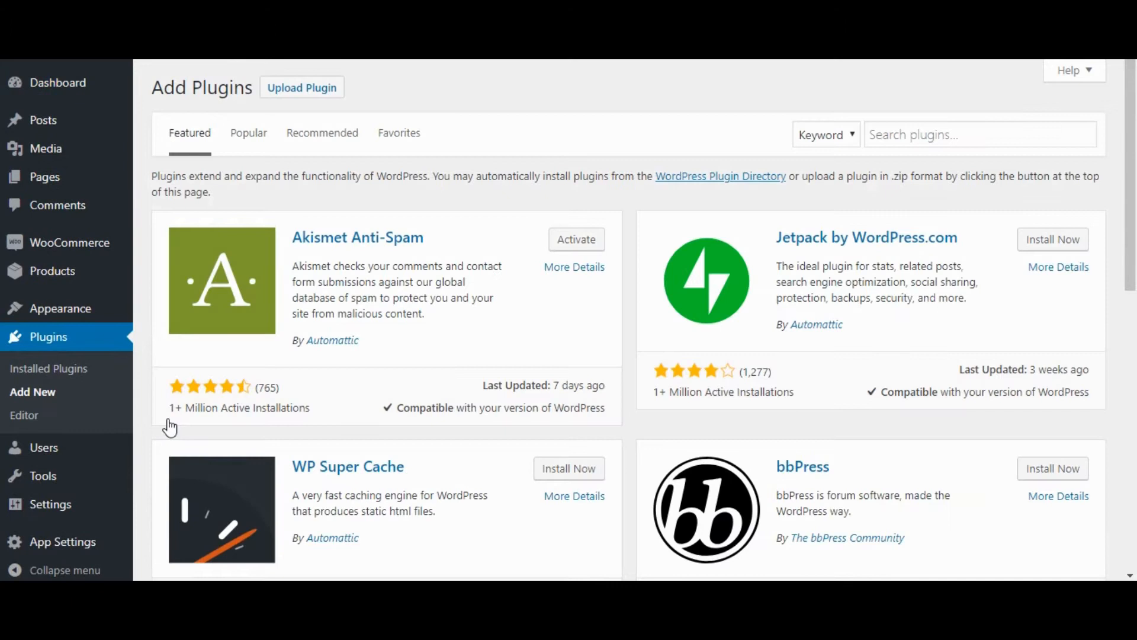
pyautogui.moveTo(178, 421)
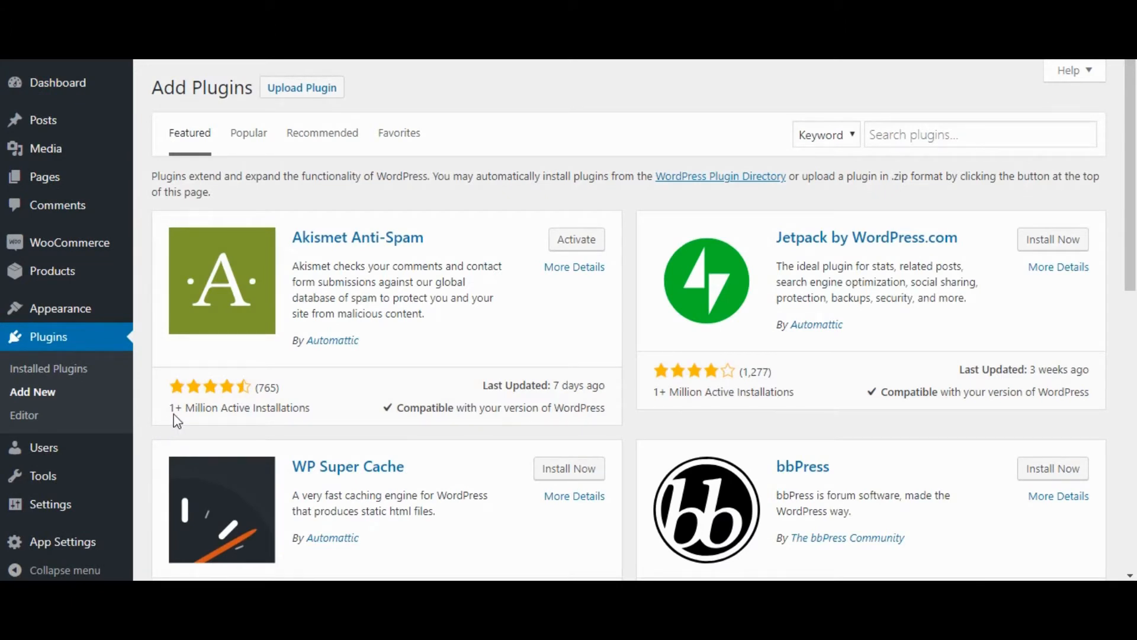
pyautogui.moveTo(861, 140)
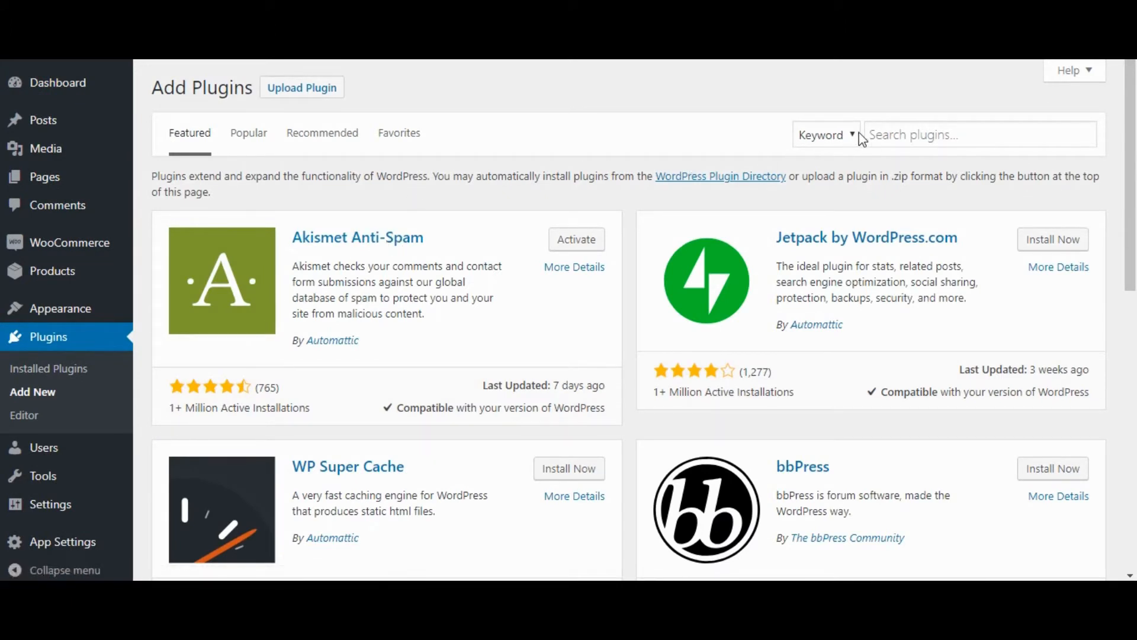
pyautogui.write('Dokan')
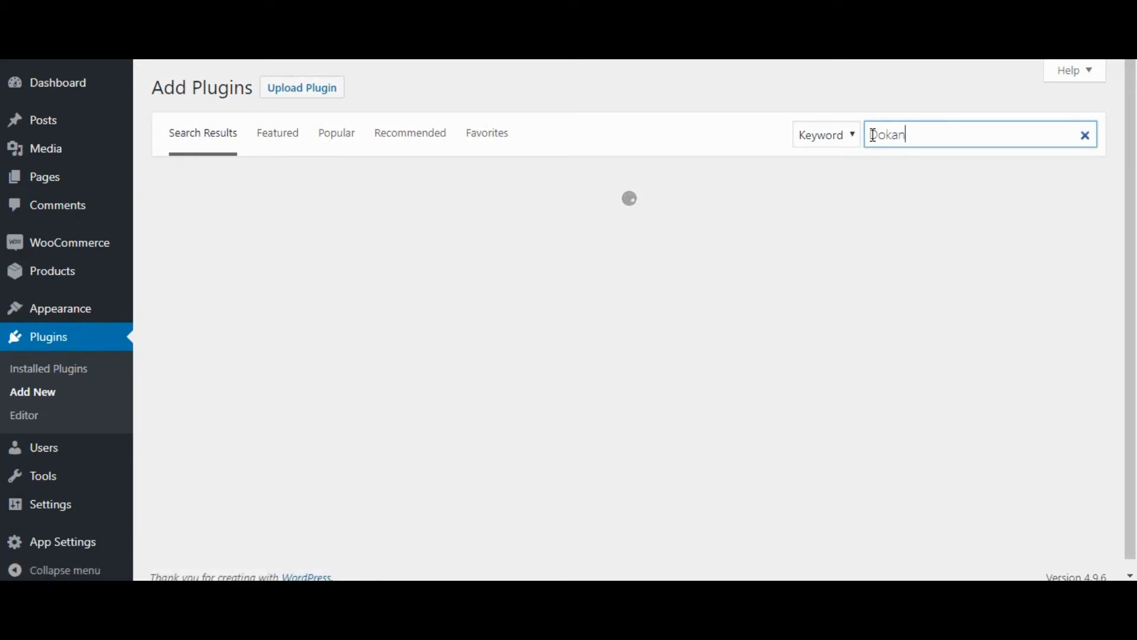
pyautogui.write('Dokan')
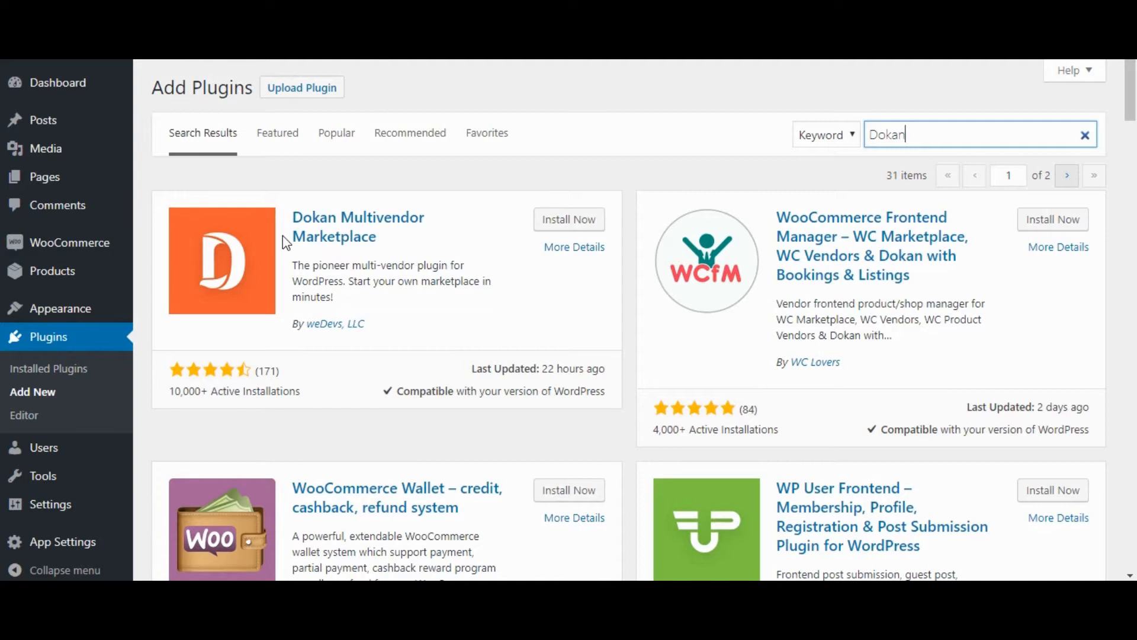
pyautogui.moveTo(455, 242)
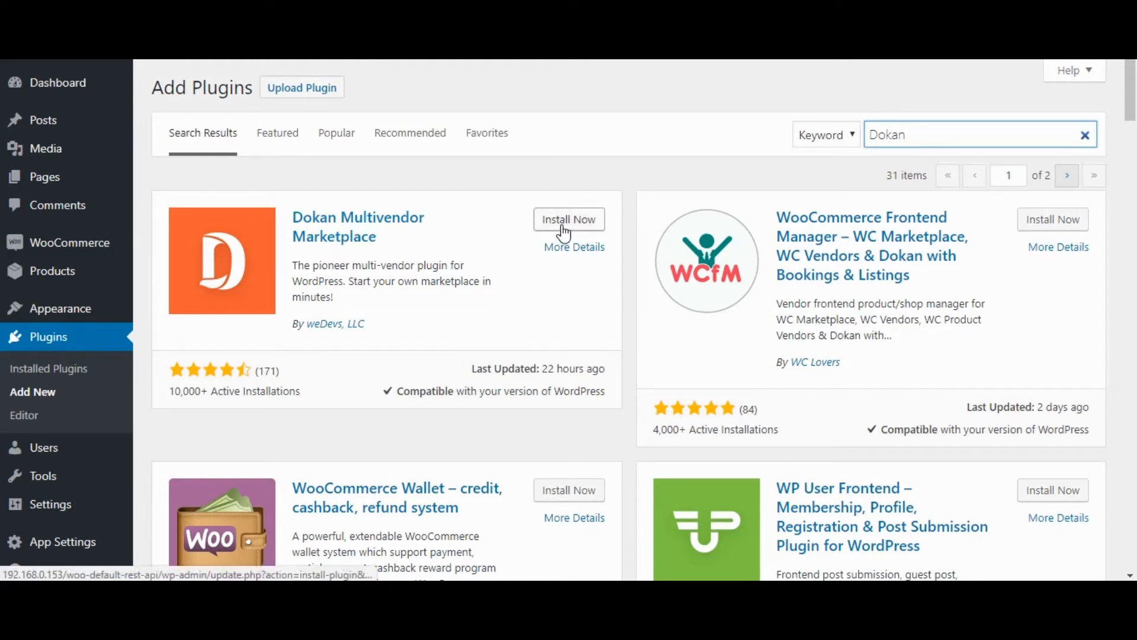
pyautogui.click(569, 219)
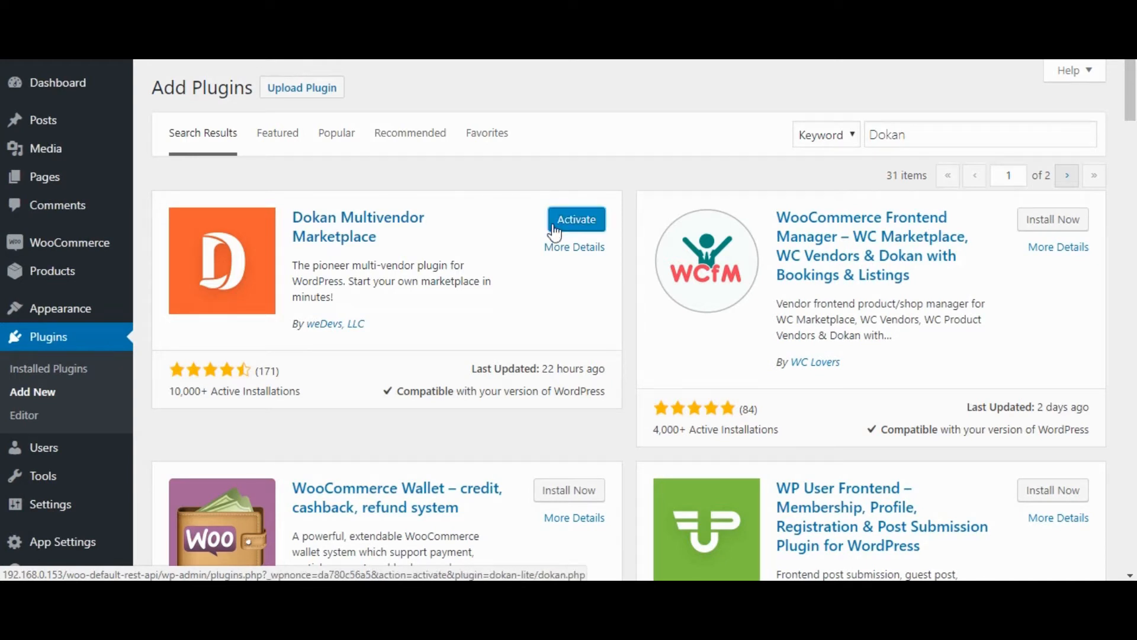
pyautogui.moveTo(564, 239)
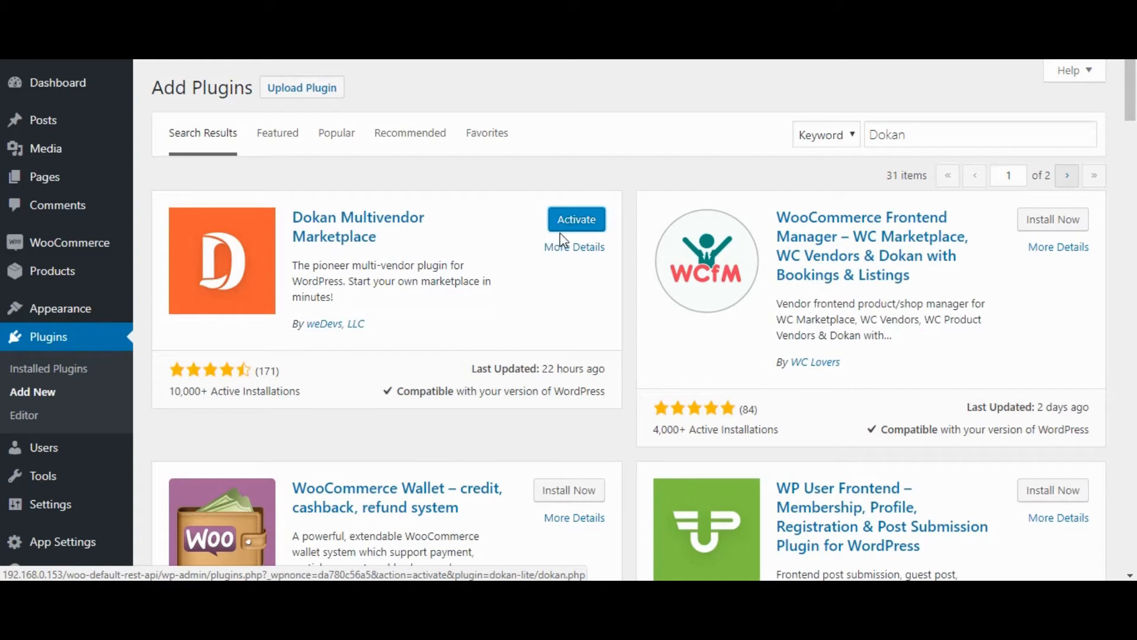
pyautogui.click(576, 219)
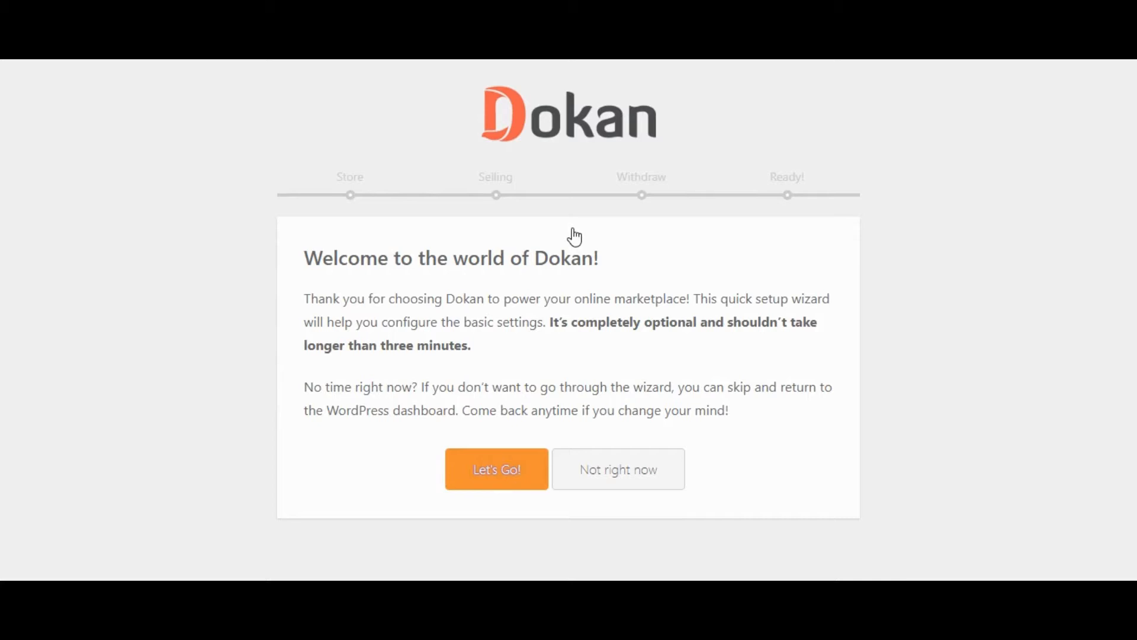
pyautogui.moveTo(571, 234)
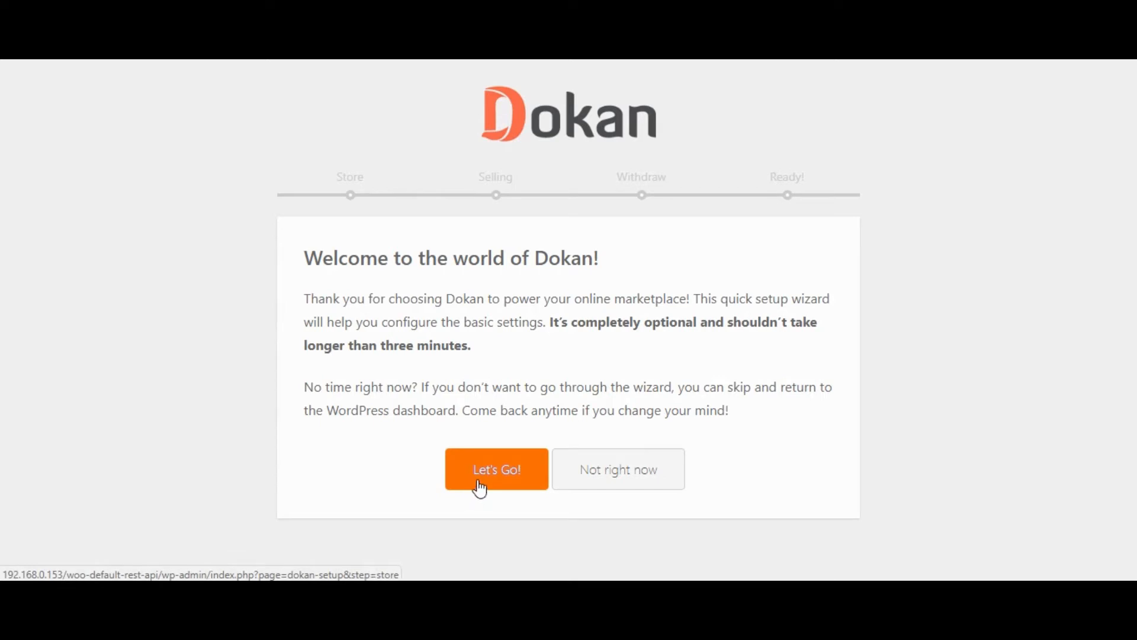
# - Start the Dokan wizard and submit Store Setup with URL 'store' and Vendor as fee recipient
pyautogui.click(497, 469)
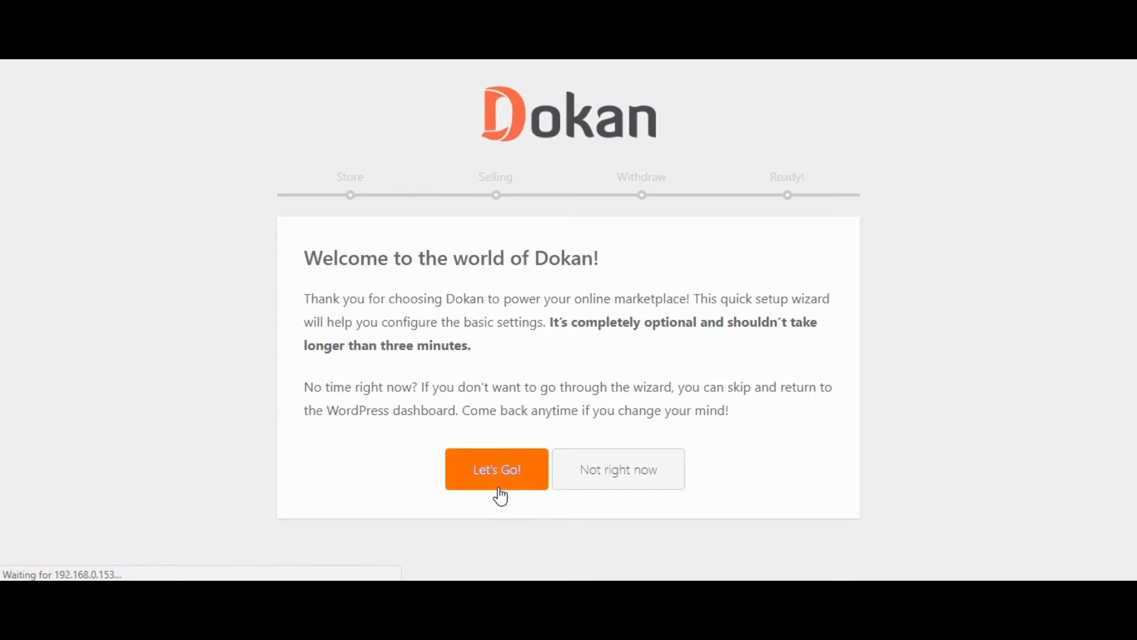
pyautogui.click(496, 469)
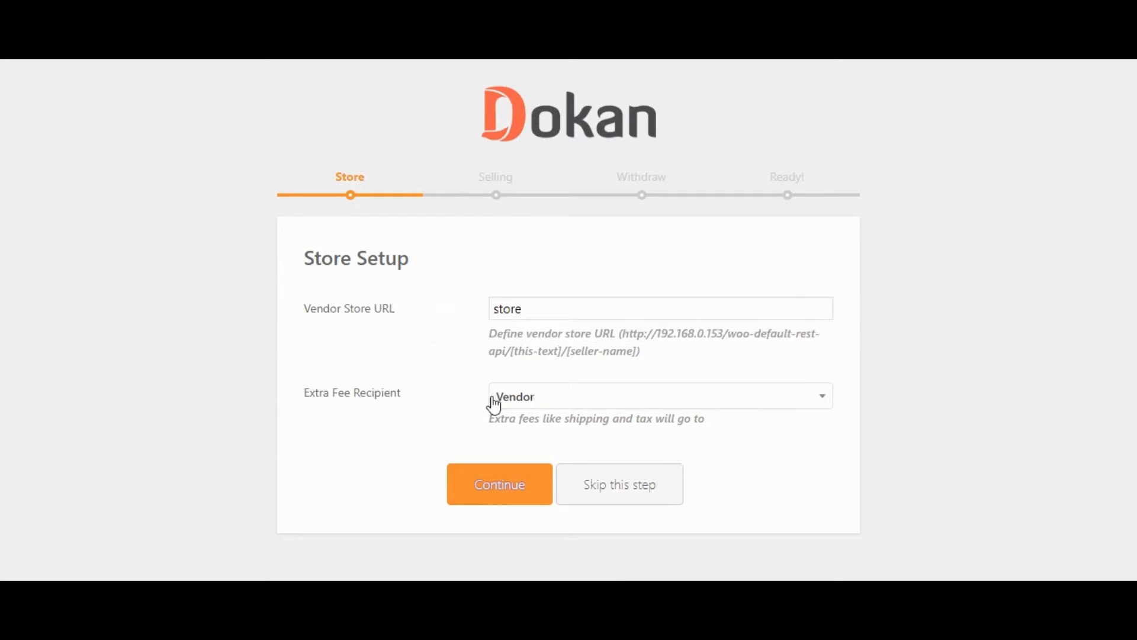
pyautogui.moveTo(386, 405)
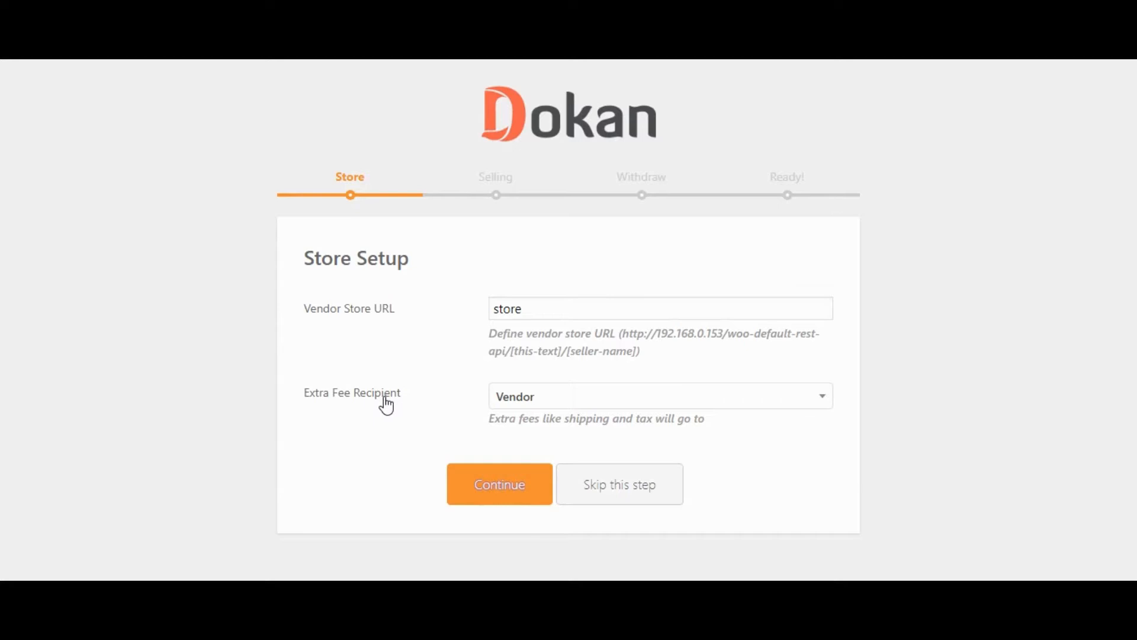
pyautogui.moveTo(530, 404)
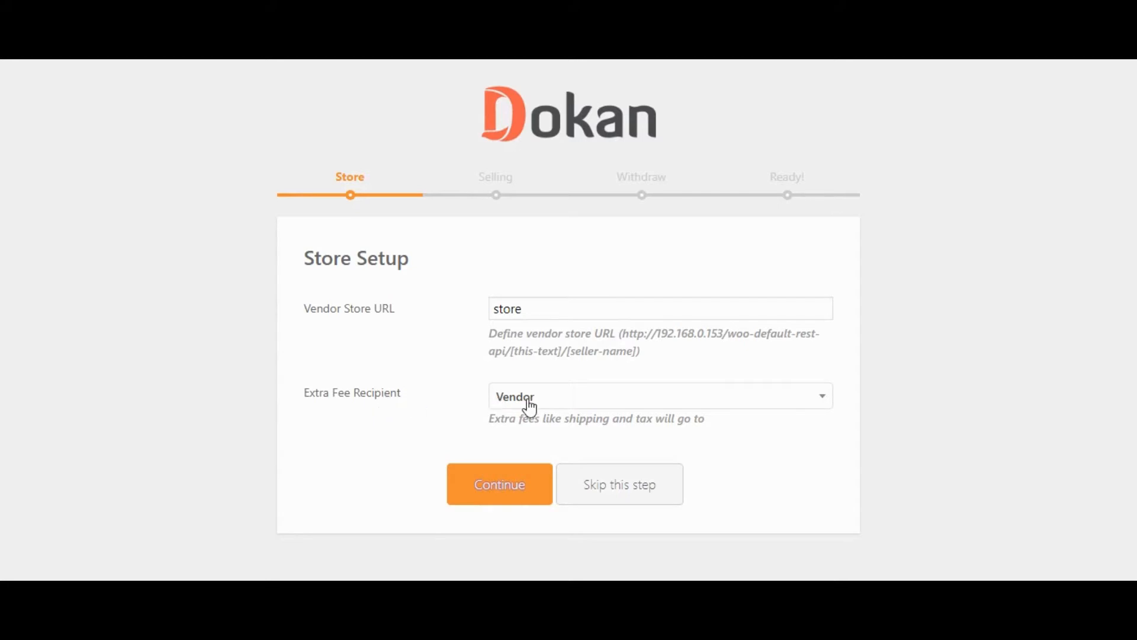
pyautogui.moveTo(529, 403)
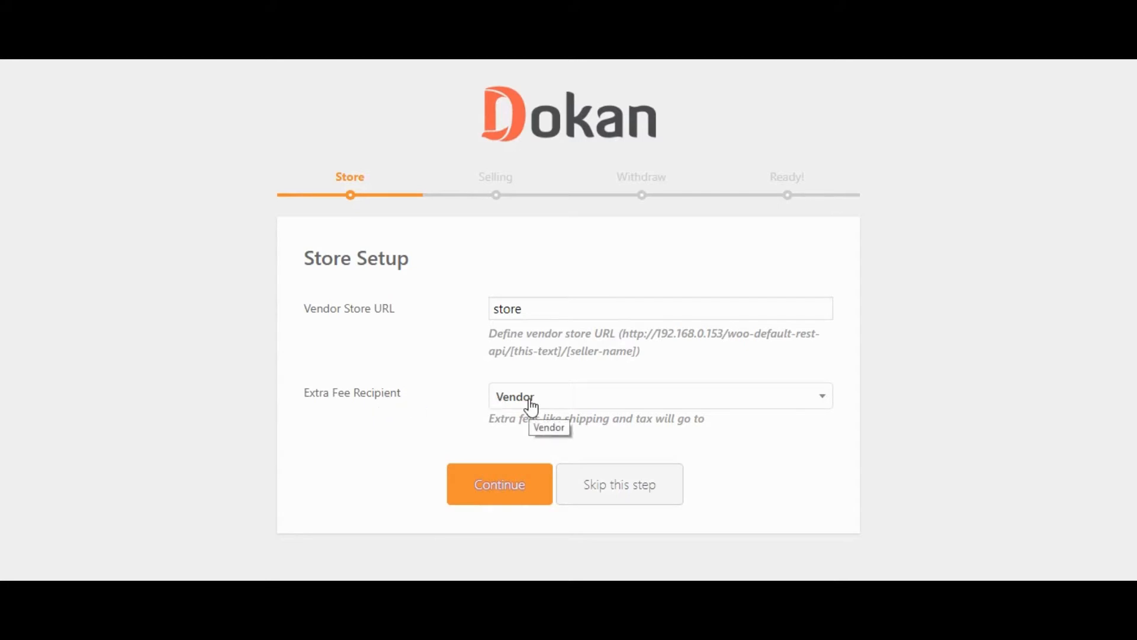
pyautogui.click(499, 484)
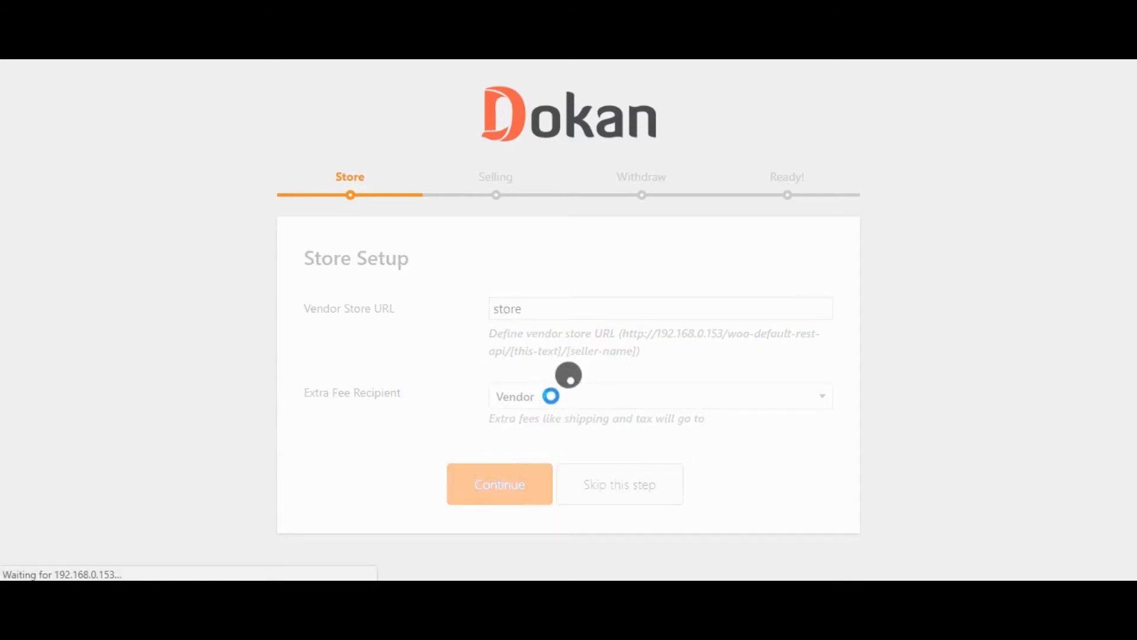
# - Keep Percentage commission with selling enabled for new vendors and skip the Selling Setup step
pyautogui.click(499, 483)
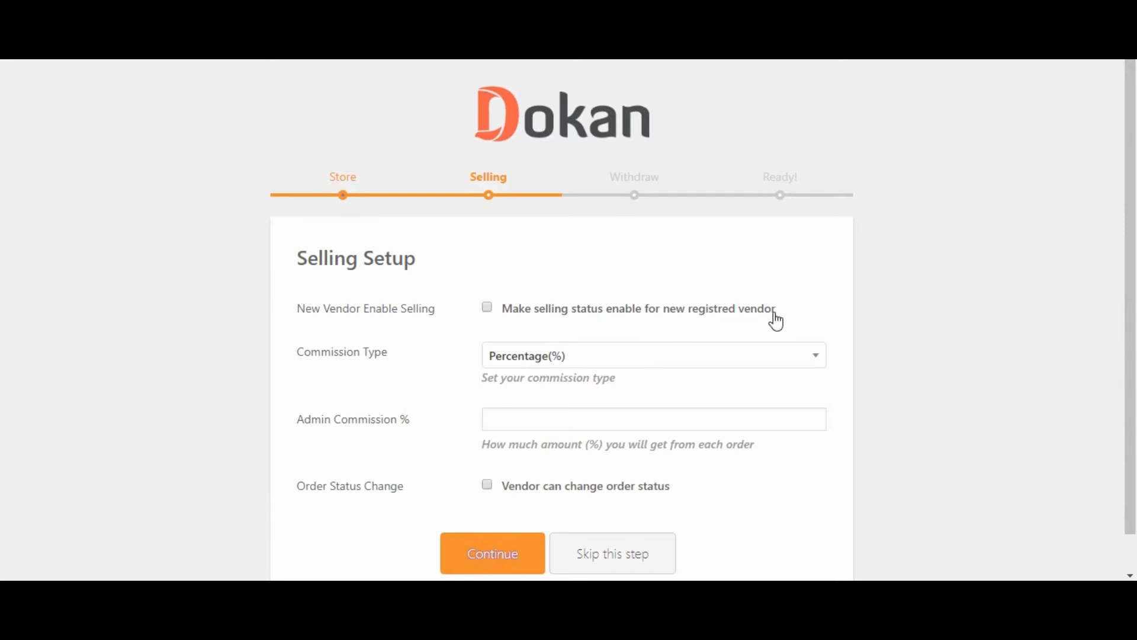
pyautogui.click(486, 306)
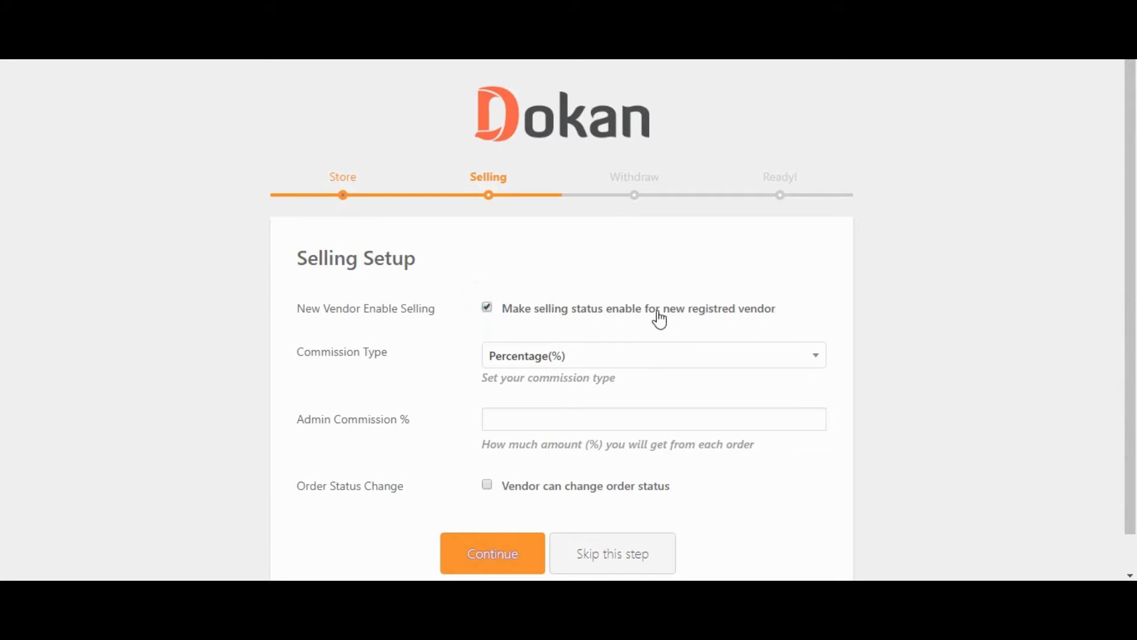
pyautogui.moveTo(492, 323)
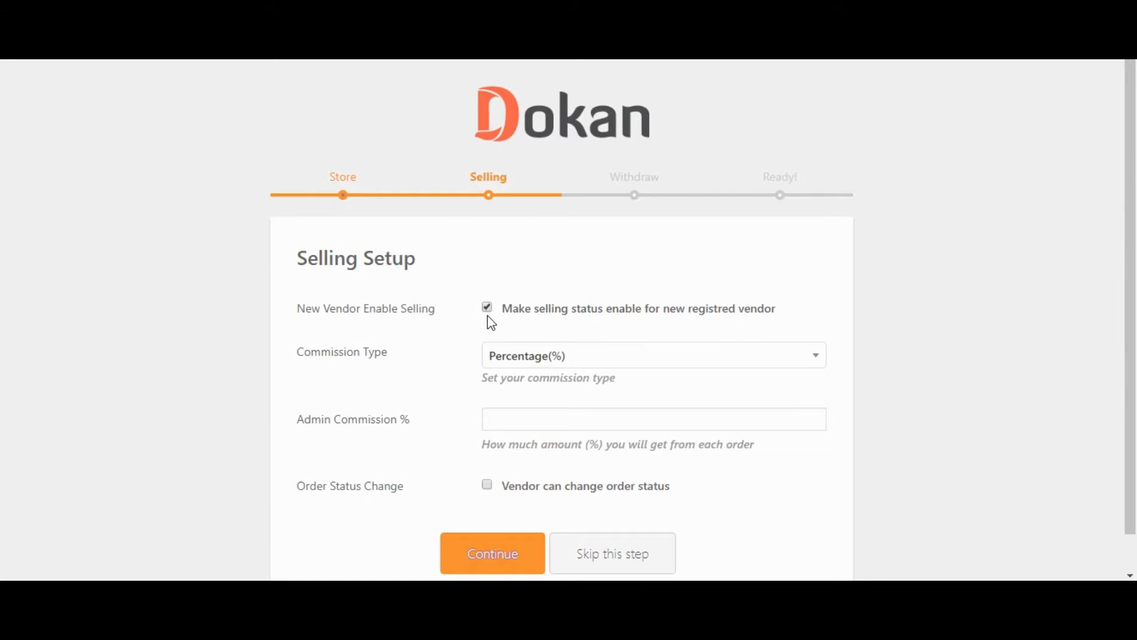
pyautogui.moveTo(364, 368)
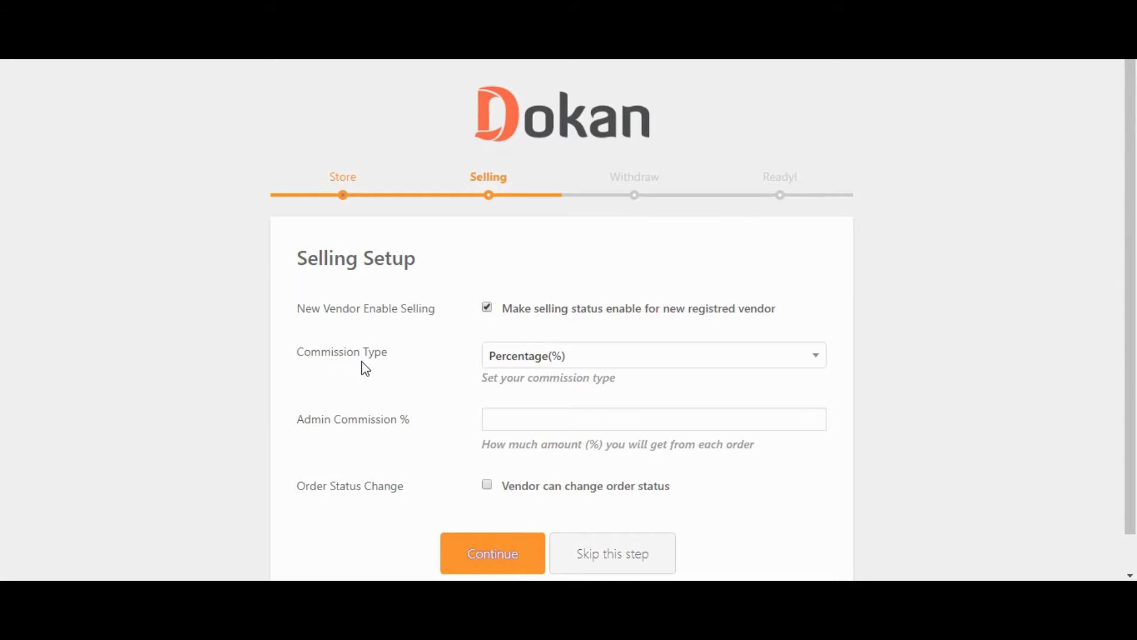
pyautogui.click(652, 355)
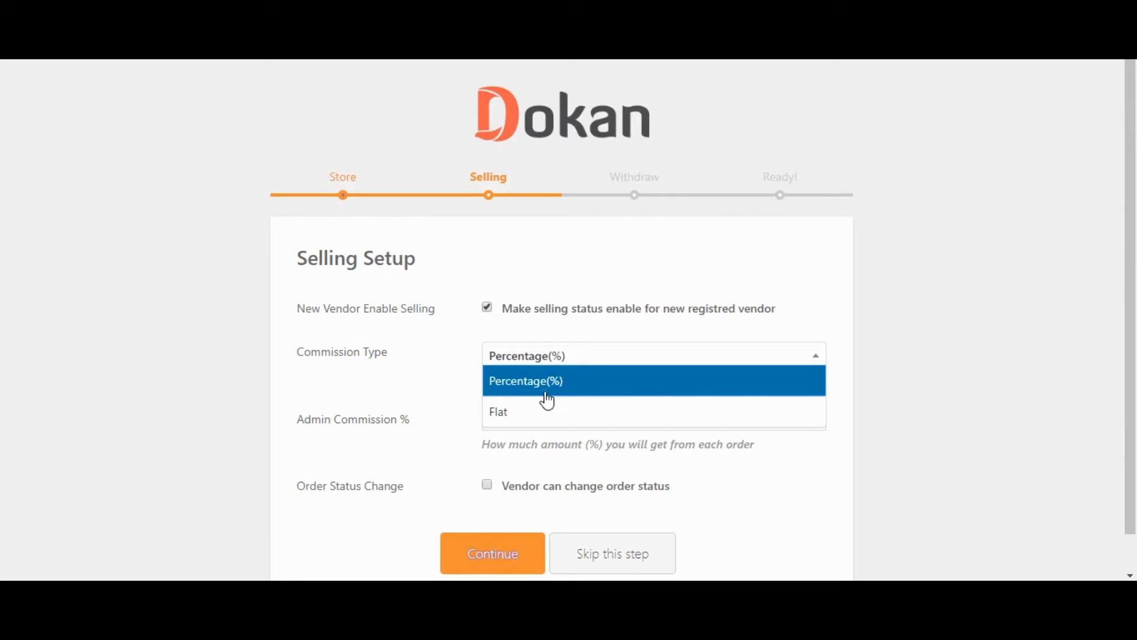
pyautogui.click(525, 381)
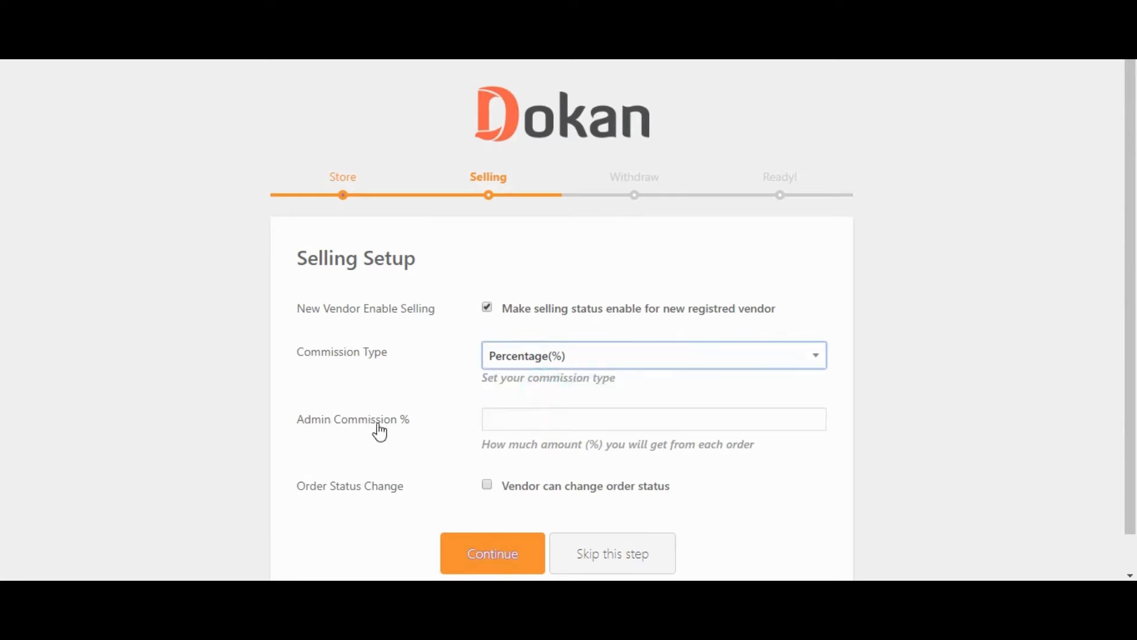
pyautogui.click(651, 418)
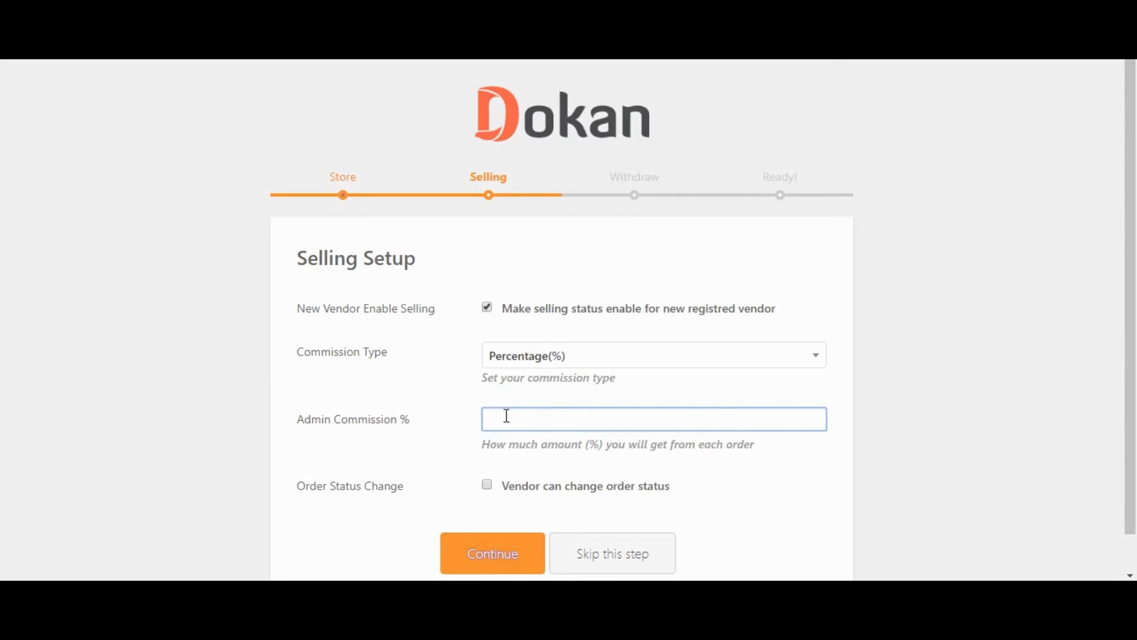
pyautogui.scroll(-3)
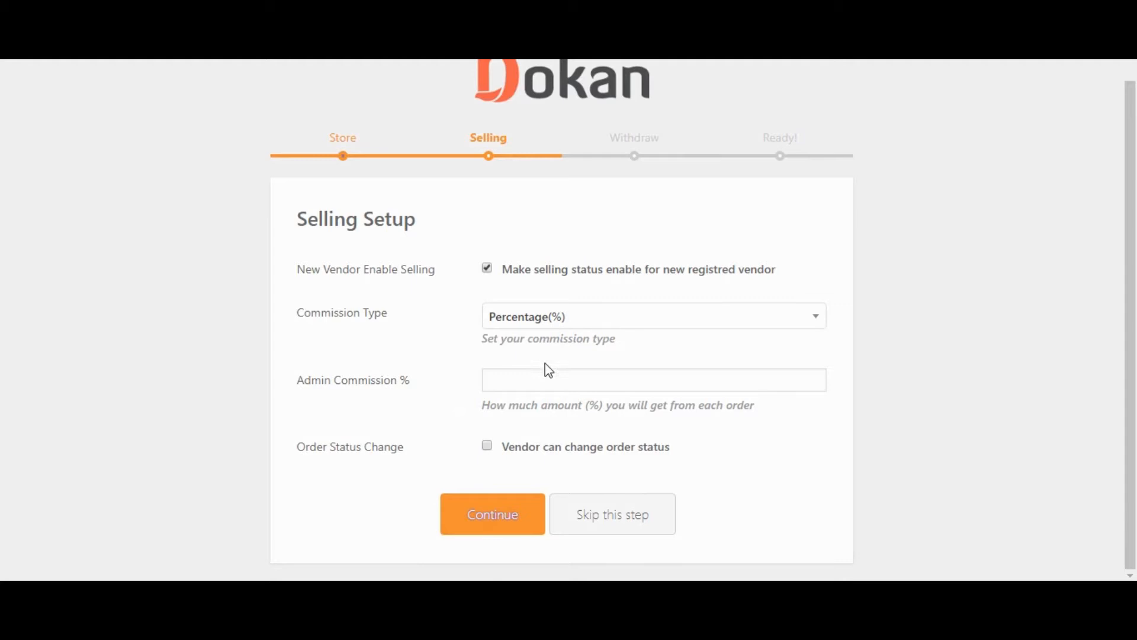
pyautogui.moveTo(536, 455)
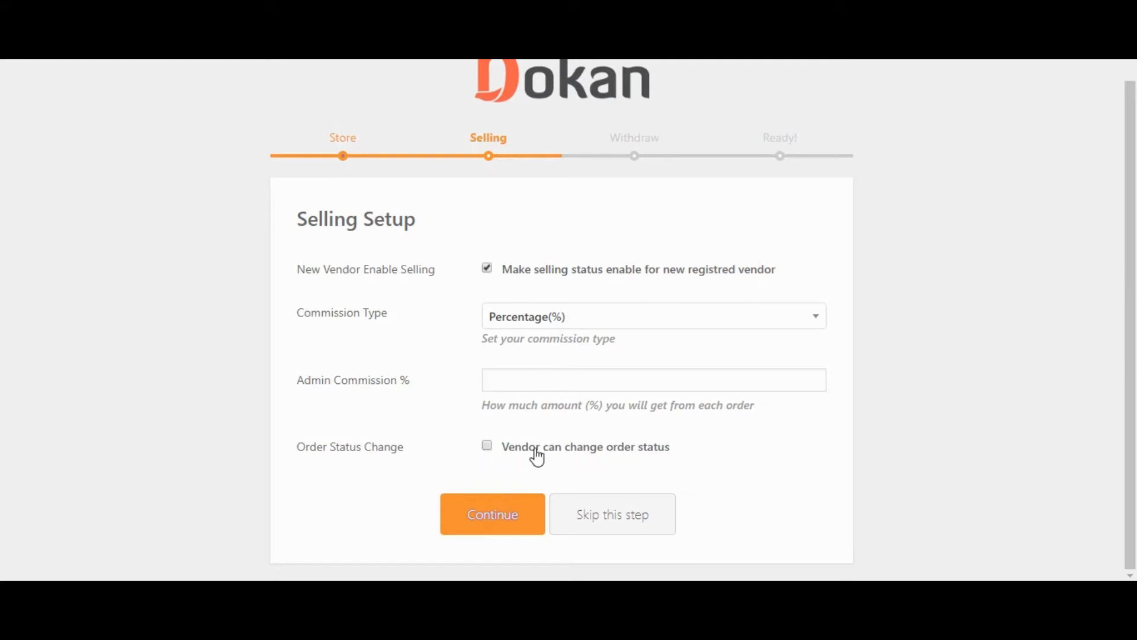
pyautogui.moveTo(493, 455)
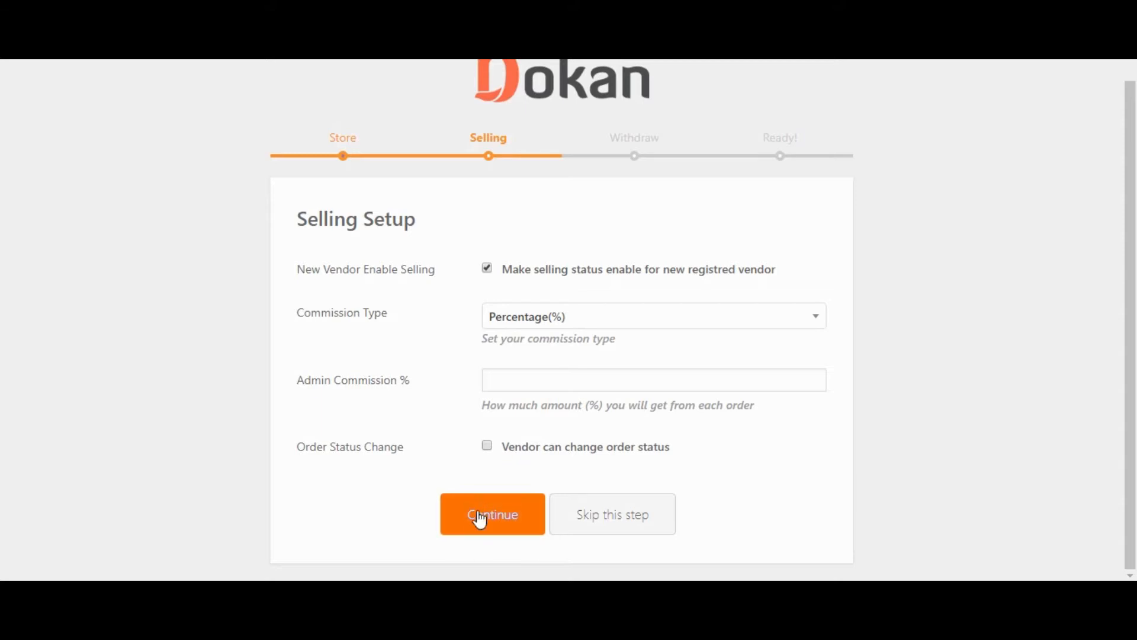
pyautogui.click(493, 515)
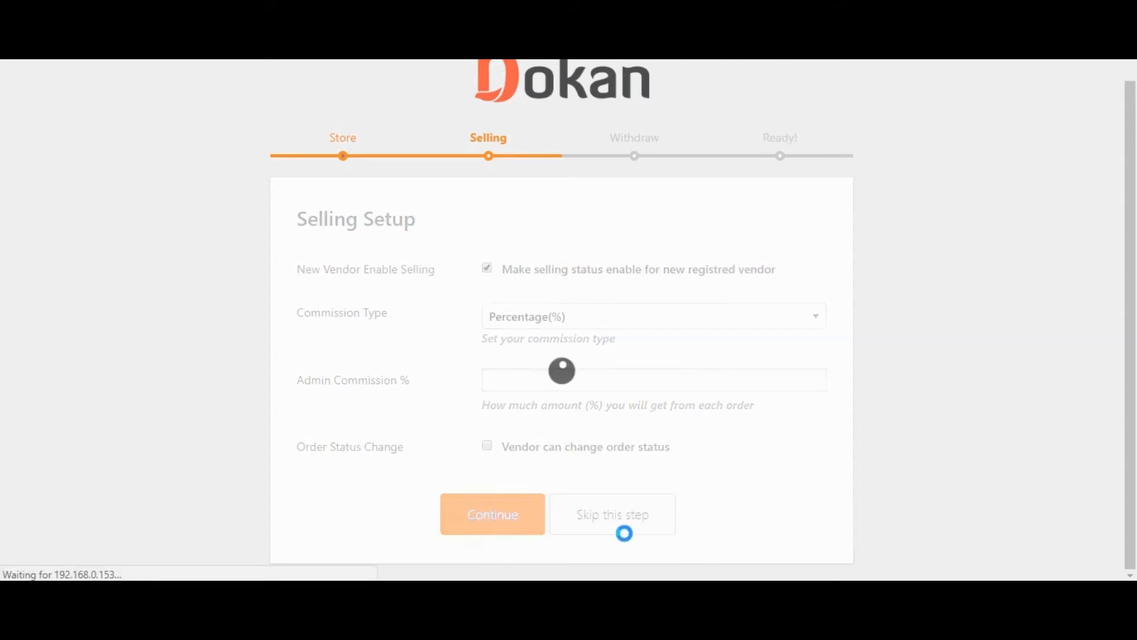
# - Submit Withdraw Setup with PayPal, Bank and Skrill enabled, reaching Marketplace Ready
pyautogui.click(491, 513)
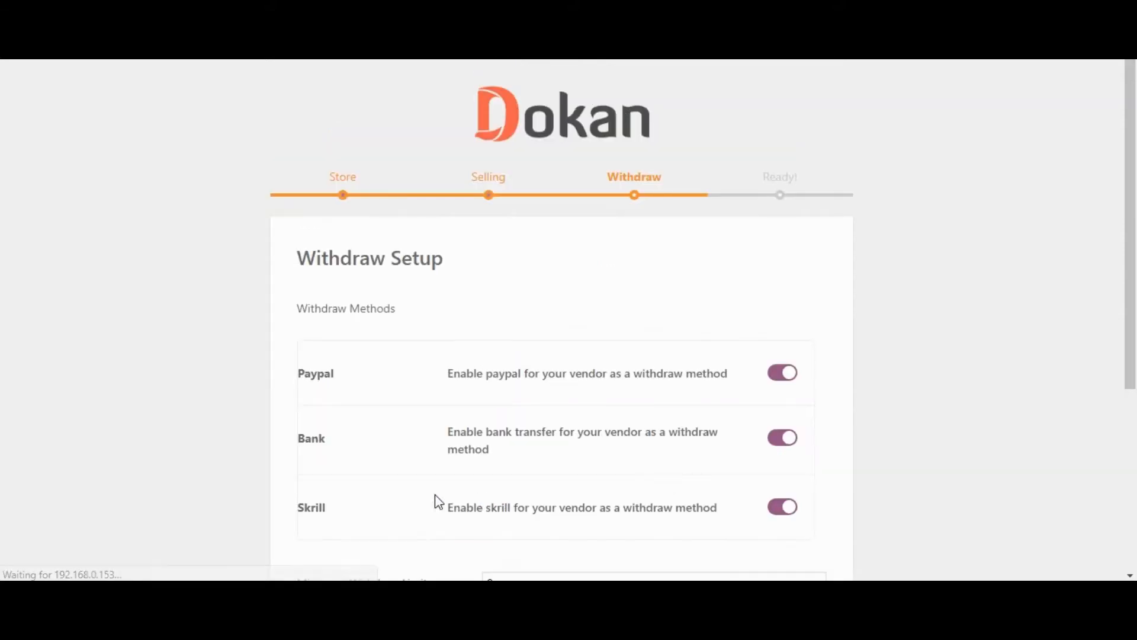
pyautogui.scroll(-3)
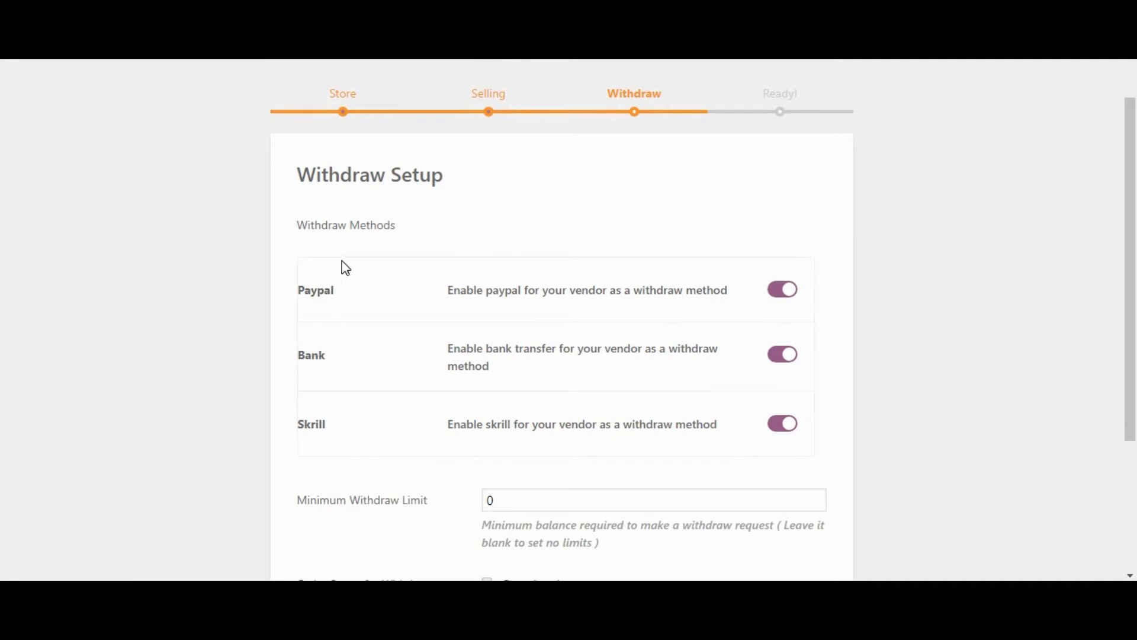
pyautogui.moveTo(372, 240)
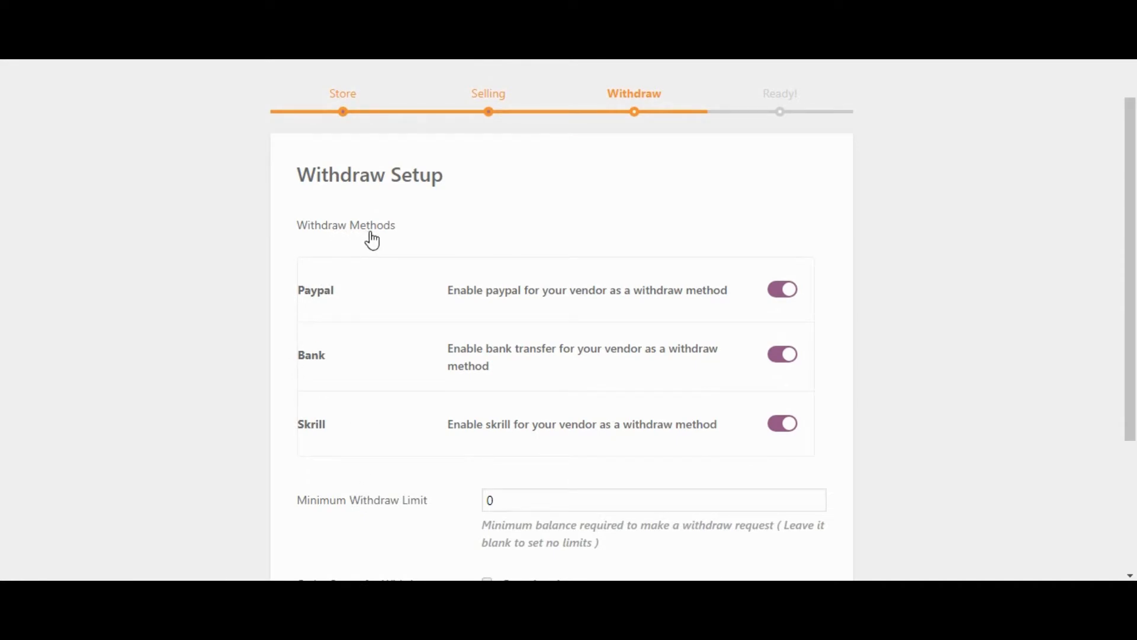
pyautogui.moveTo(349, 306)
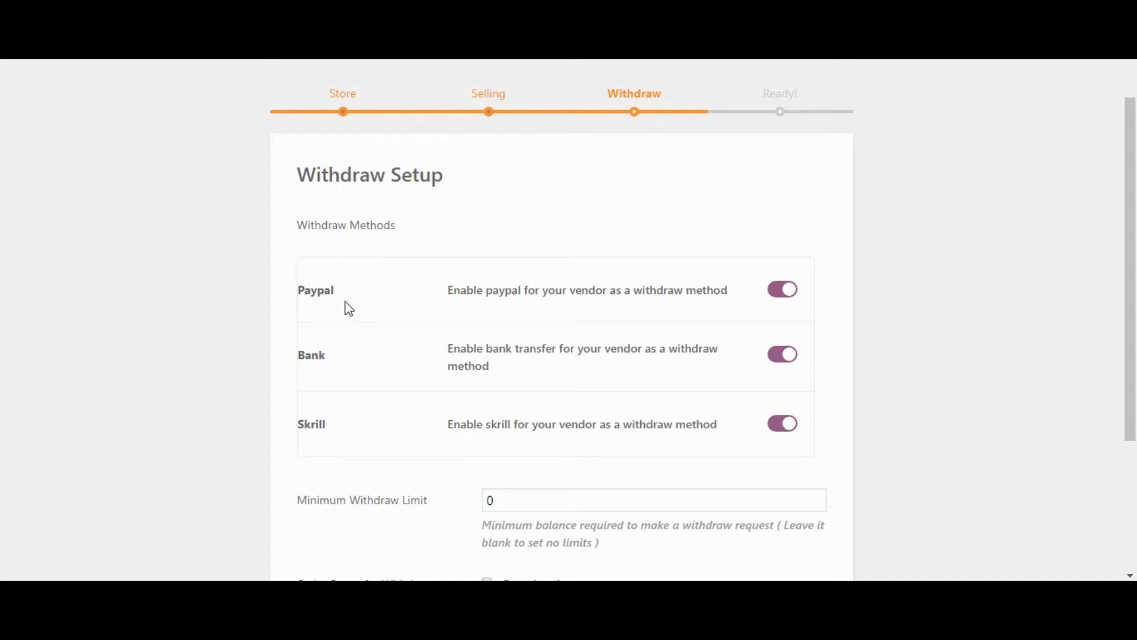
pyautogui.moveTo(465, 322)
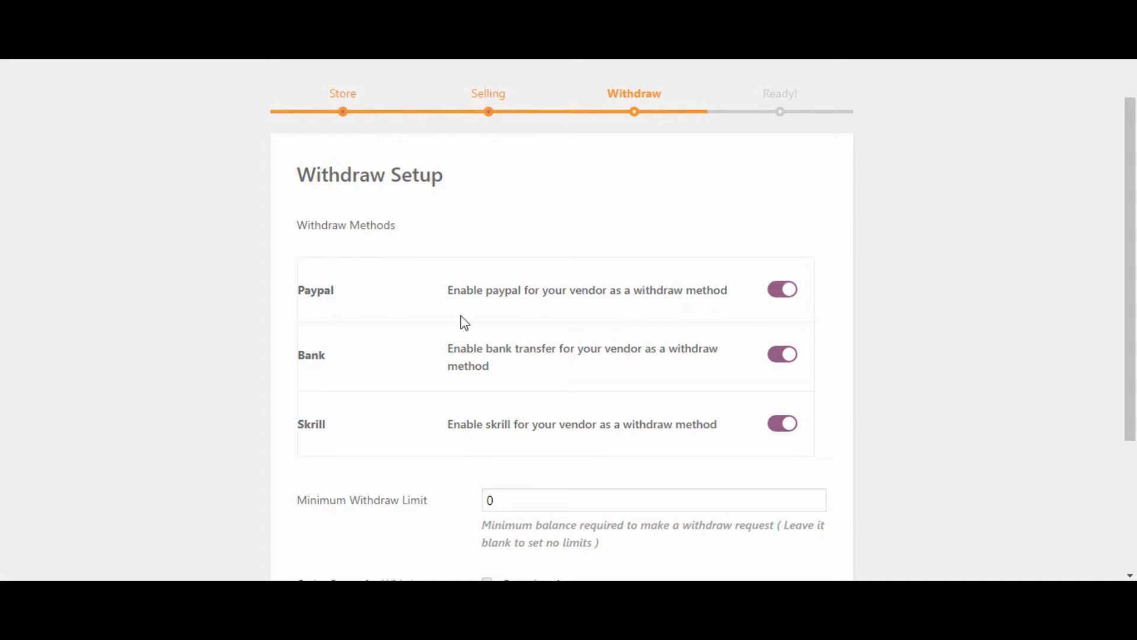
pyautogui.scroll(-3)
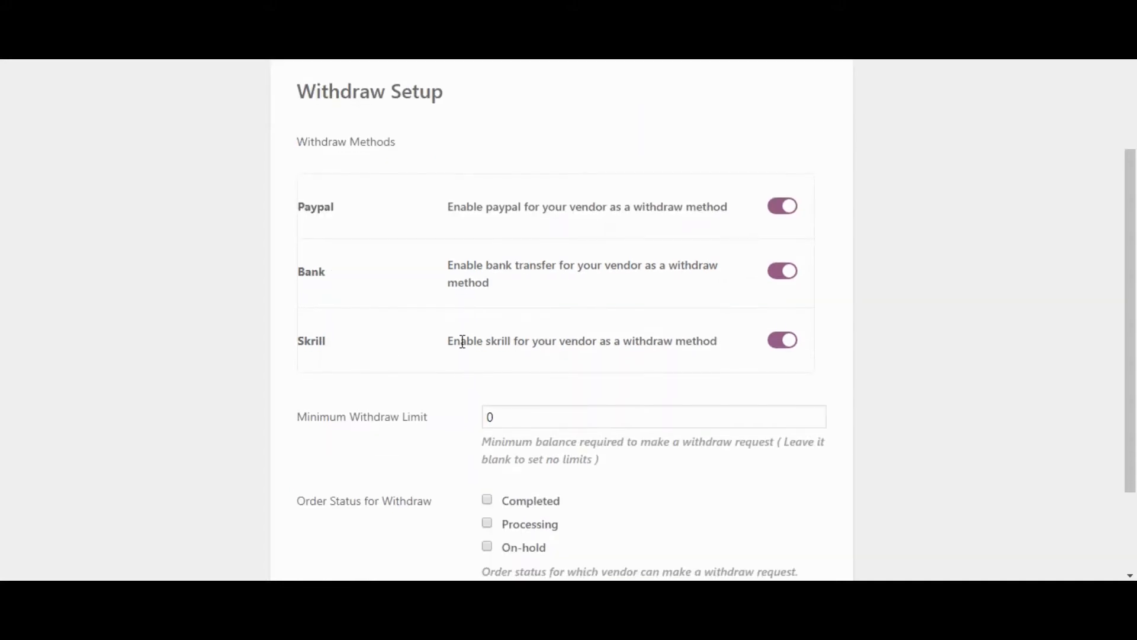
pyautogui.scroll(-3)
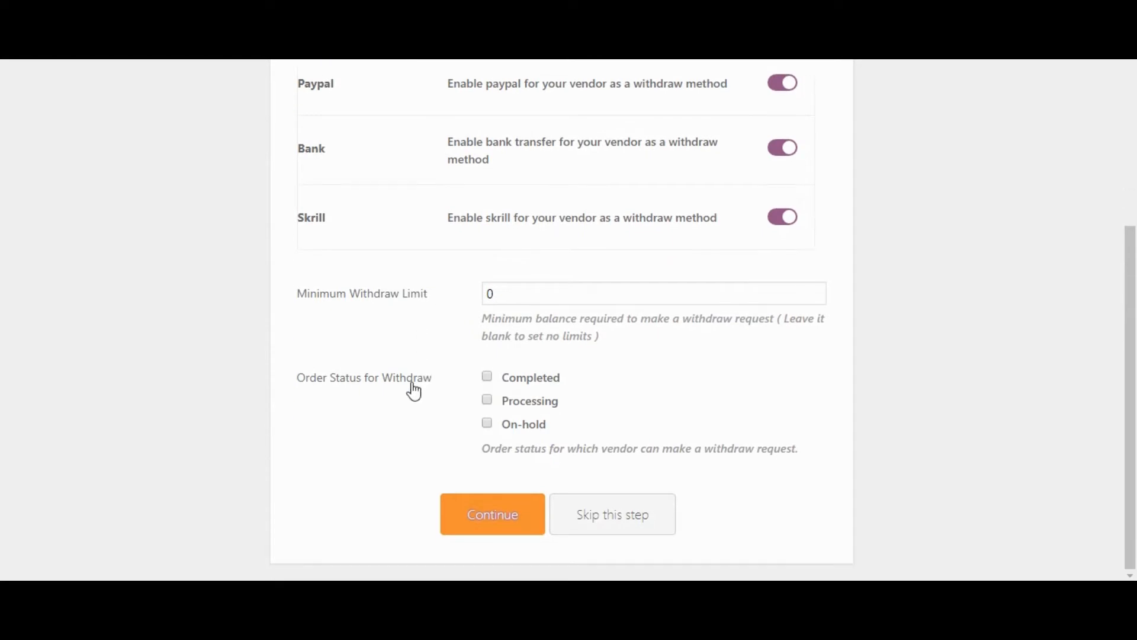
pyautogui.click(491, 513)
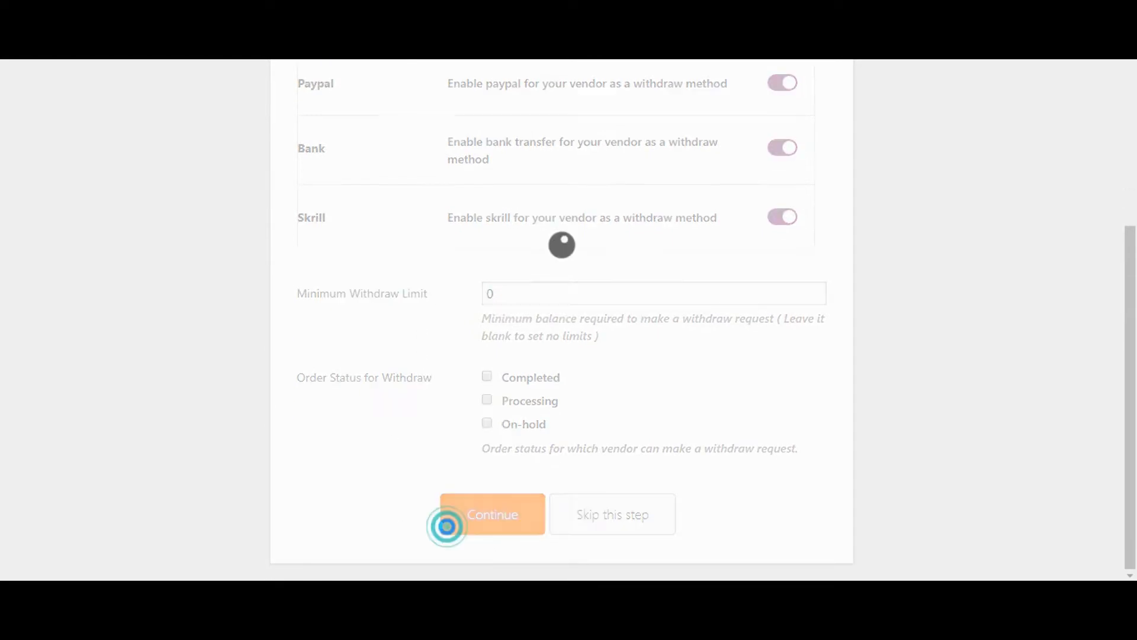
pyautogui.click(492, 514)
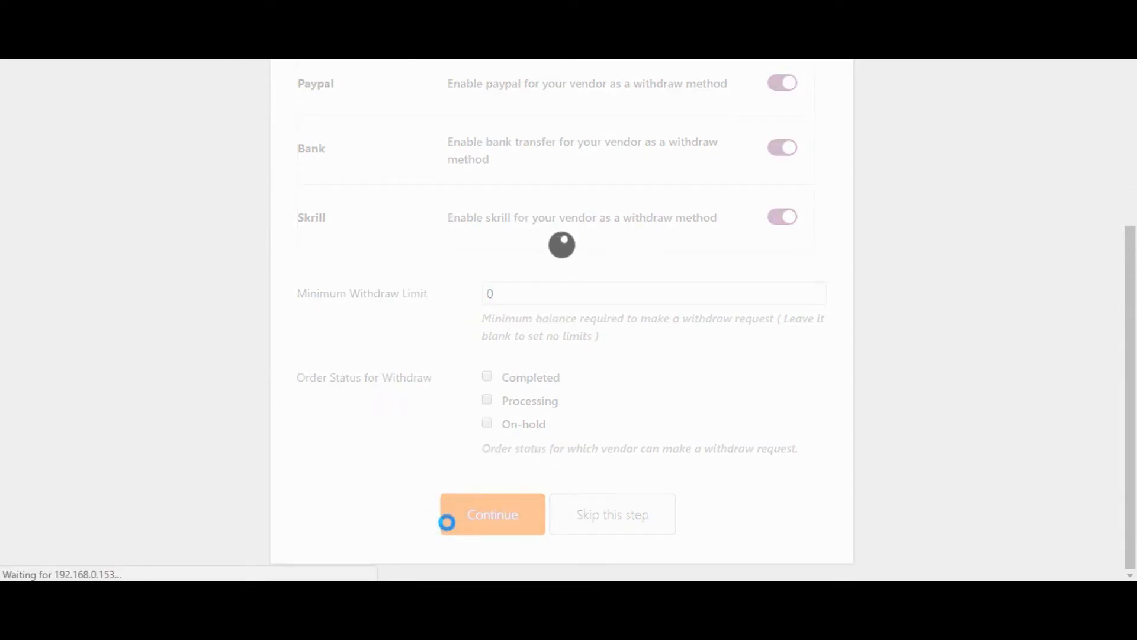
pyautogui.click(492, 514)
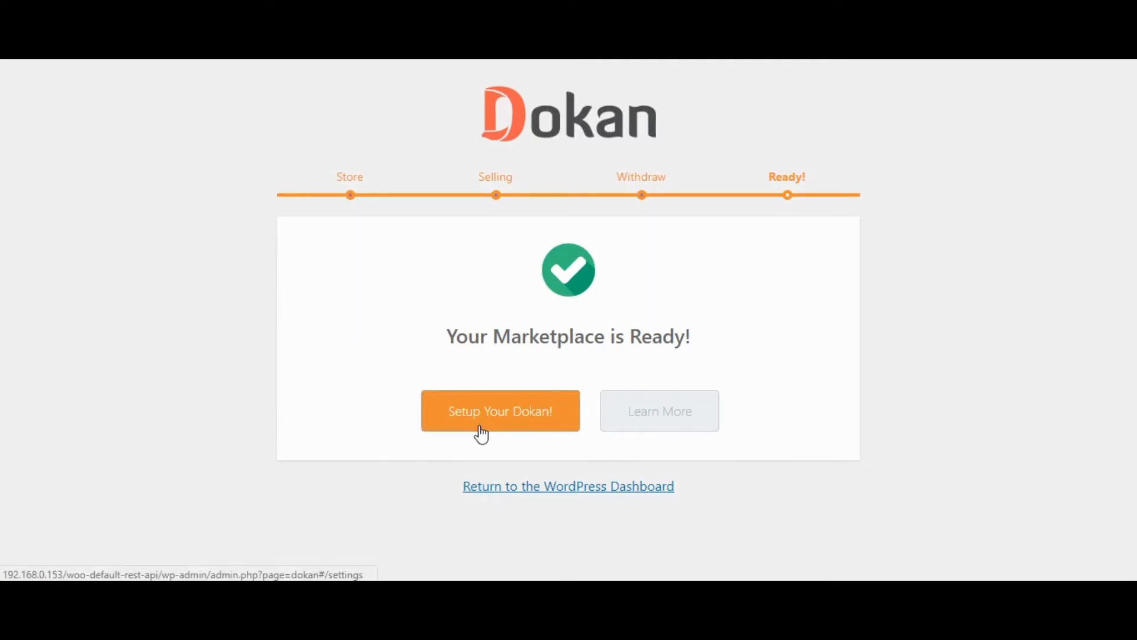
# - Go from the finished wizard to the Dokan Settings page
pyautogui.click(499, 411)
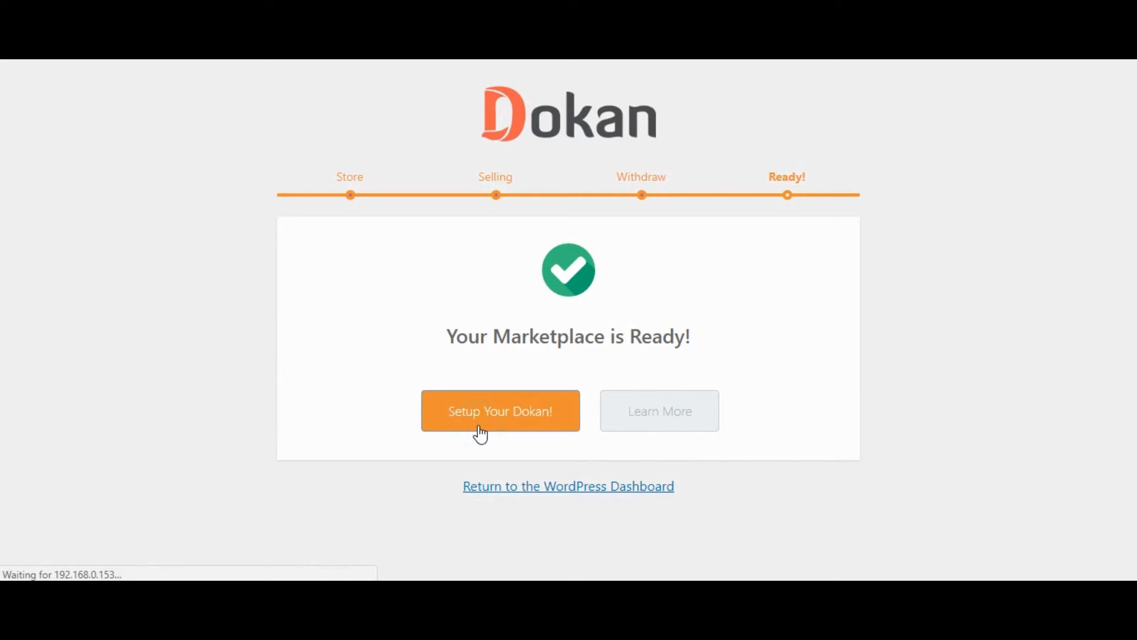
pyautogui.click(500, 411)
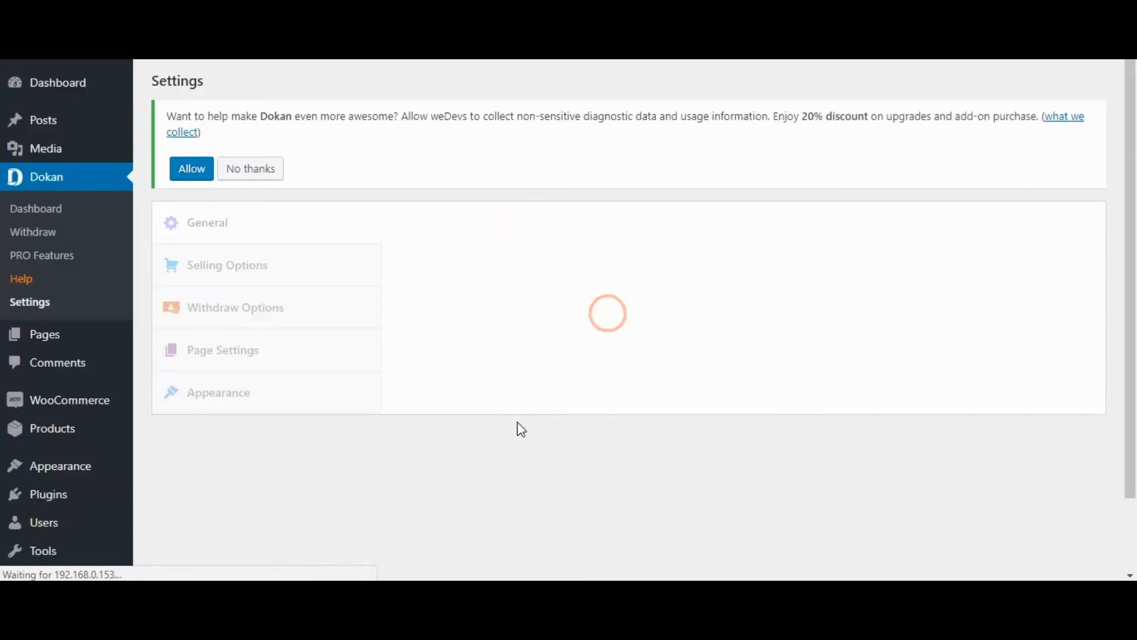
# - In Dokan General settings, enable Terms and Conditions for vendor stores
pyautogui.click(207, 223)
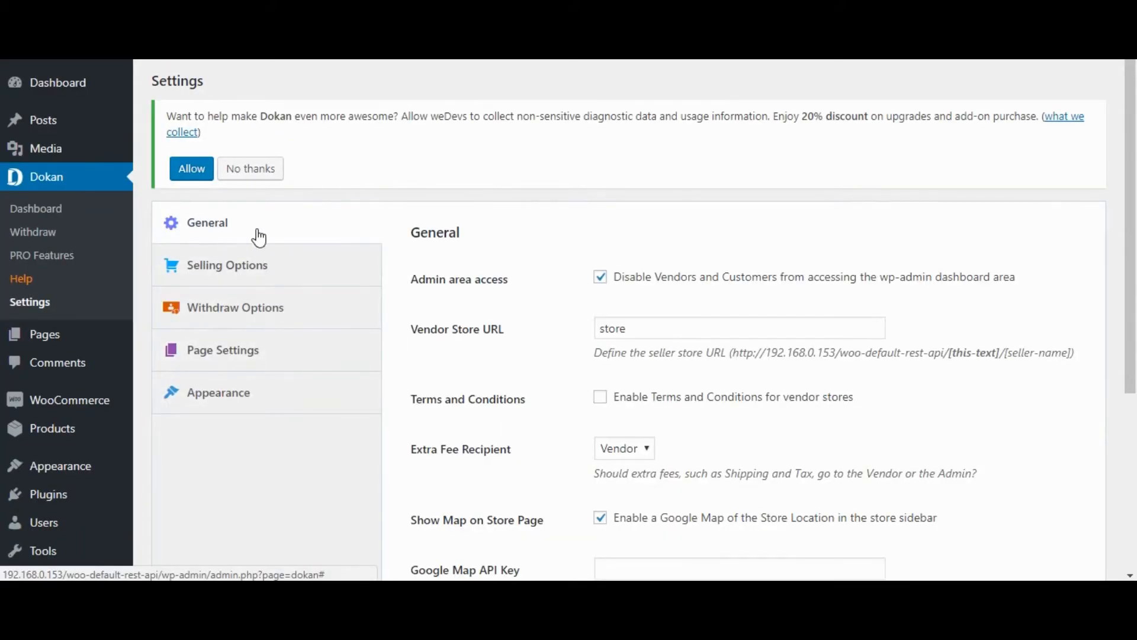
pyautogui.moveTo(463, 294)
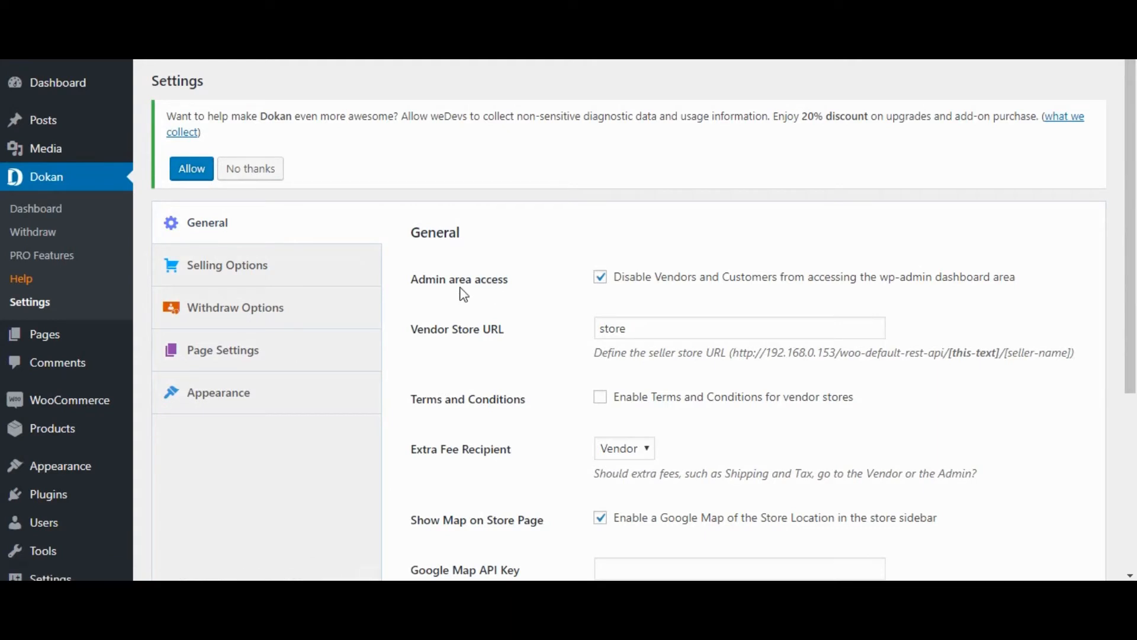
pyautogui.moveTo(442, 278)
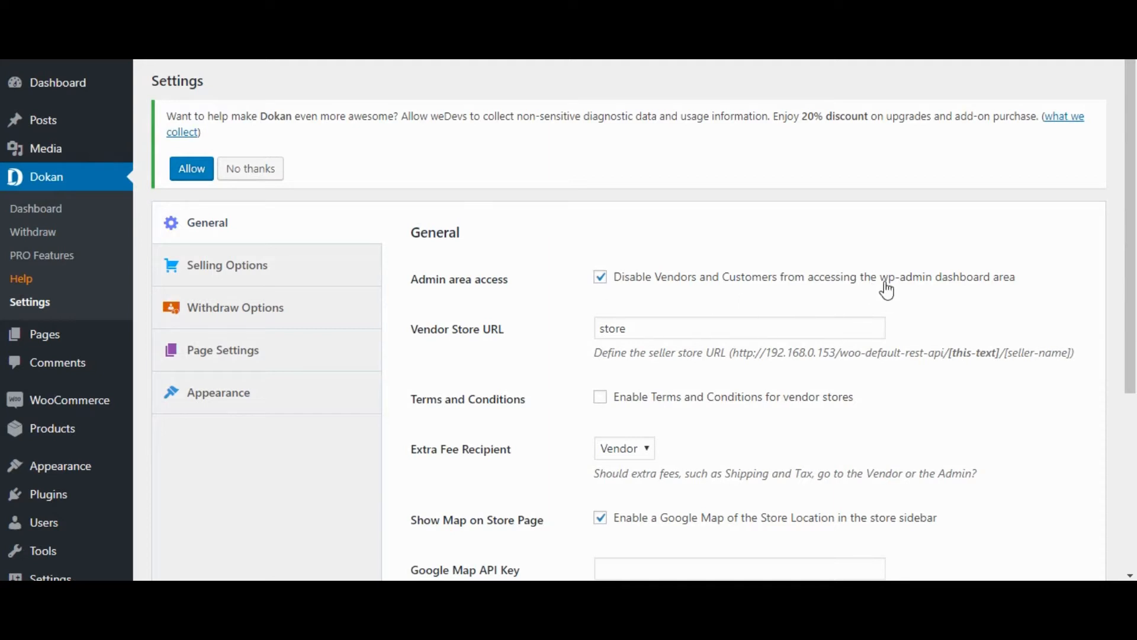
pyautogui.moveTo(602, 283)
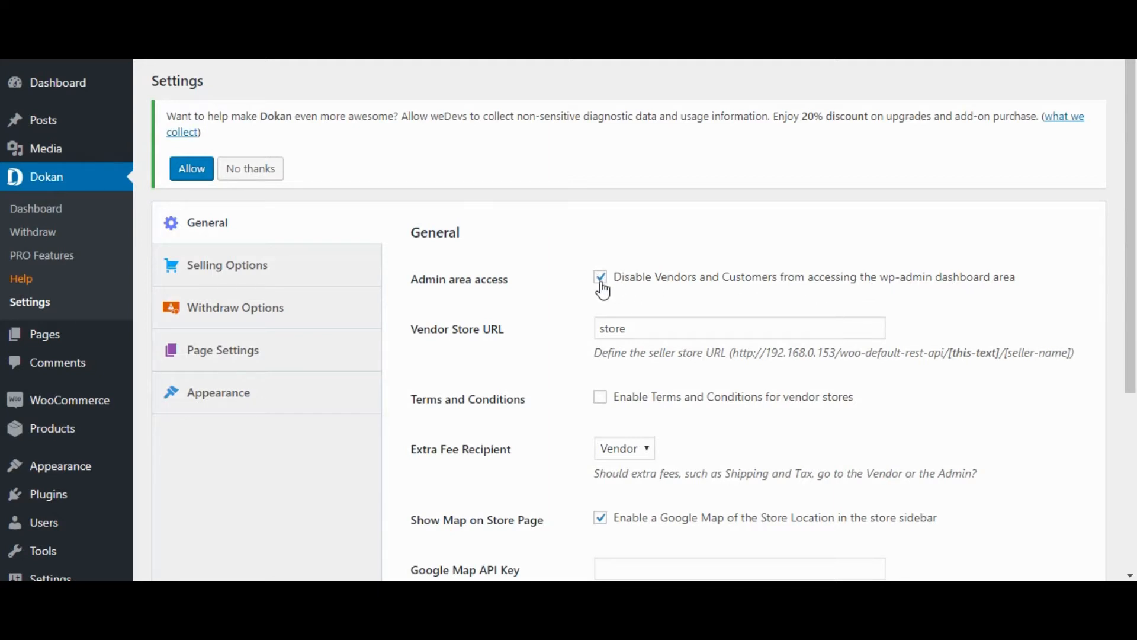
pyautogui.scroll(-3)
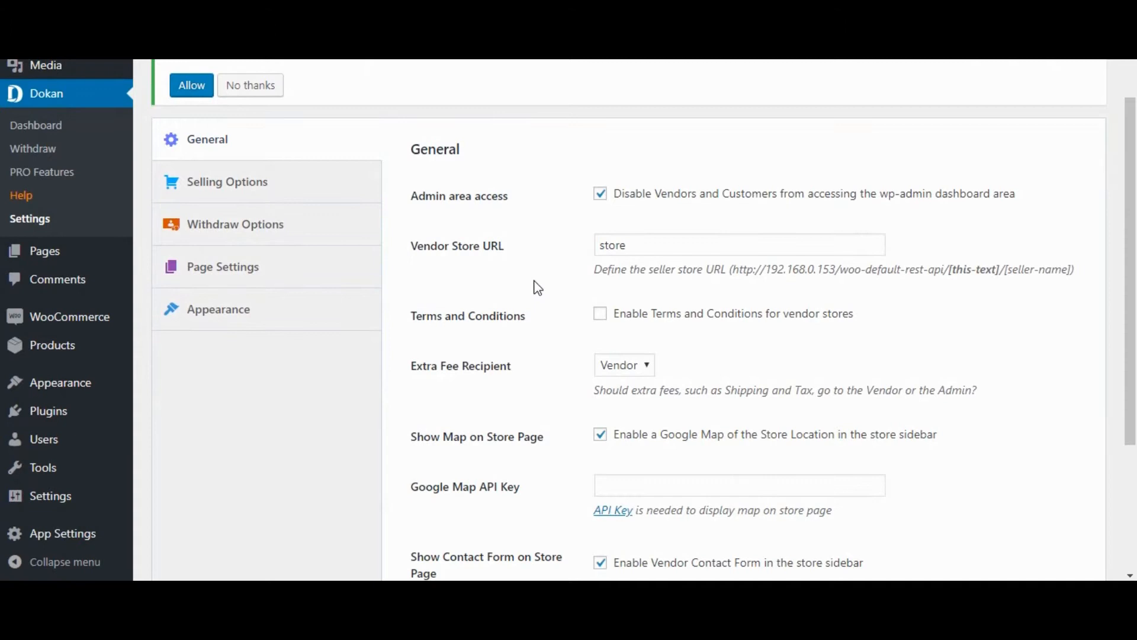
pyautogui.moveTo(429, 261)
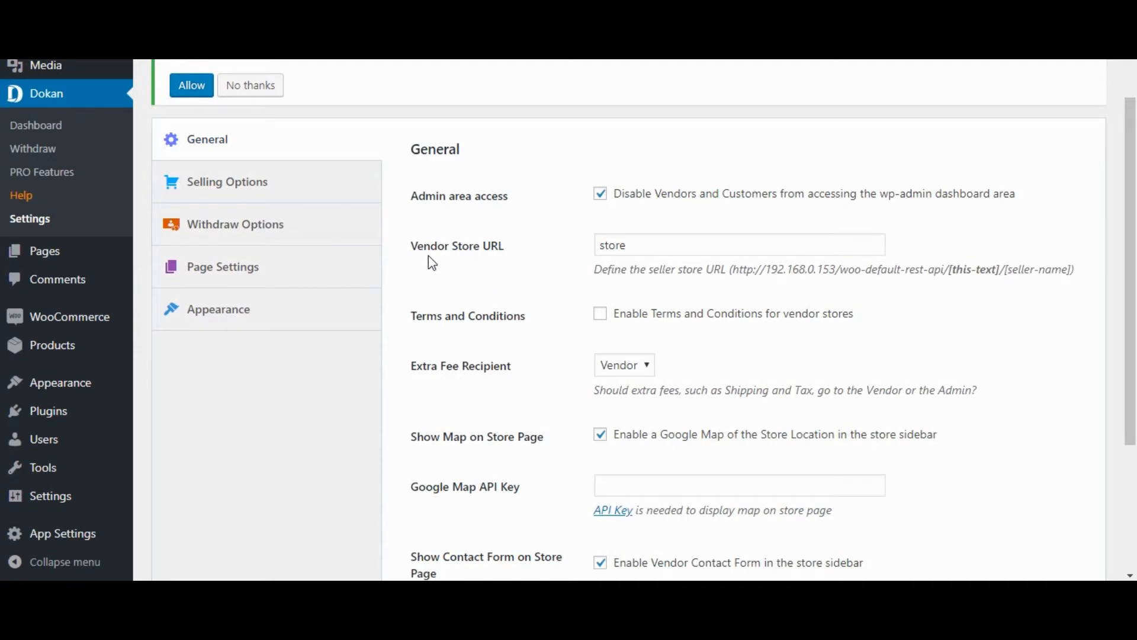
pyautogui.moveTo(574, 308)
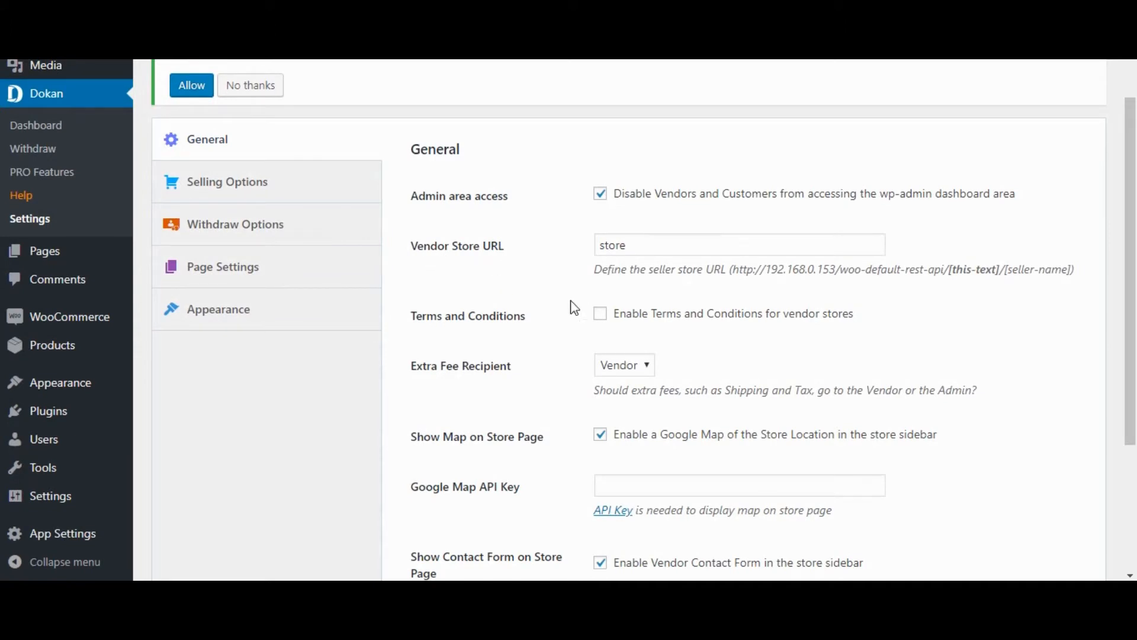
pyautogui.scroll(-3)
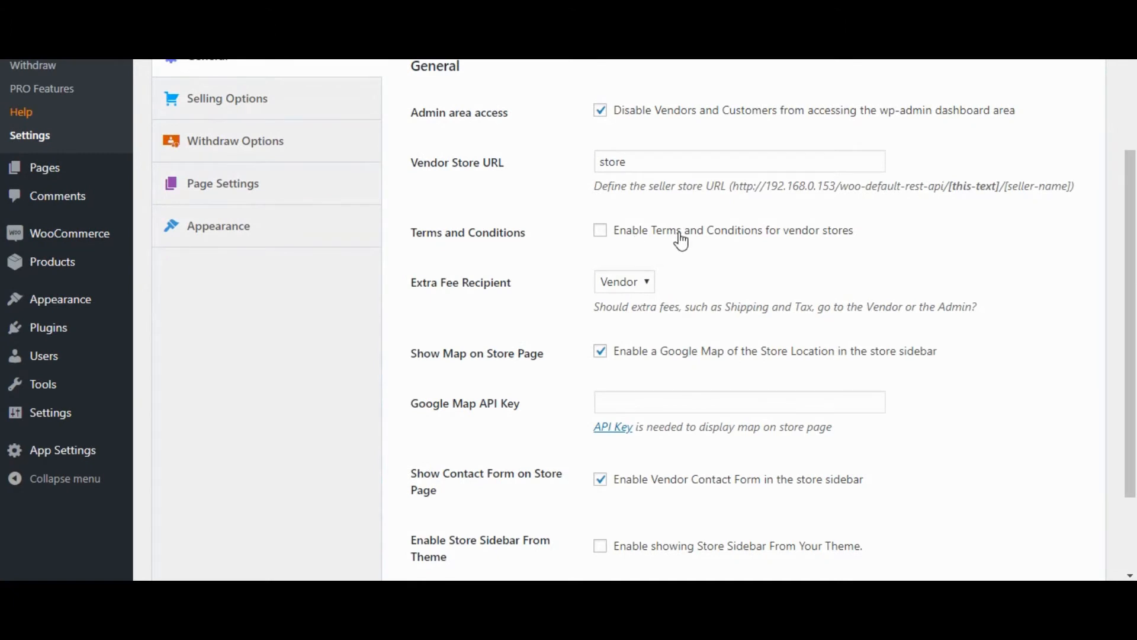
pyautogui.moveTo(640, 241)
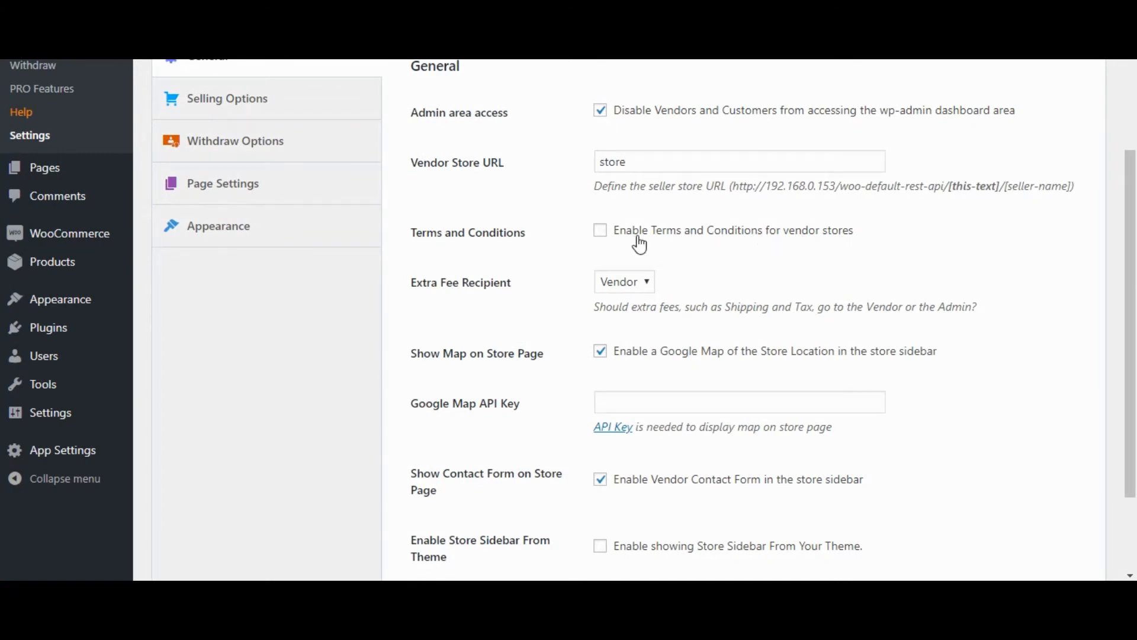
pyautogui.click(599, 230)
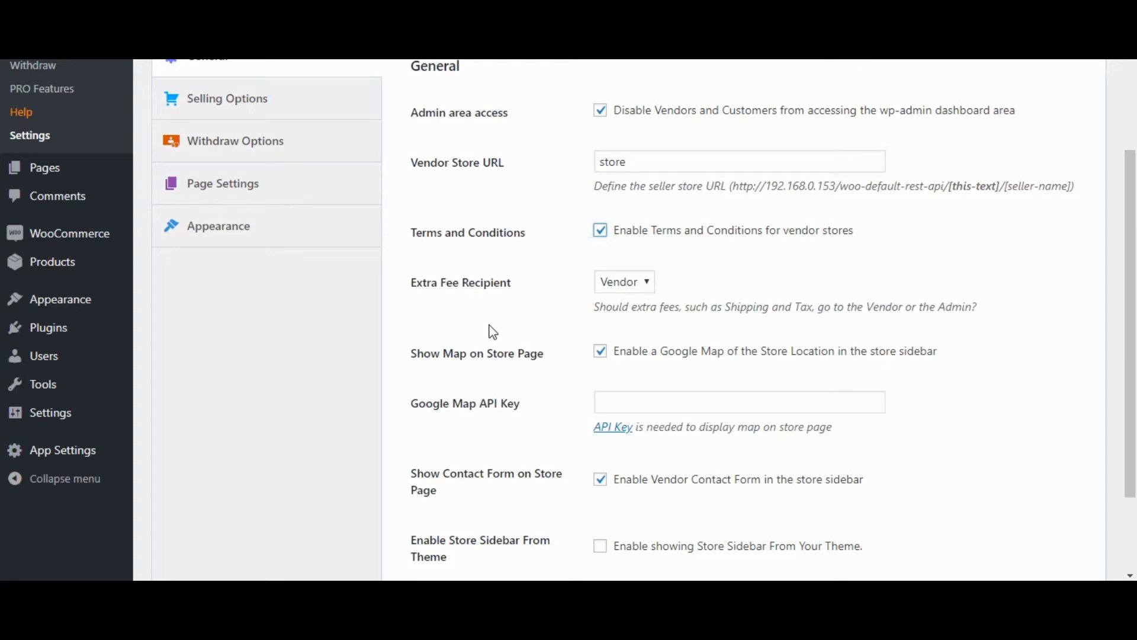
pyautogui.moveTo(448, 284)
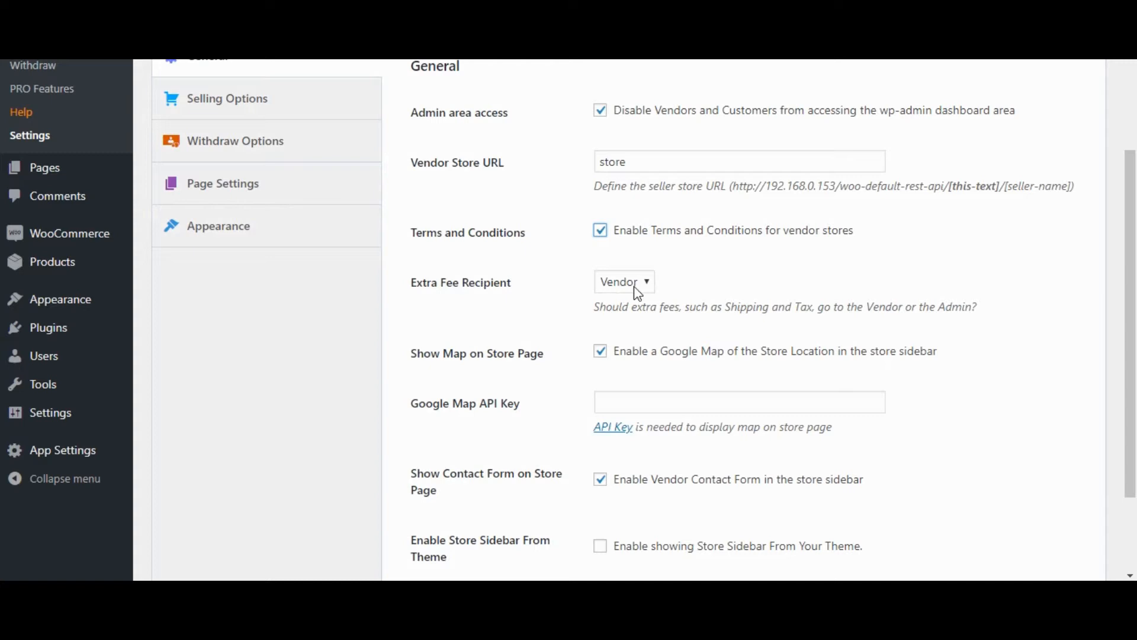
pyautogui.scroll(-3)
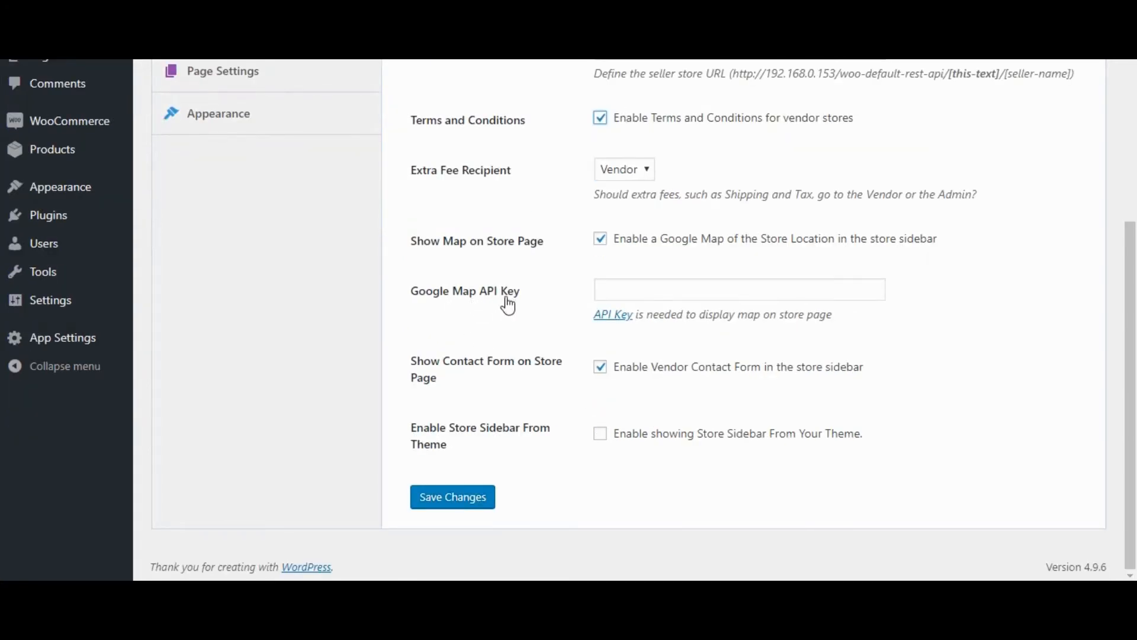
pyautogui.click(738, 289)
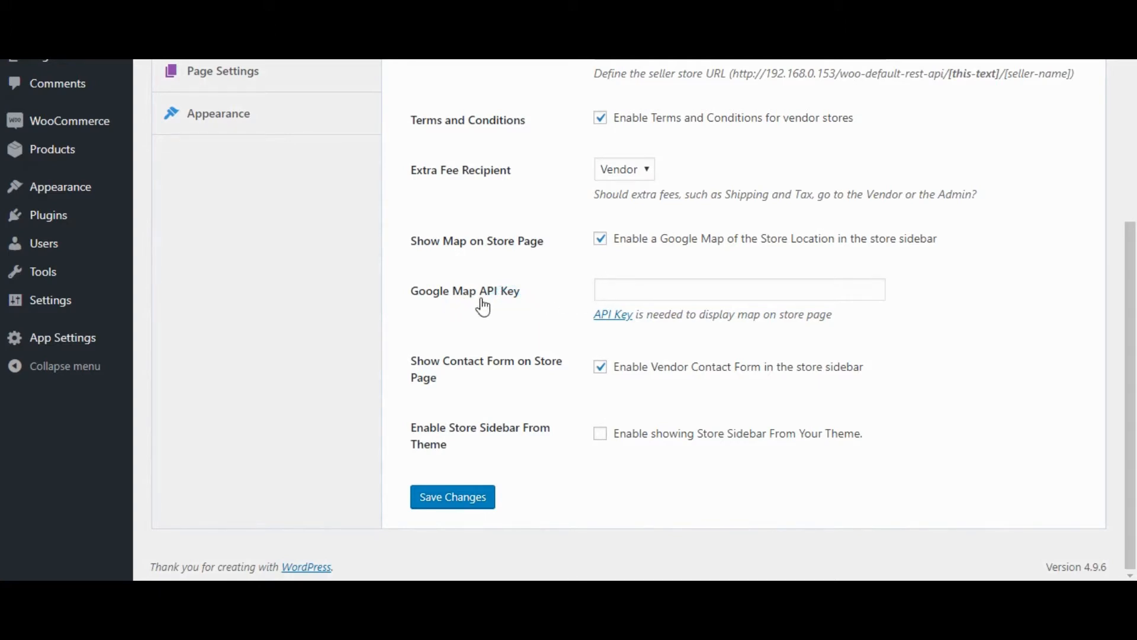
pyautogui.moveTo(544, 376)
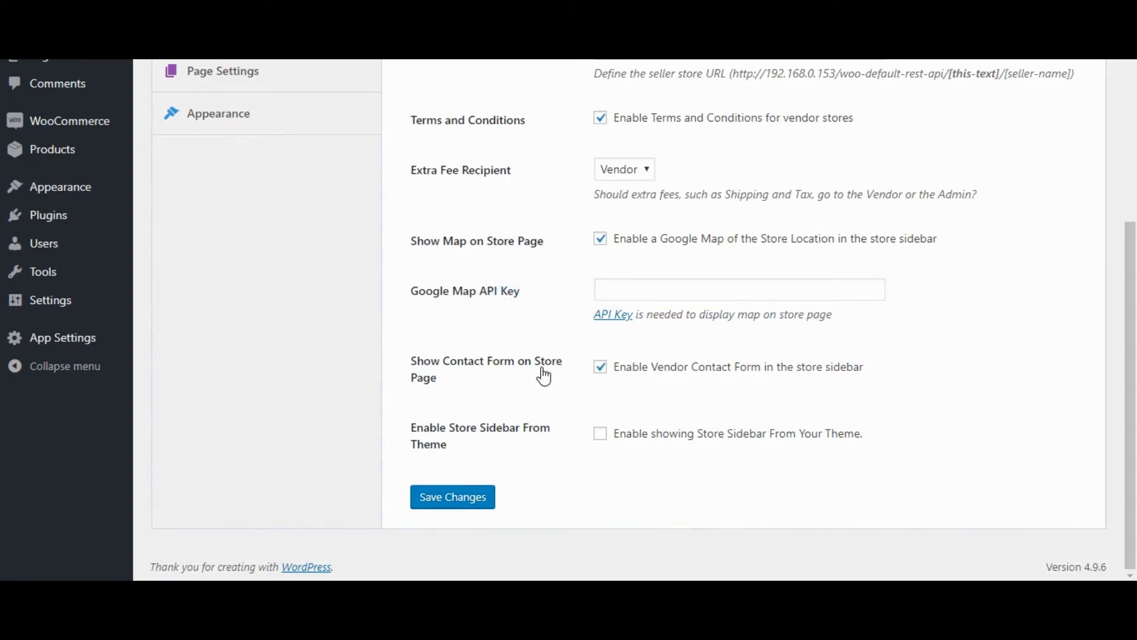
pyautogui.moveTo(466, 377)
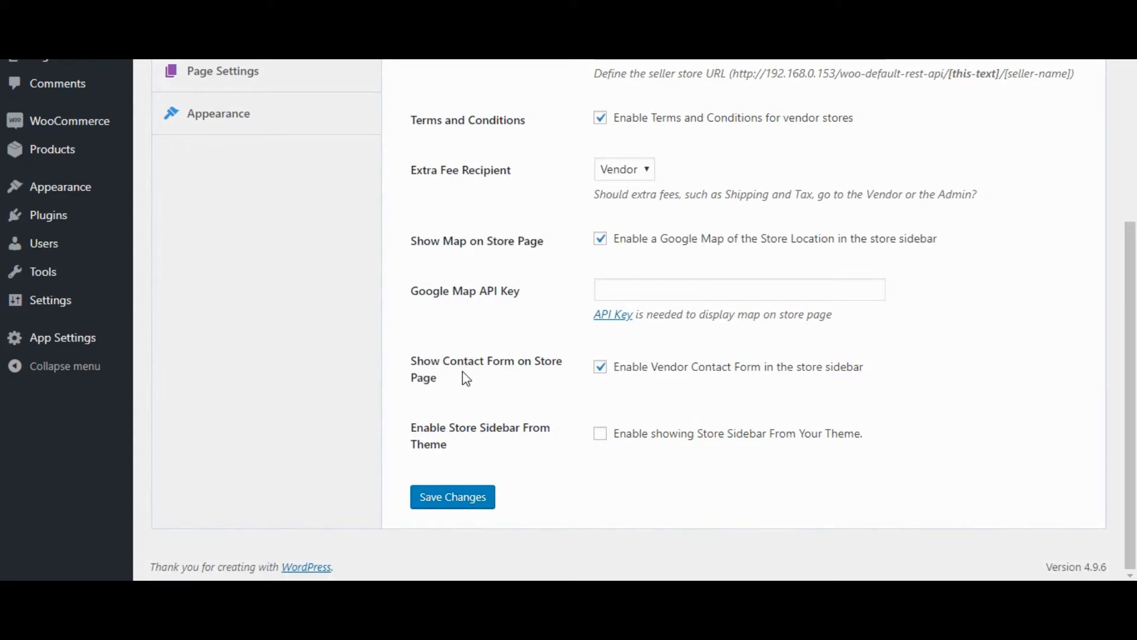
pyautogui.moveTo(550, 372)
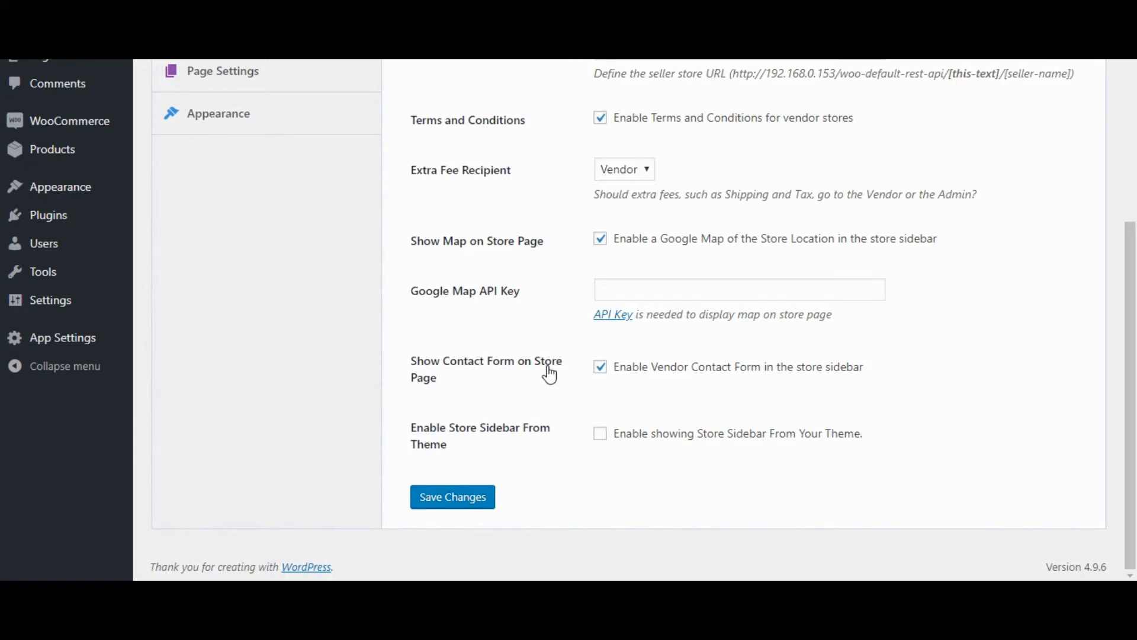
pyautogui.moveTo(534, 397)
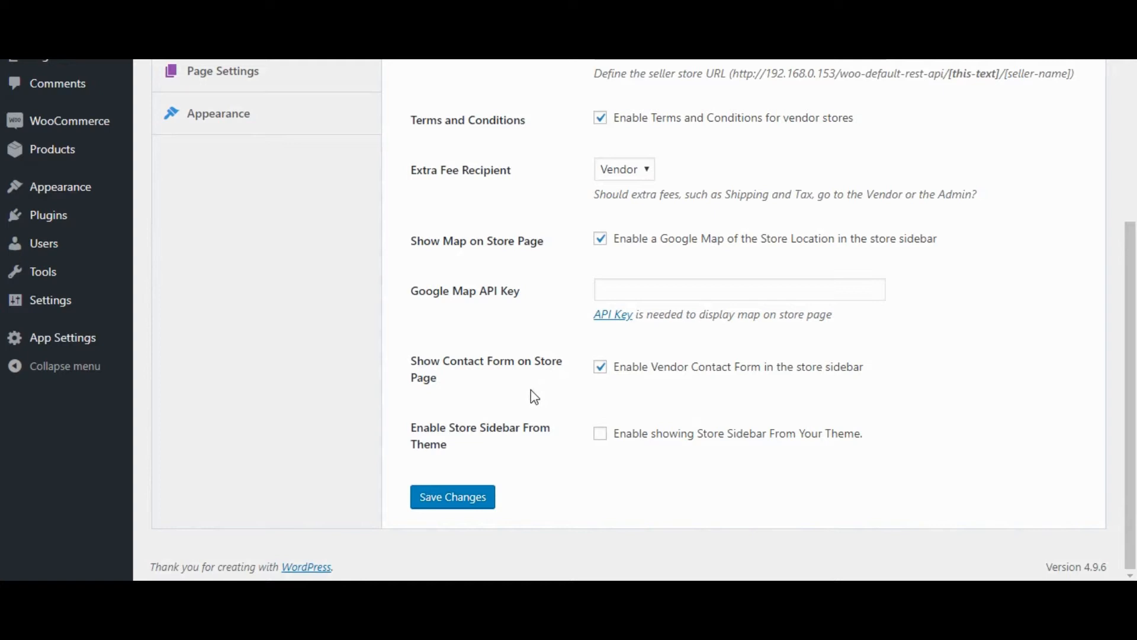
pyautogui.moveTo(648, 392)
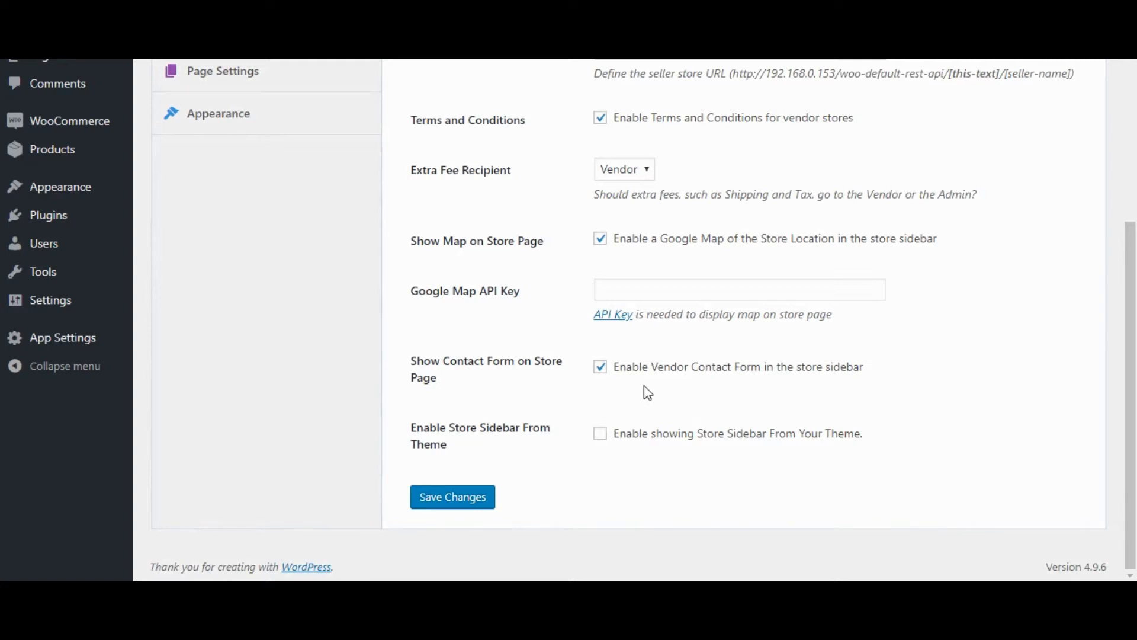
pyautogui.moveTo(493, 444)
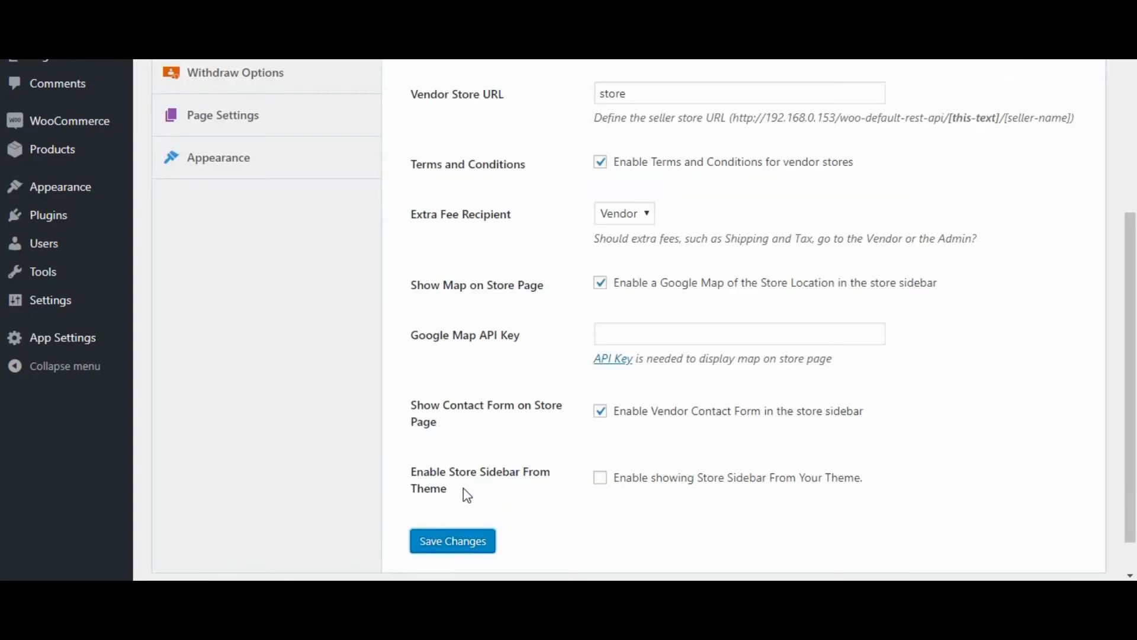
# - Save the Dokan General settings with store URL, terms, map and contact form enabled
pyautogui.click(452, 540)
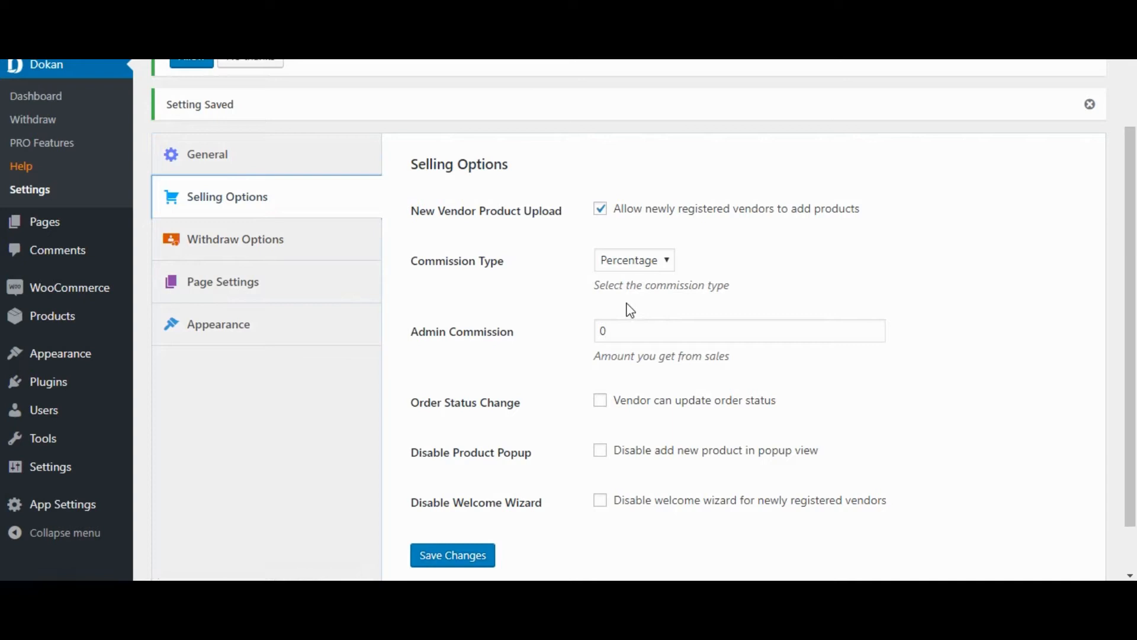
pyautogui.moveTo(601, 242)
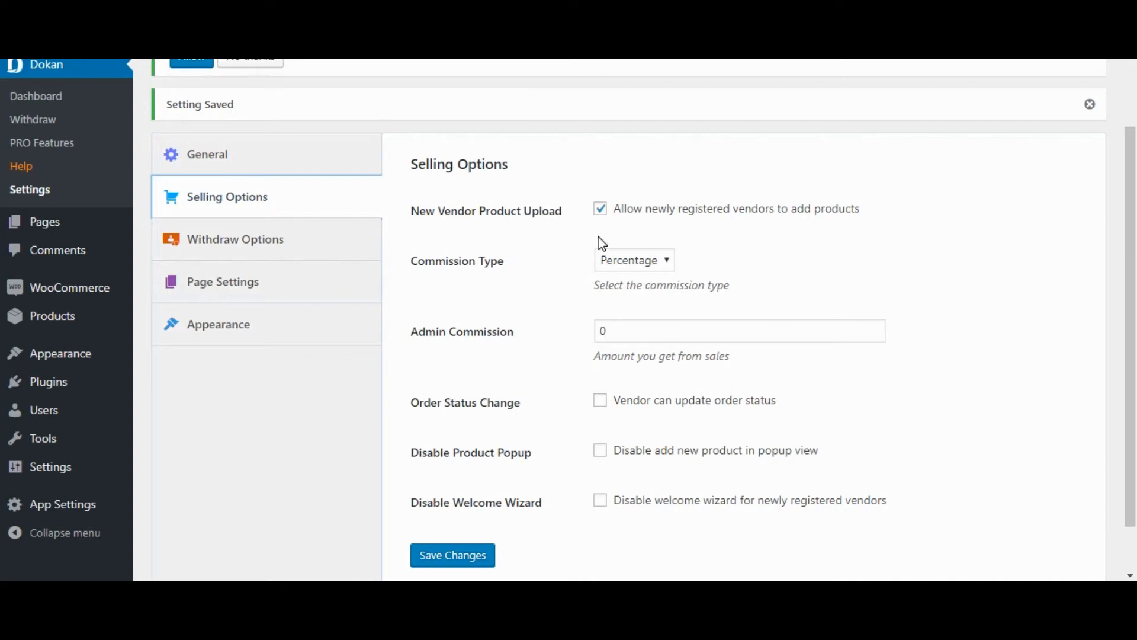
pyautogui.moveTo(550, 279)
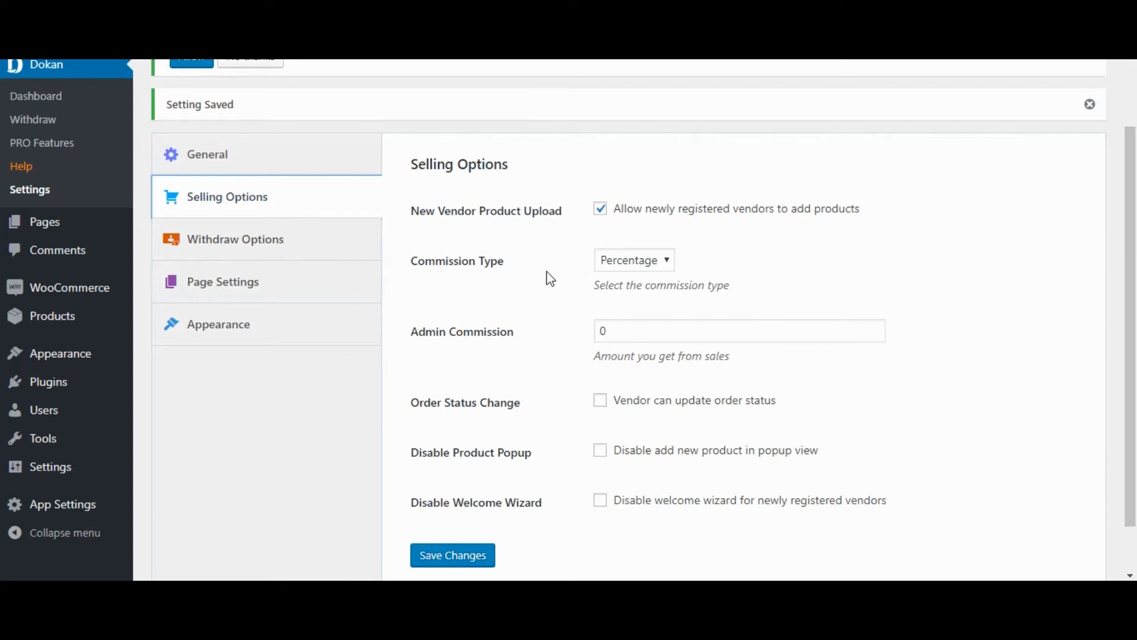
# - In Page Settings, choose Terms & Conditions as the vendor terms page
pyautogui.click(235, 238)
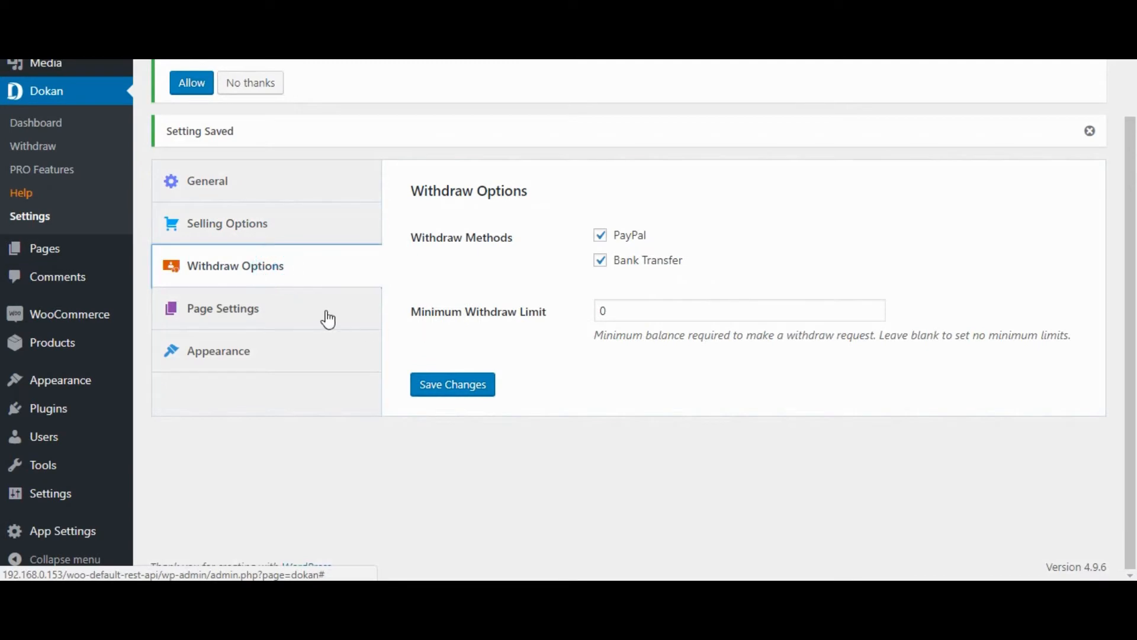
pyautogui.click(222, 308)
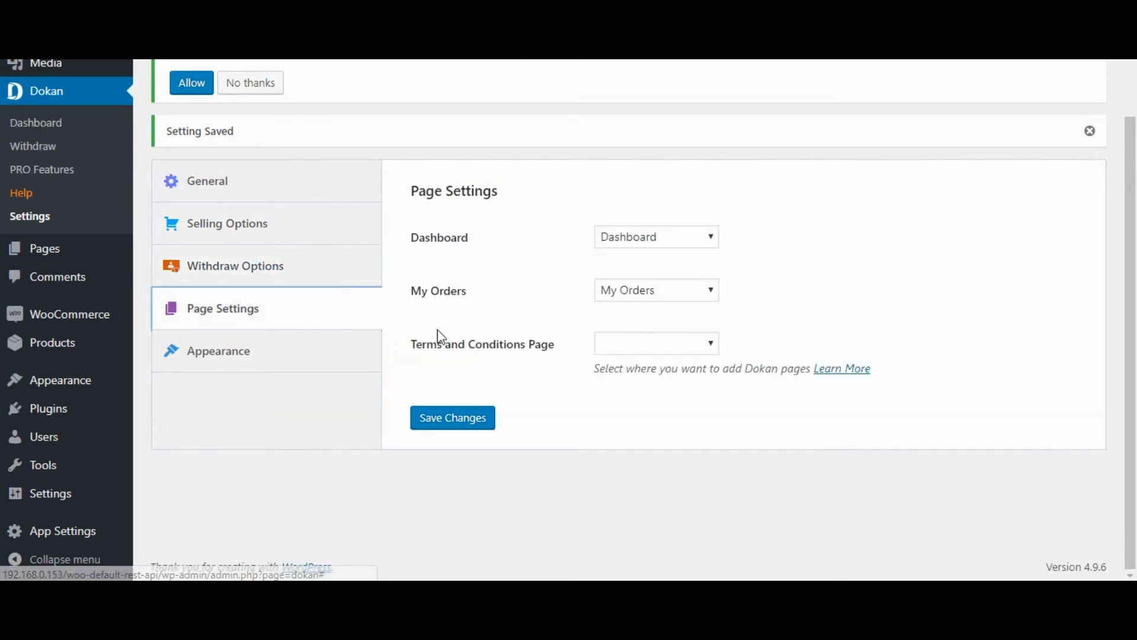
pyautogui.moveTo(534, 382)
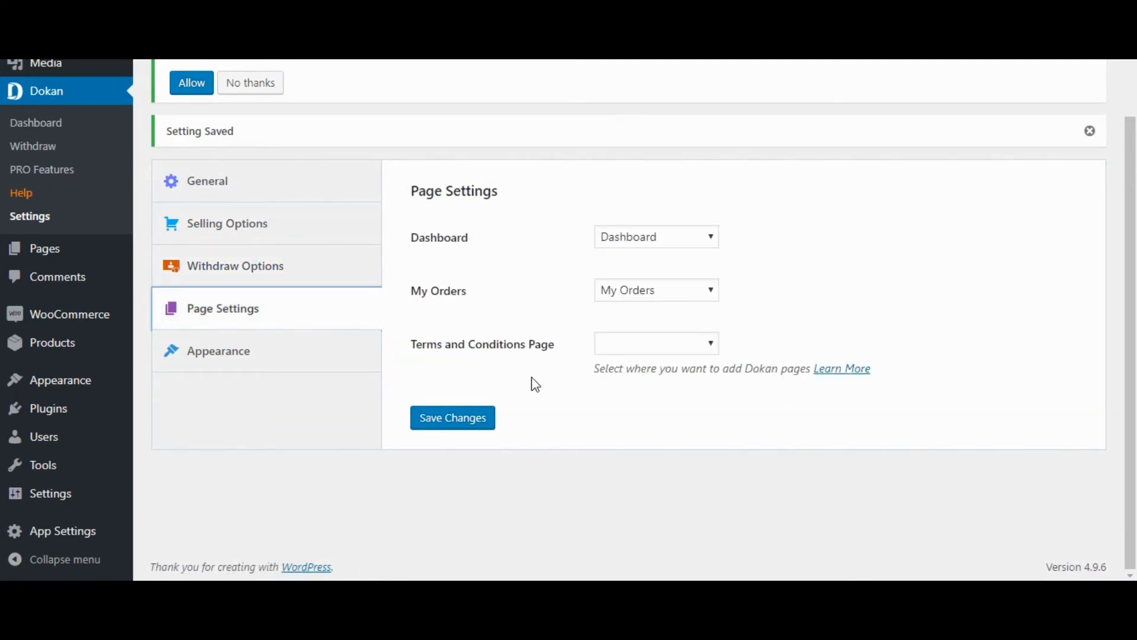
pyautogui.click(654, 342)
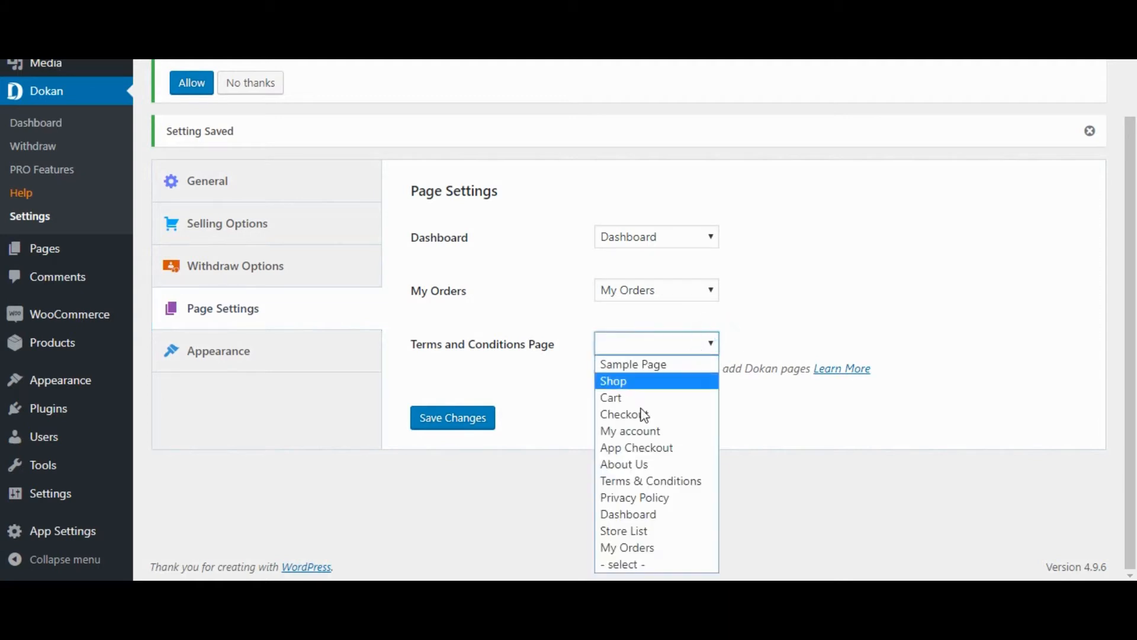
pyautogui.click(651, 480)
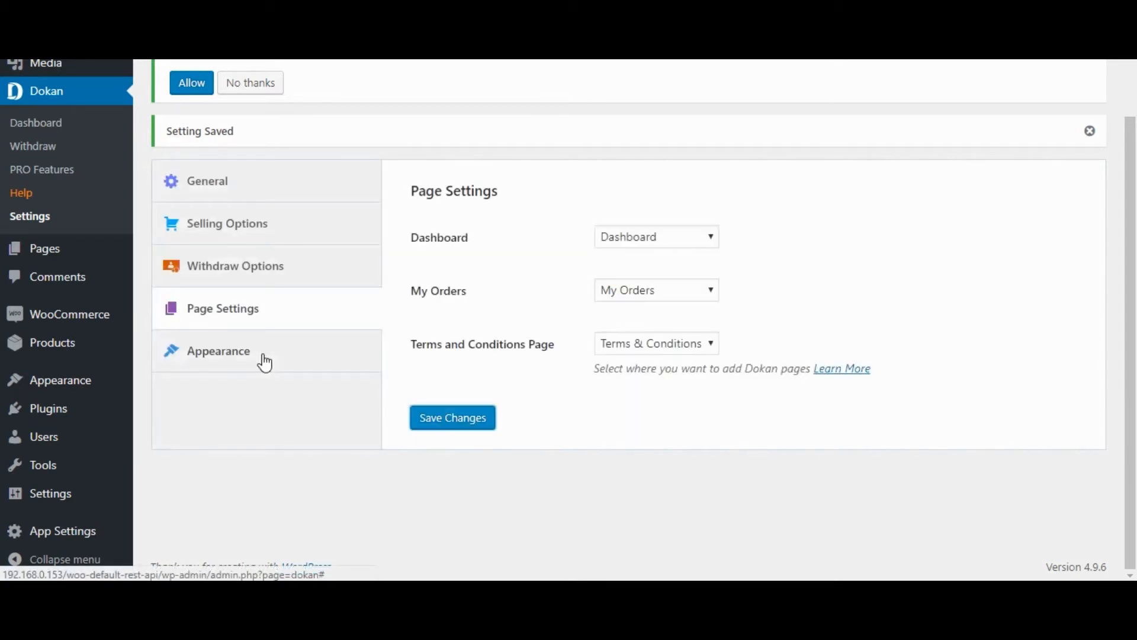
pyautogui.click(218, 351)
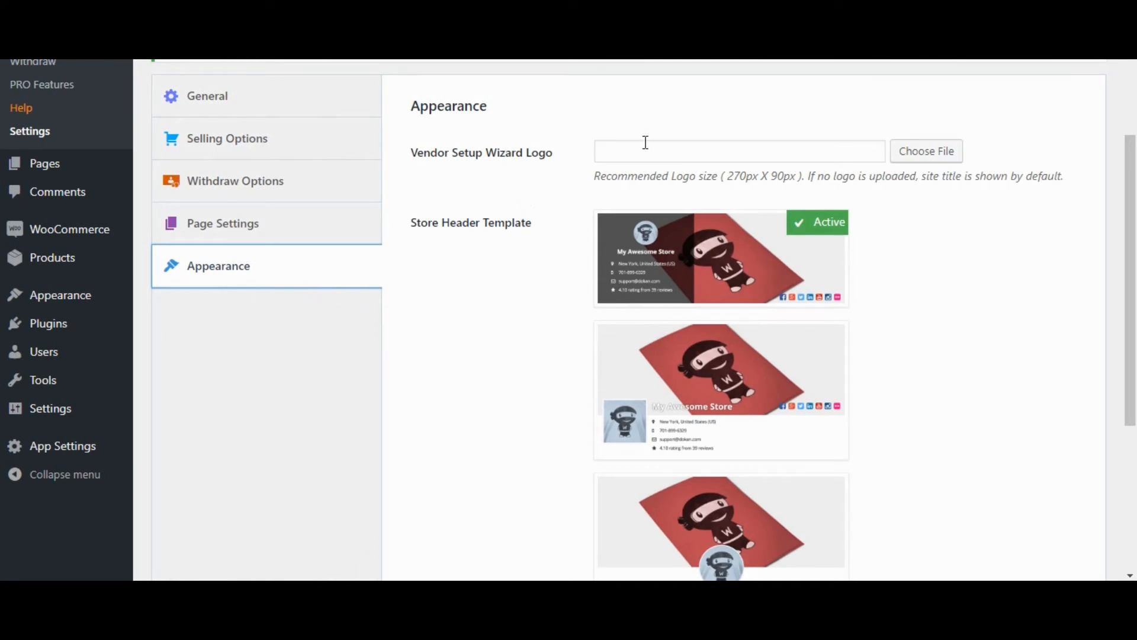
# - Save the Appearance settings keeping the default store header template
pyautogui.scroll(-3)
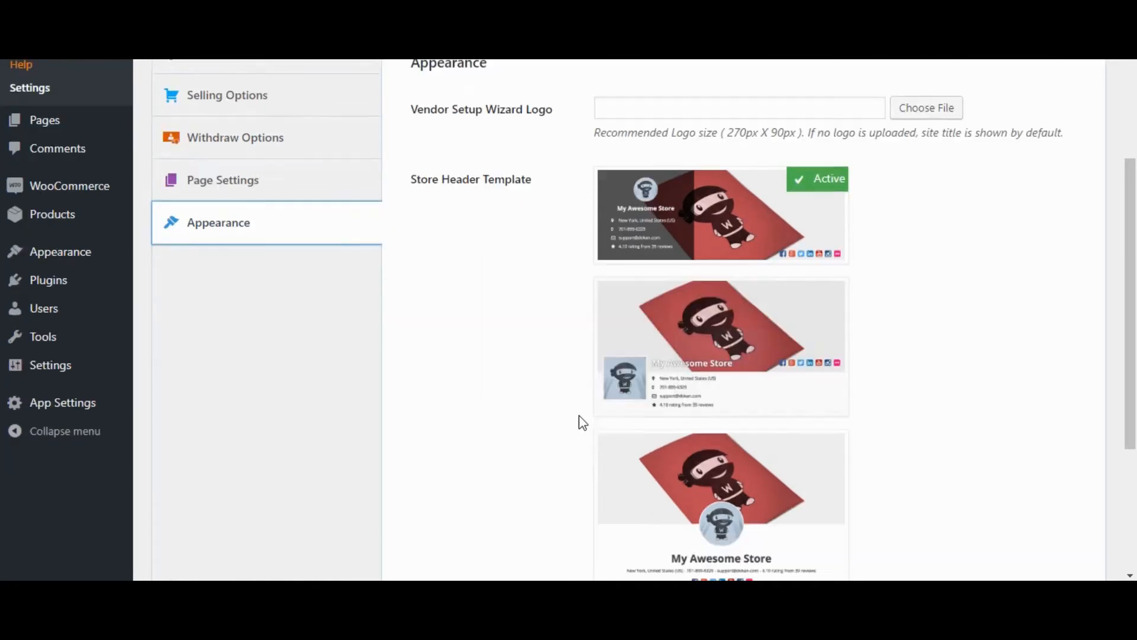
pyautogui.scroll(-3)
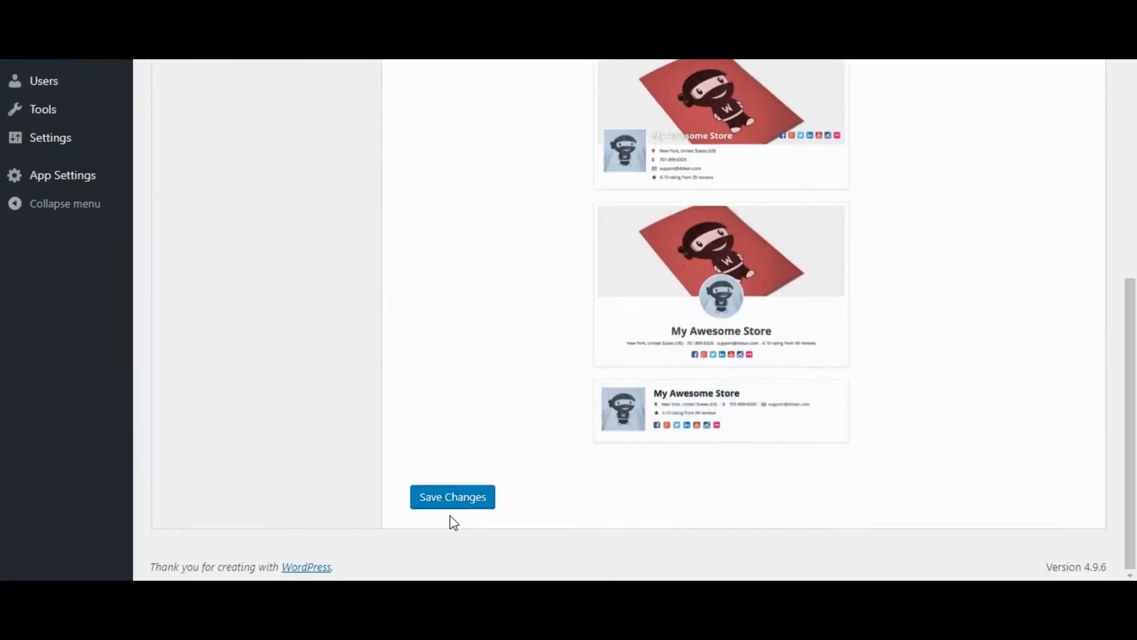
pyautogui.click(453, 497)
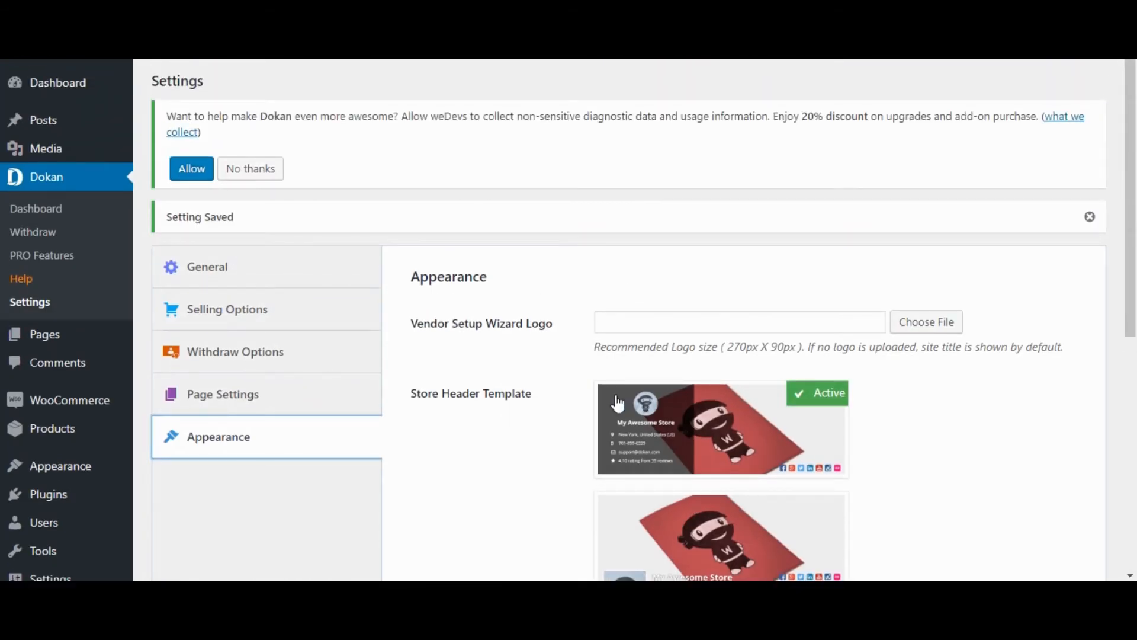
pyautogui.scroll(-3)
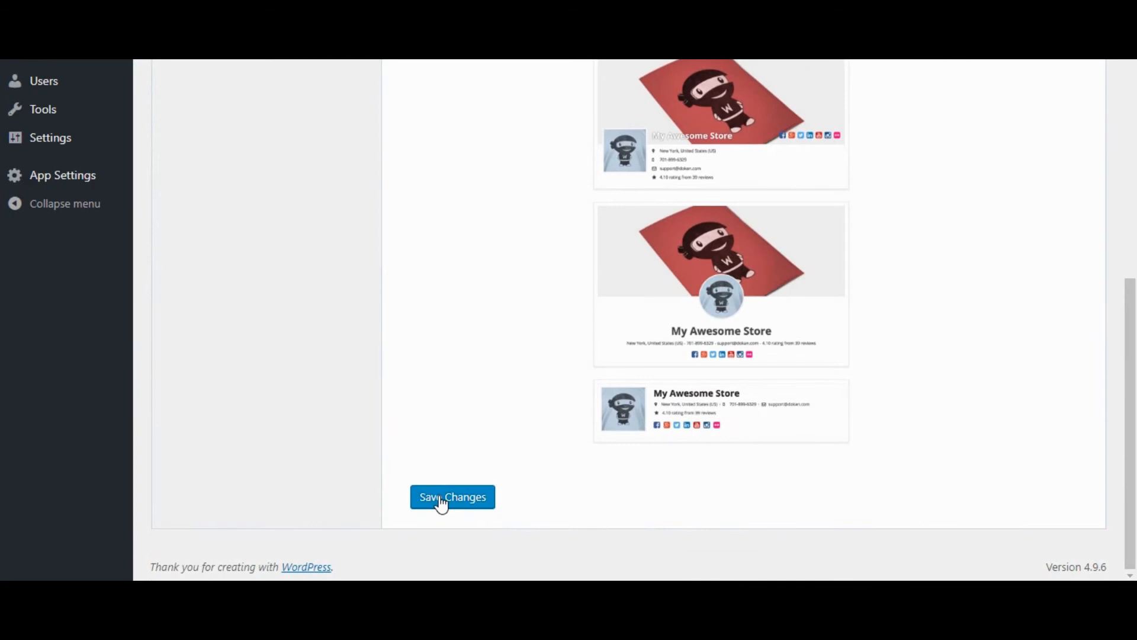
pyautogui.click(451, 497)
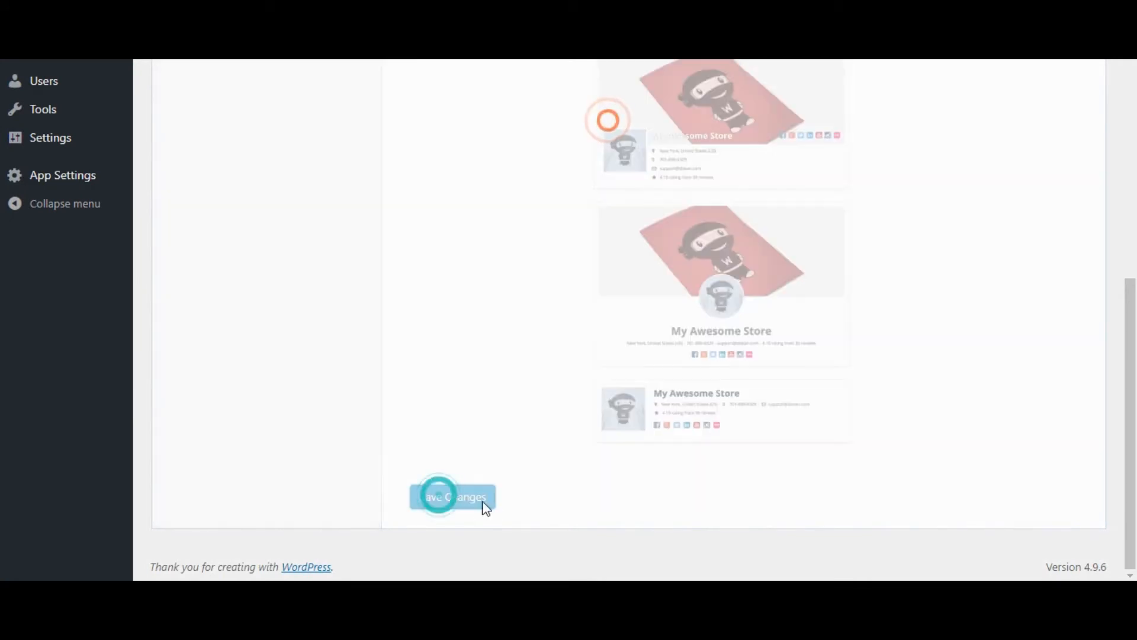
pyautogui.click(454, 497)
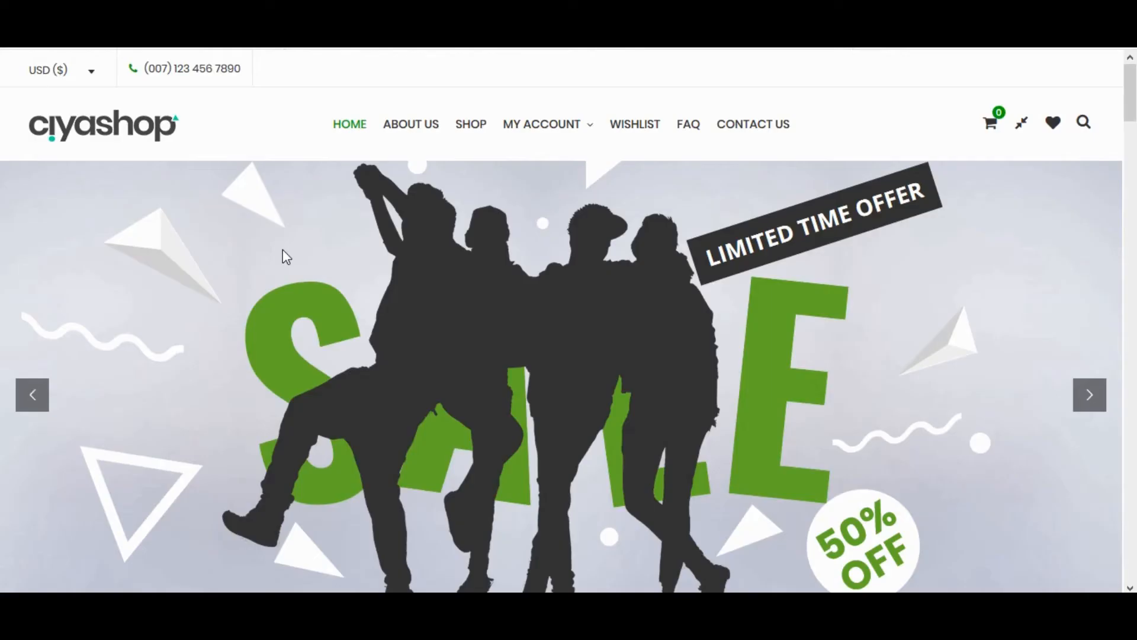
pyautogui.moveTo(542, 125)
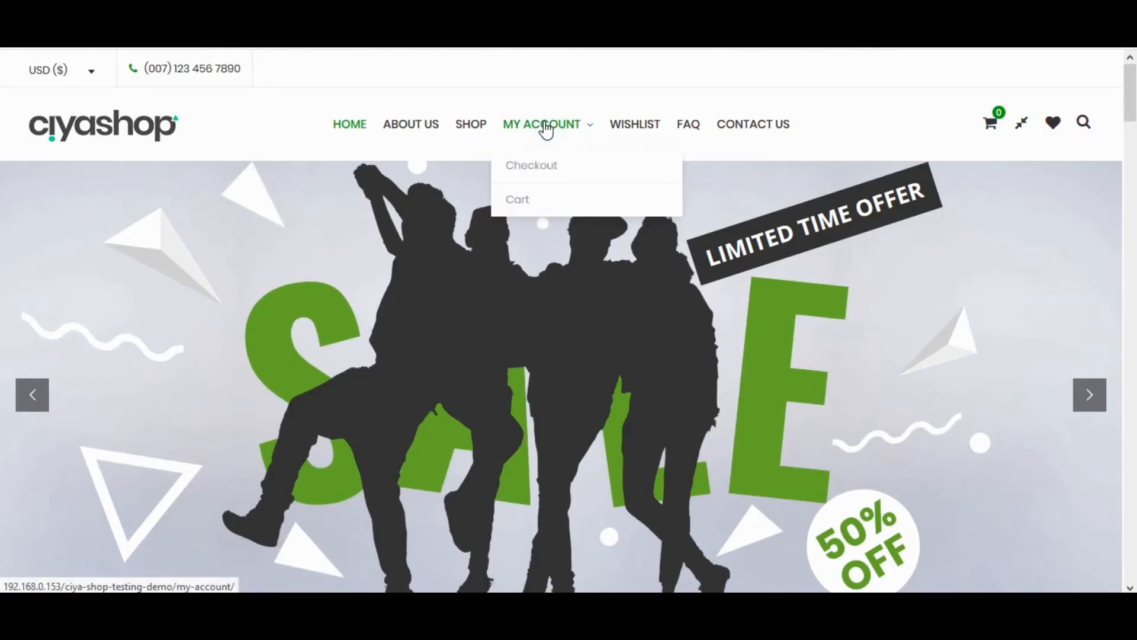
# - Go to the storefront My account page with its Login and Register forms
pyautogui.click(541, 123)
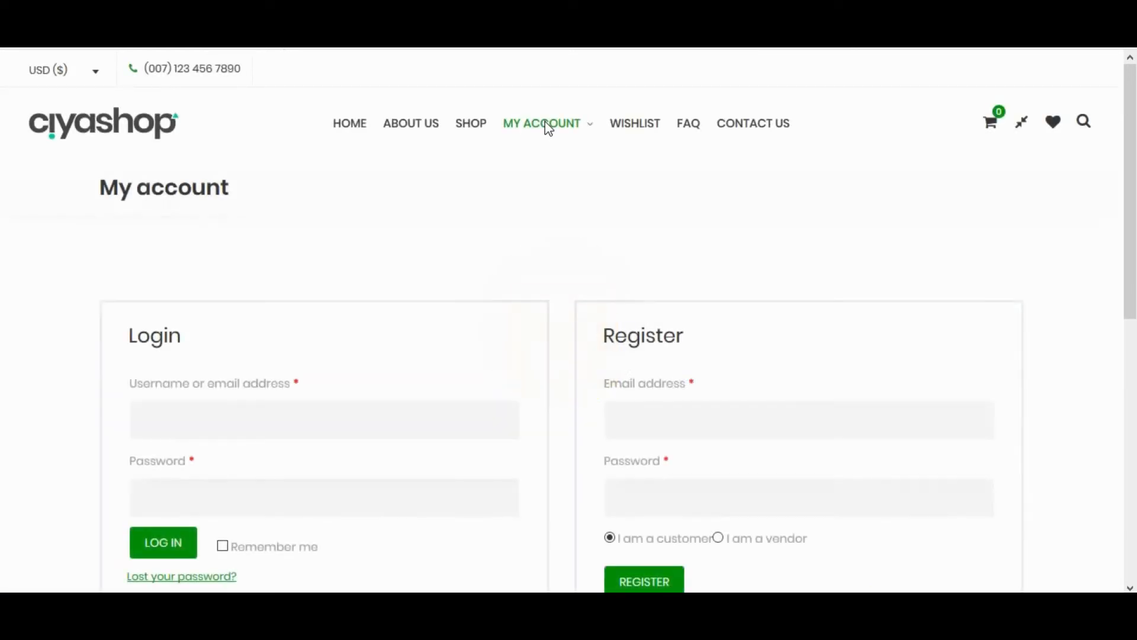
pyautogui.scroll(-3)
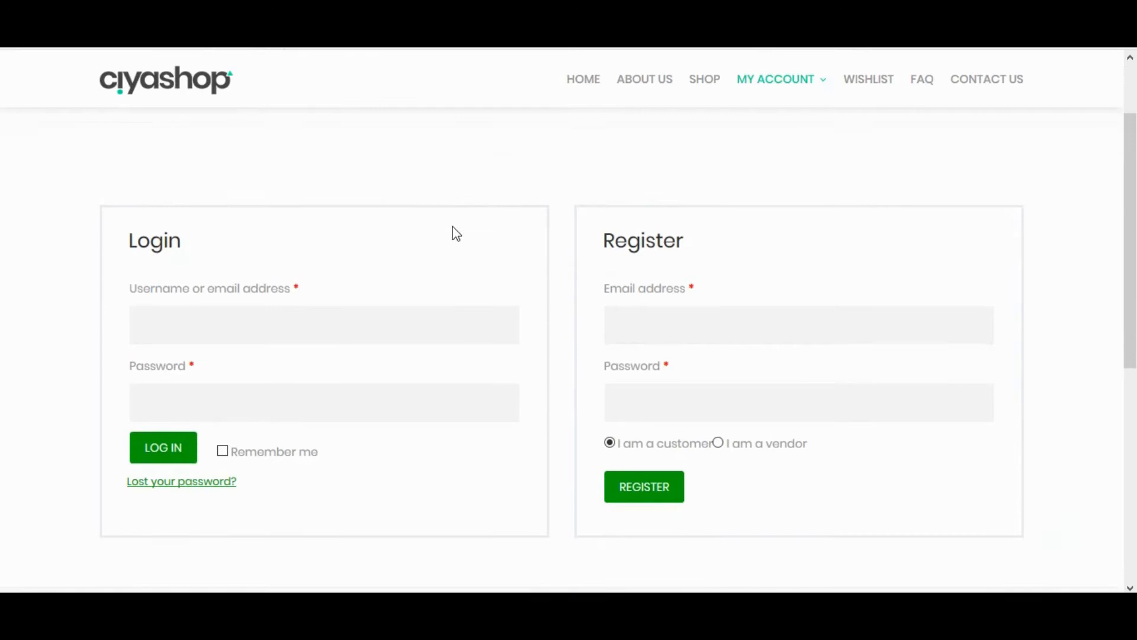
pyautogui.scroll(-3)
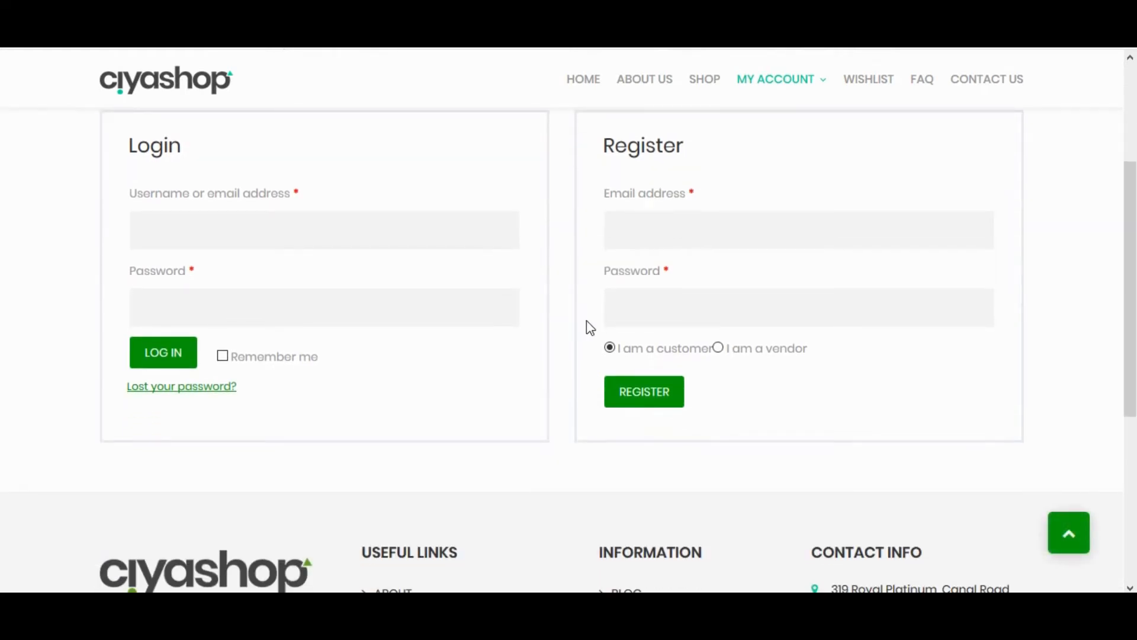
pyautogui.click(609, 348)
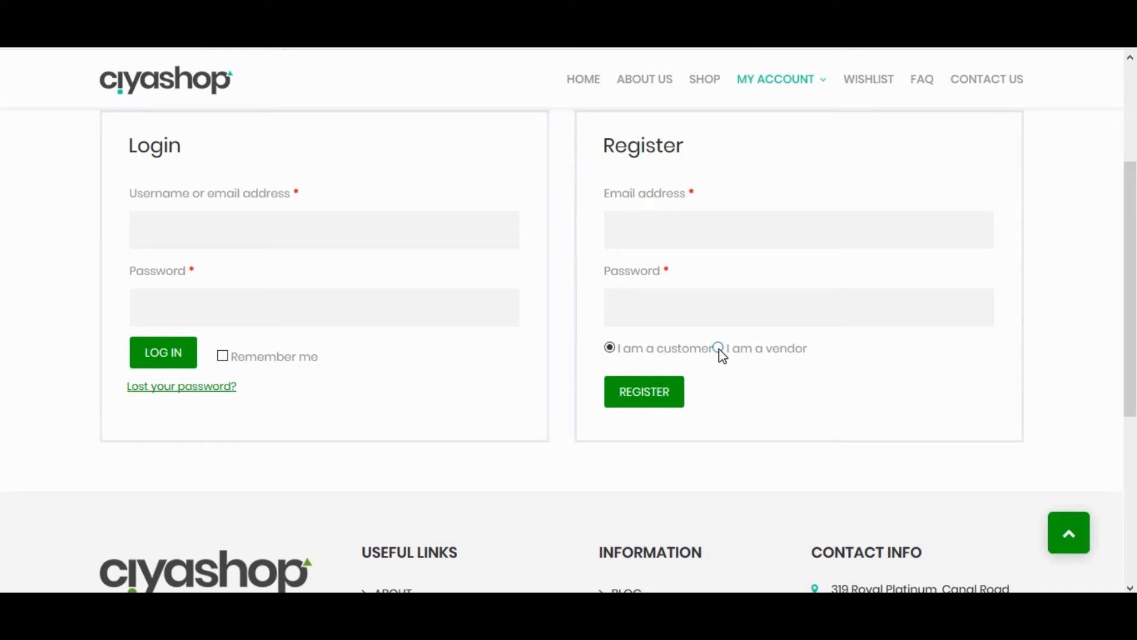
# - Choose 'I am a vendor' and fill the email, password and name Jonn Deo
pyautogui.click(718, 348)
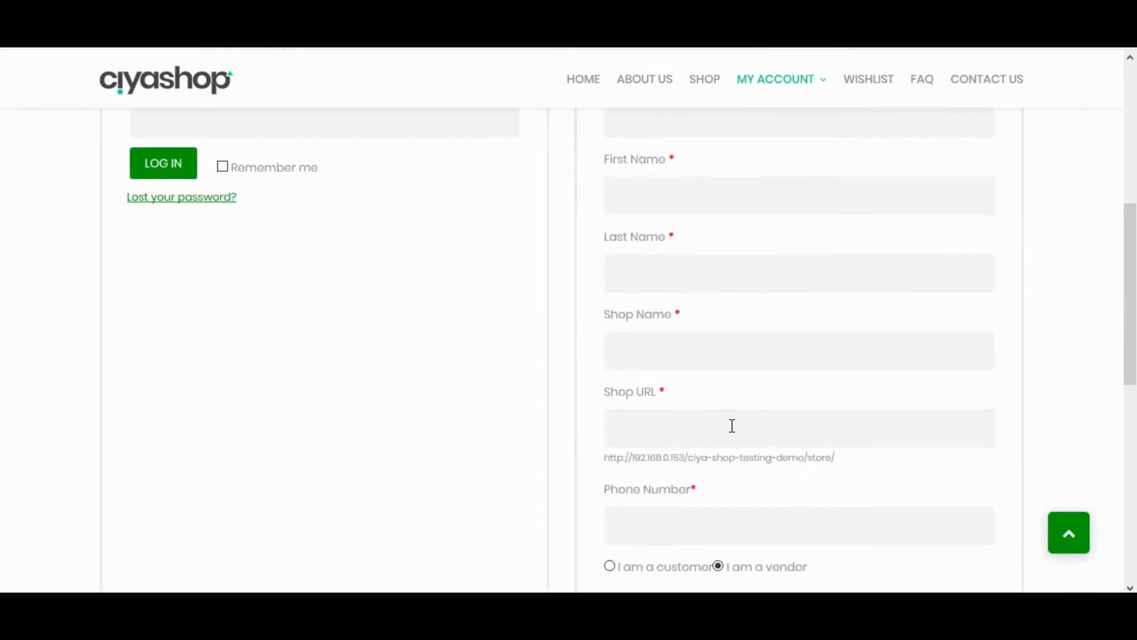
pyautogui.scroll(3)
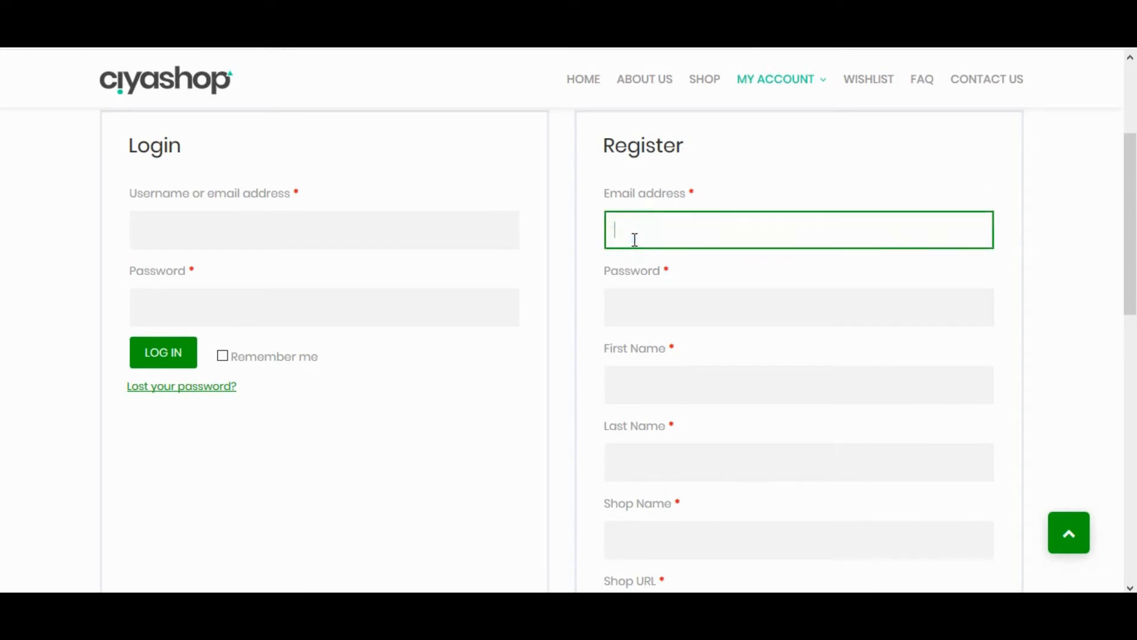
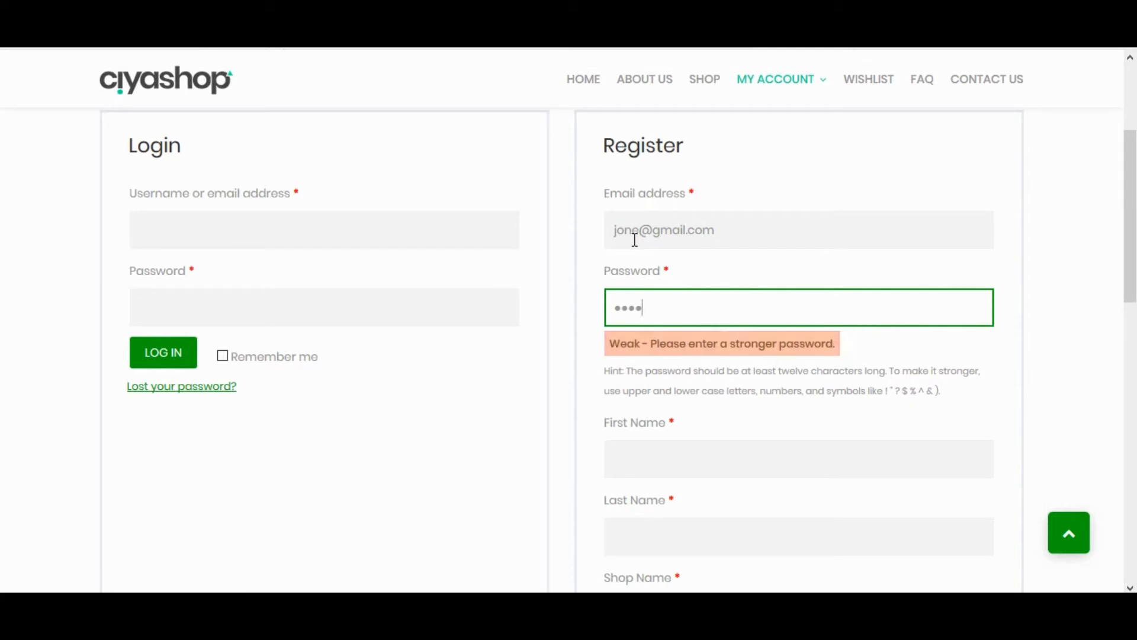
pyautogui.write('••')
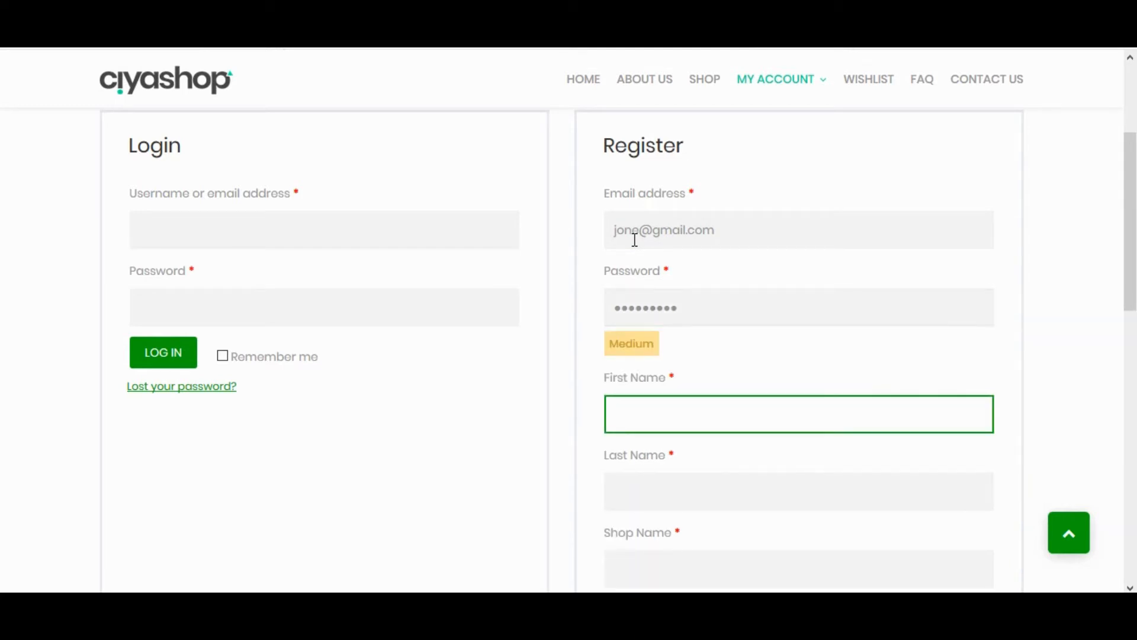
pyautogui.write('Jonn')
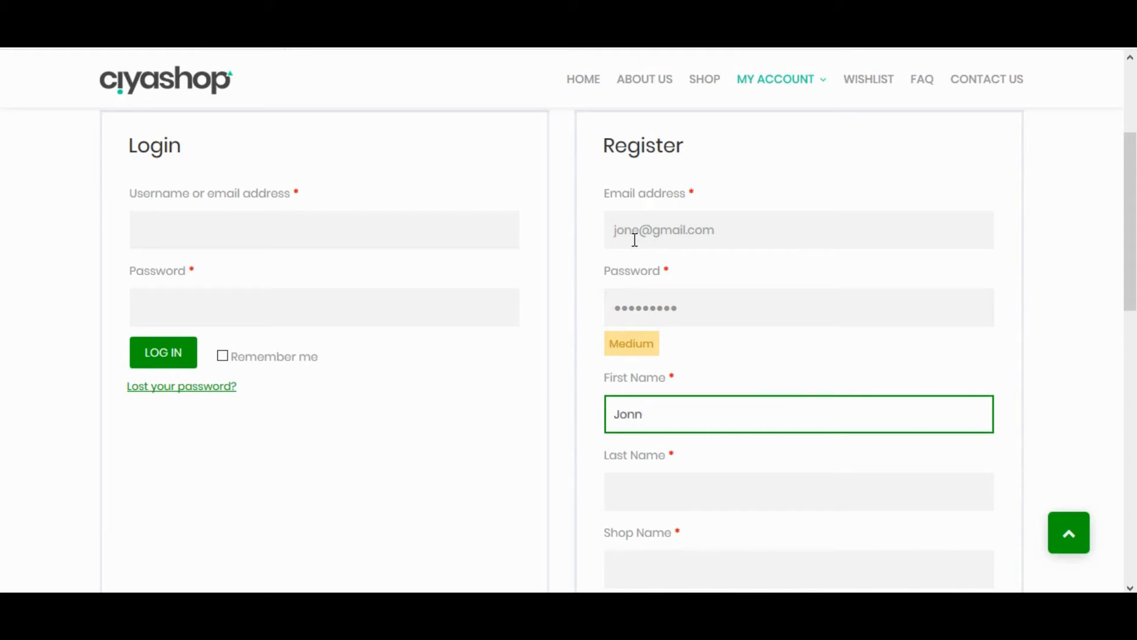
pyautogui.click(797, 491)
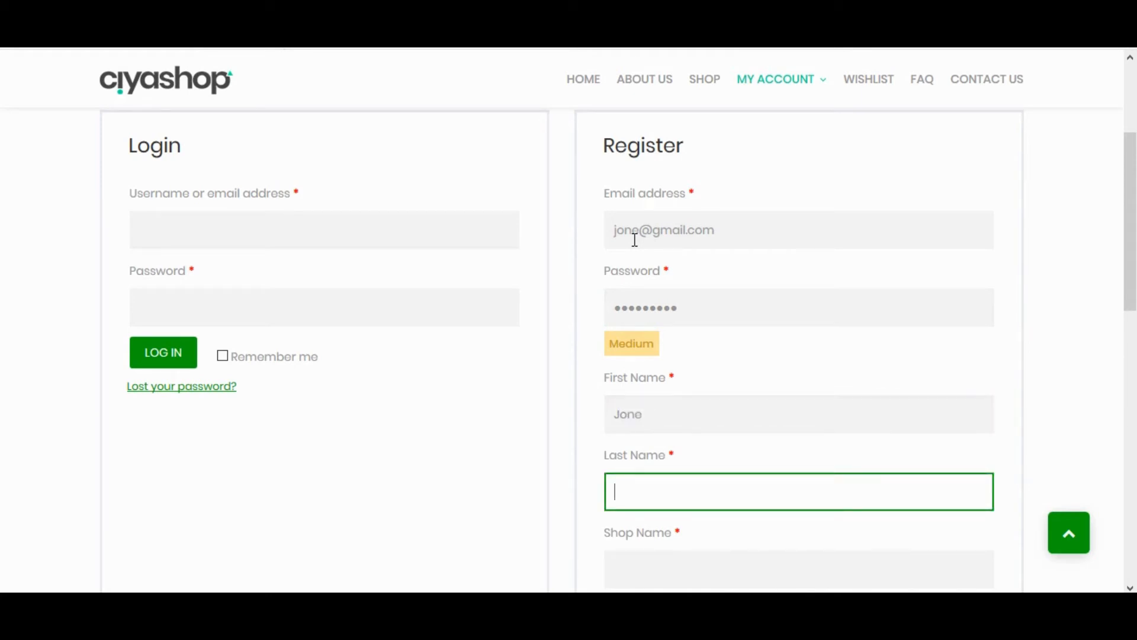
pyautogui.write('Deo')
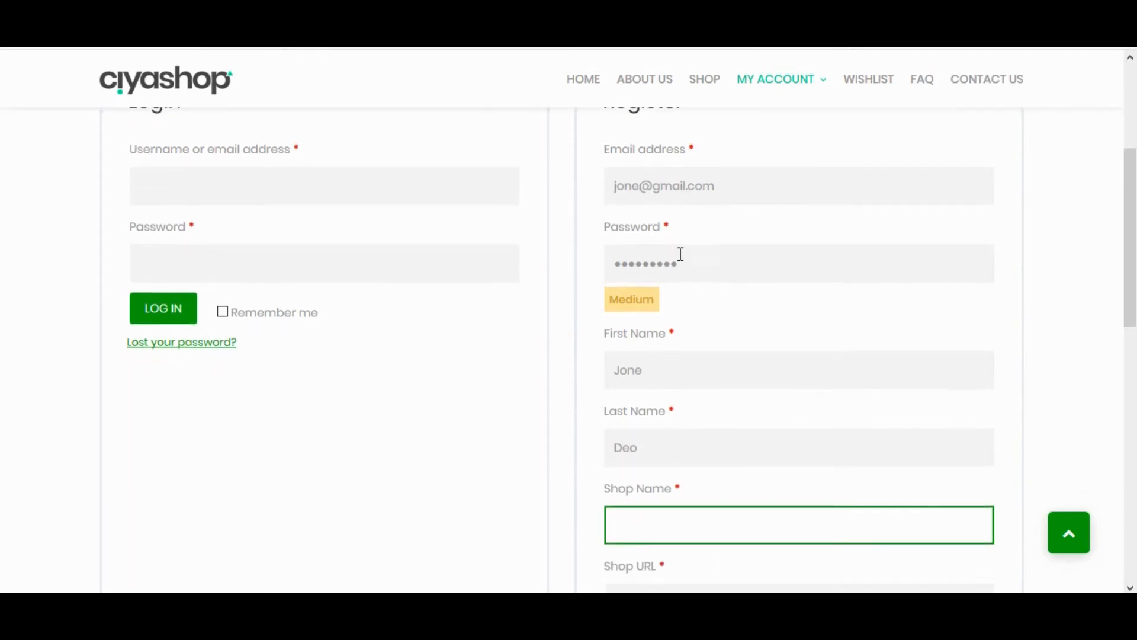
# - Enter shop name CiyaStore and phone 1234567, then submit the vendor registration
pyautogui.scroll(-3)
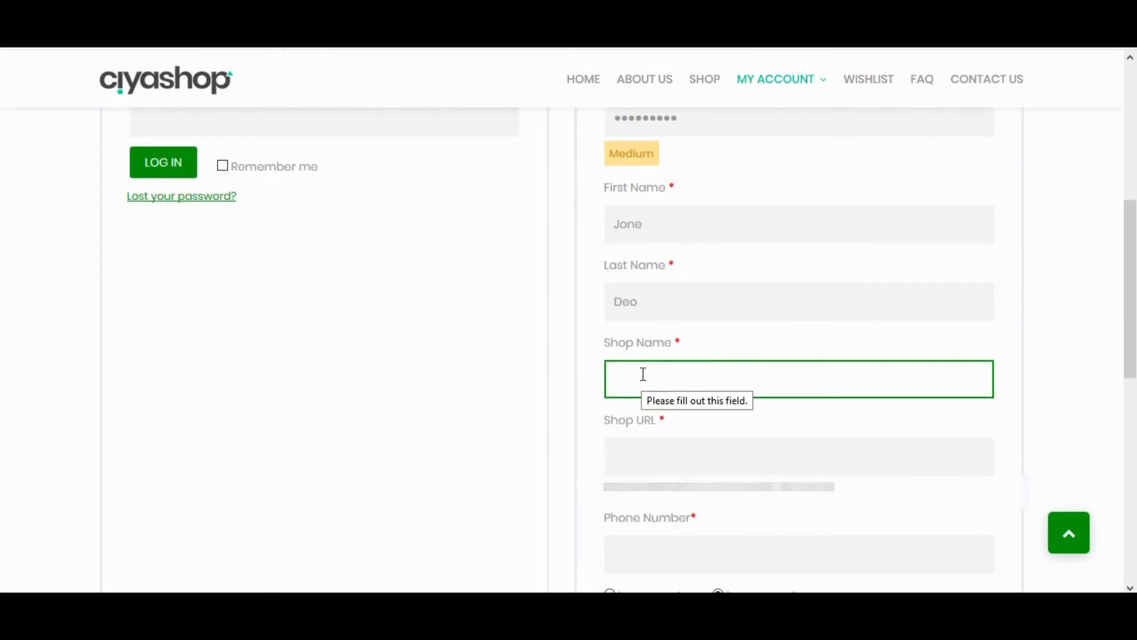
pyautogui.write('Ciya')
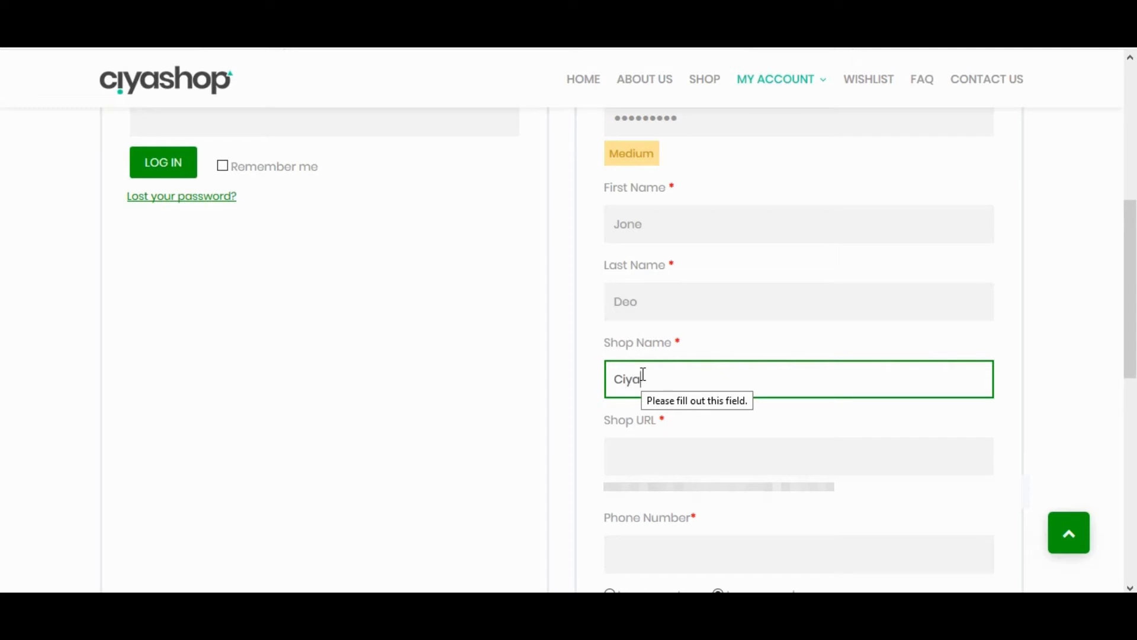
pyautogui.write('sto')
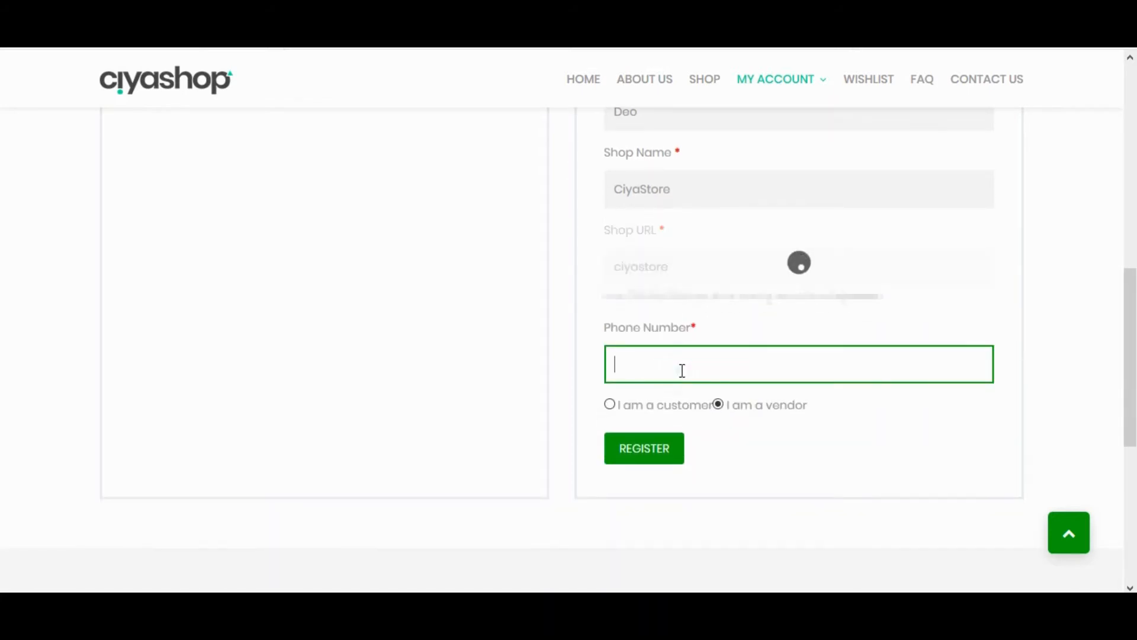
pyautogui.write('1234567890')
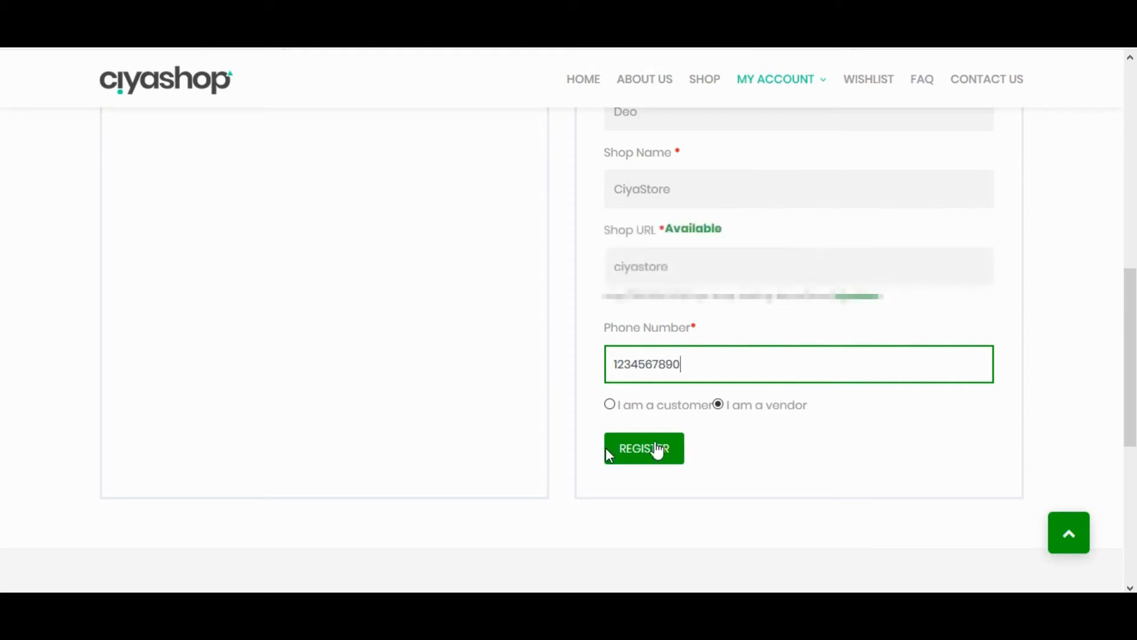
pyautogui.click(642, 448)
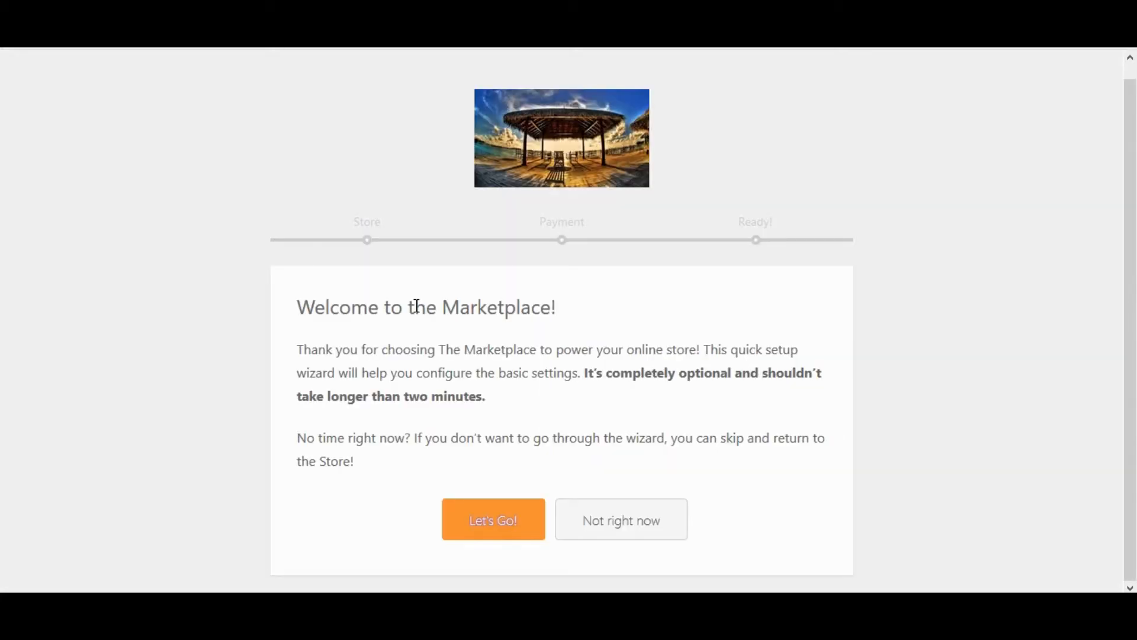
pyautogui.moveTo(492, 520)
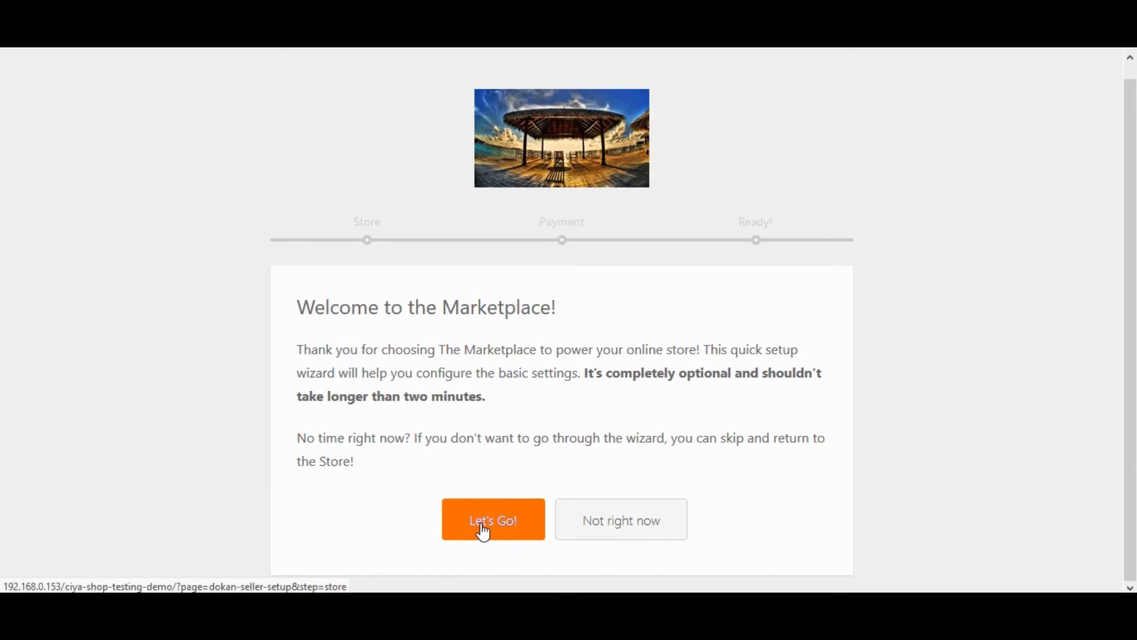
# - Start the setup wizard and enter street Royal platinum, city New York, zip 12345
pyautogui.click(493, 520)
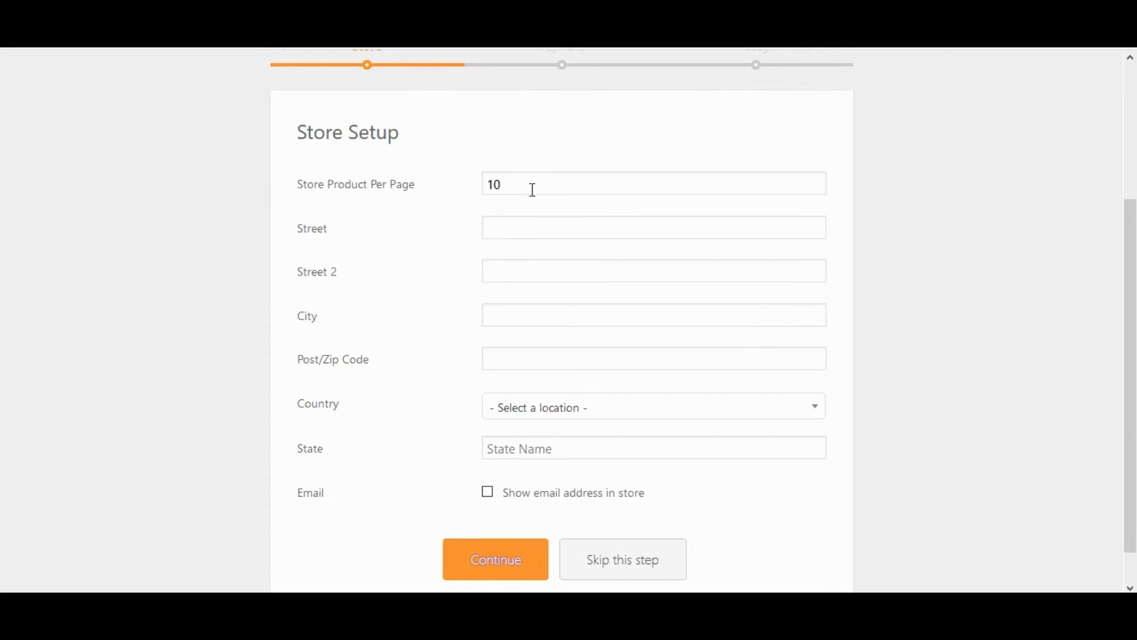
pyautogui.moveTo(500, 233)
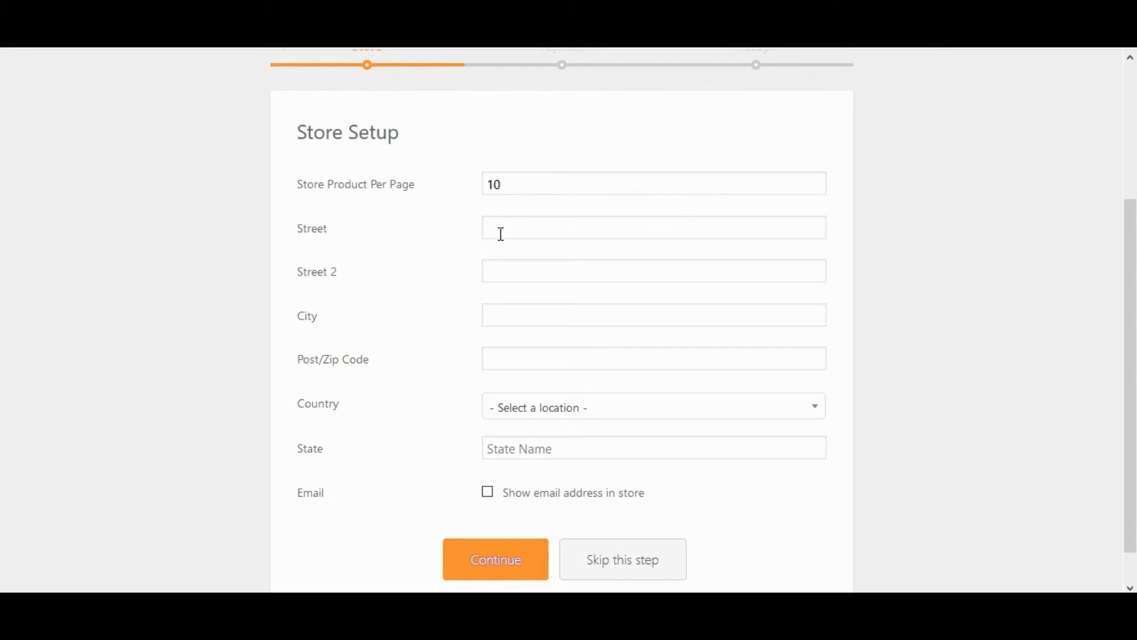
pyautogui.moveTo(549, 233)
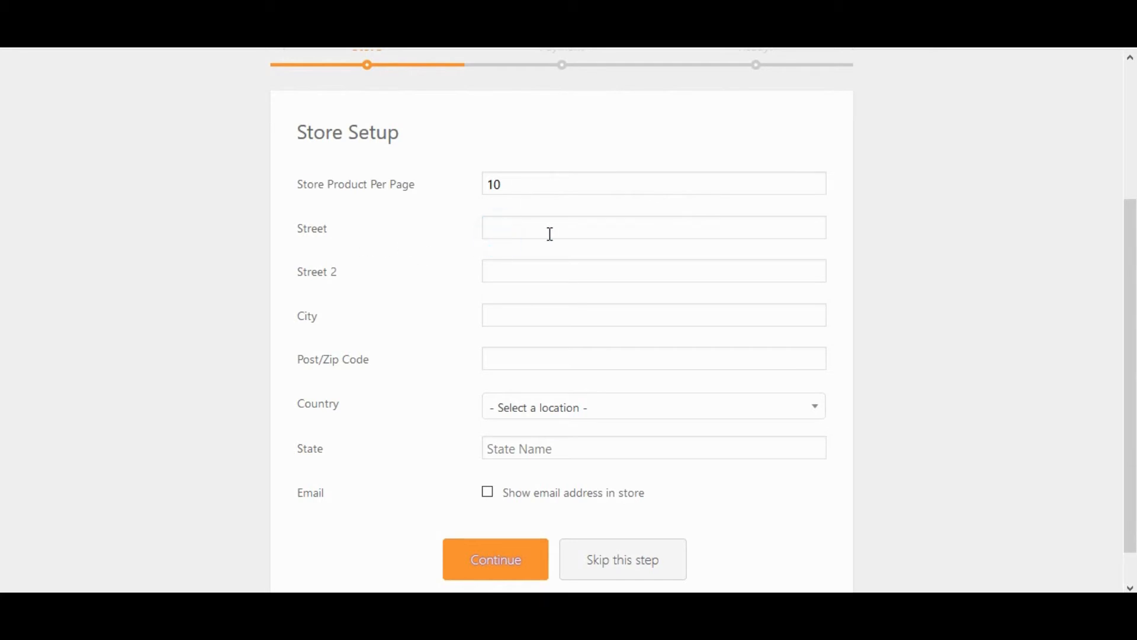
pyautogui.write('Roya')
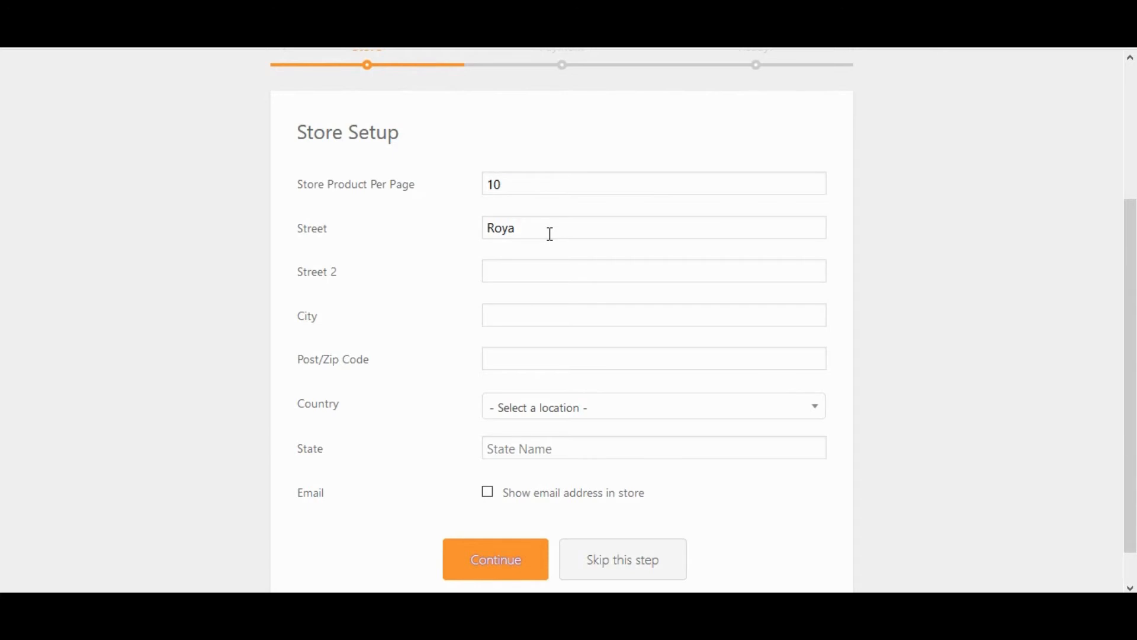
pyautogui.write('l')
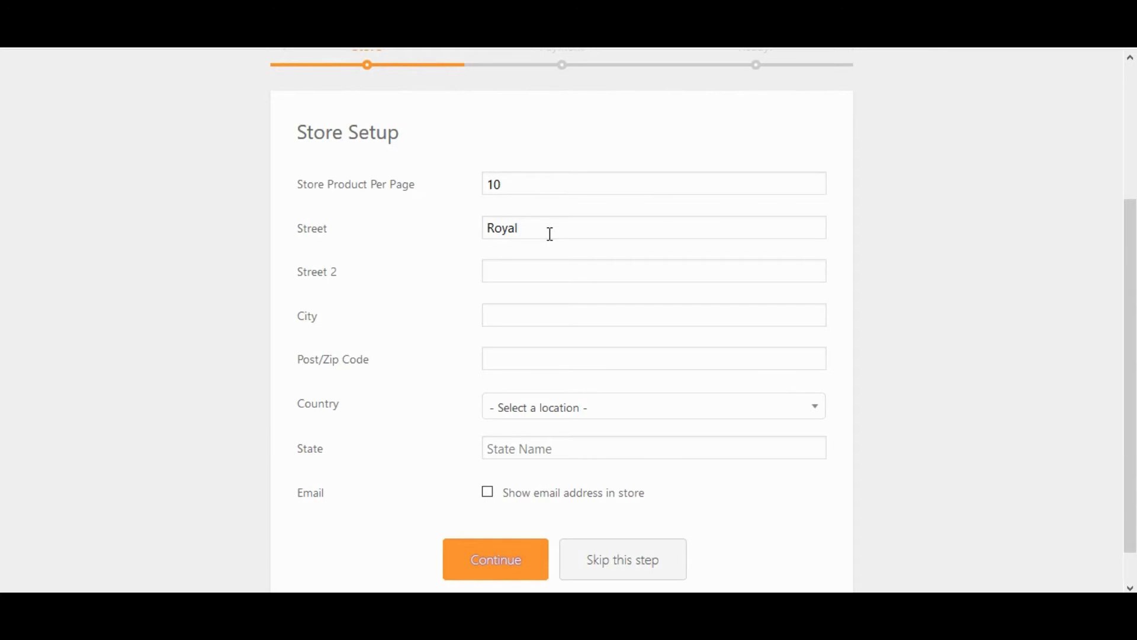
pyautogui.write('pla')
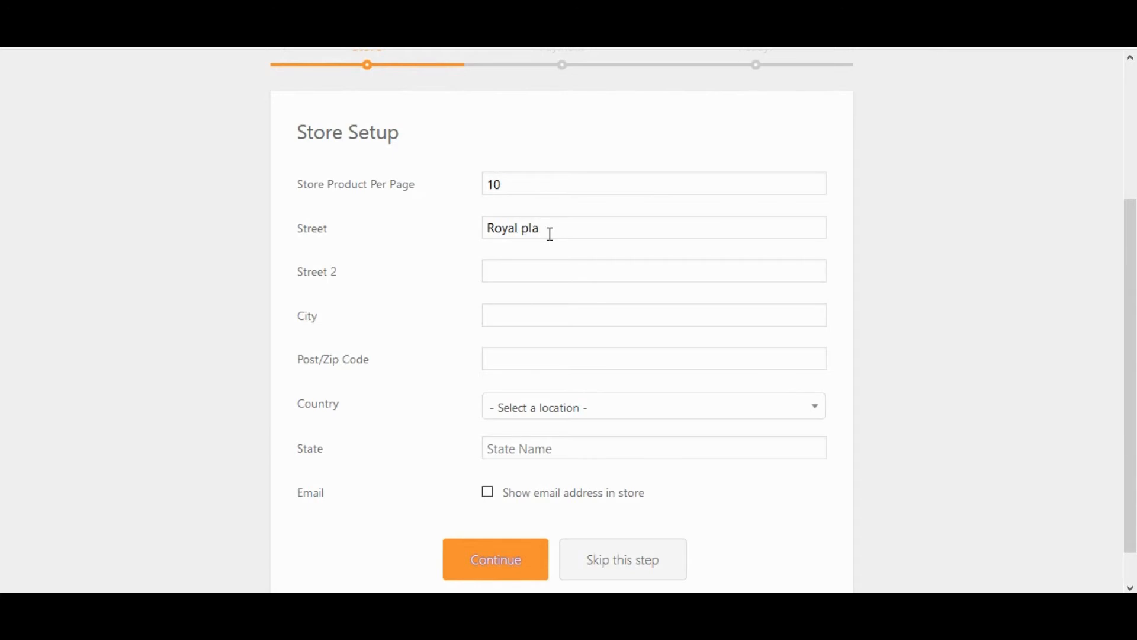
pyautogui.write('tin')
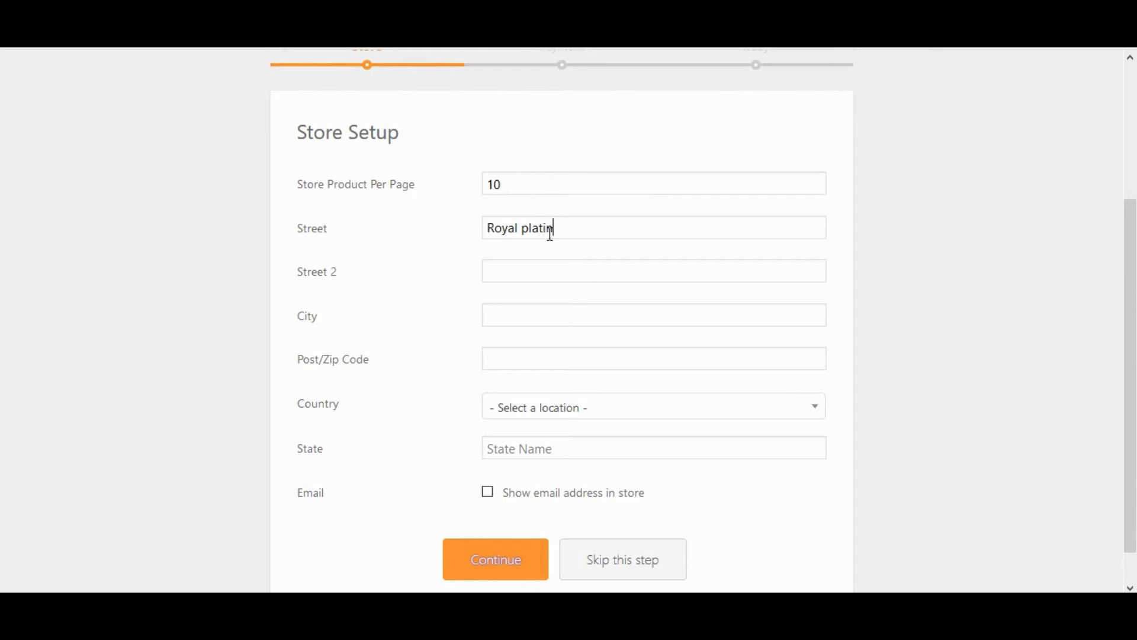
pyautogui.write('um')
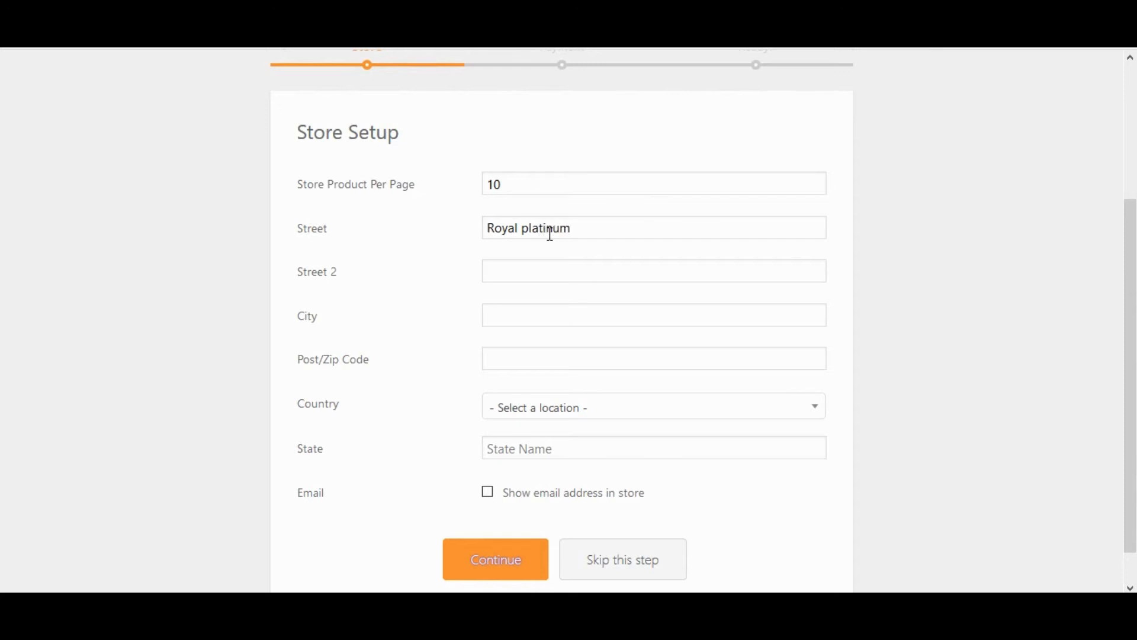
pyautogui.write('N')
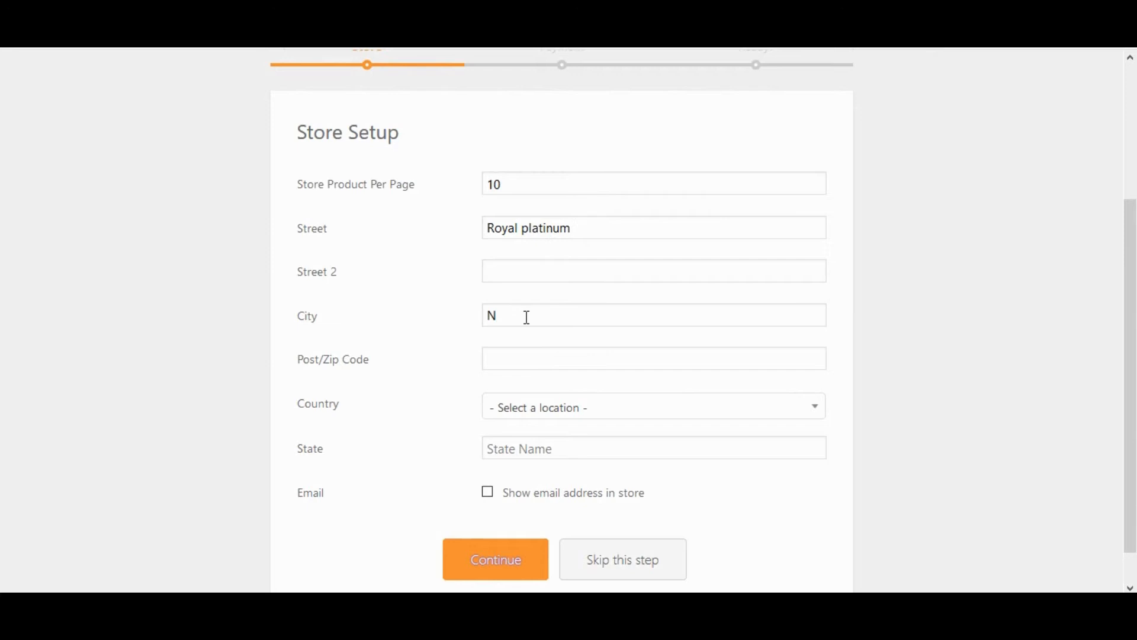
pyautogui.write('ewY')
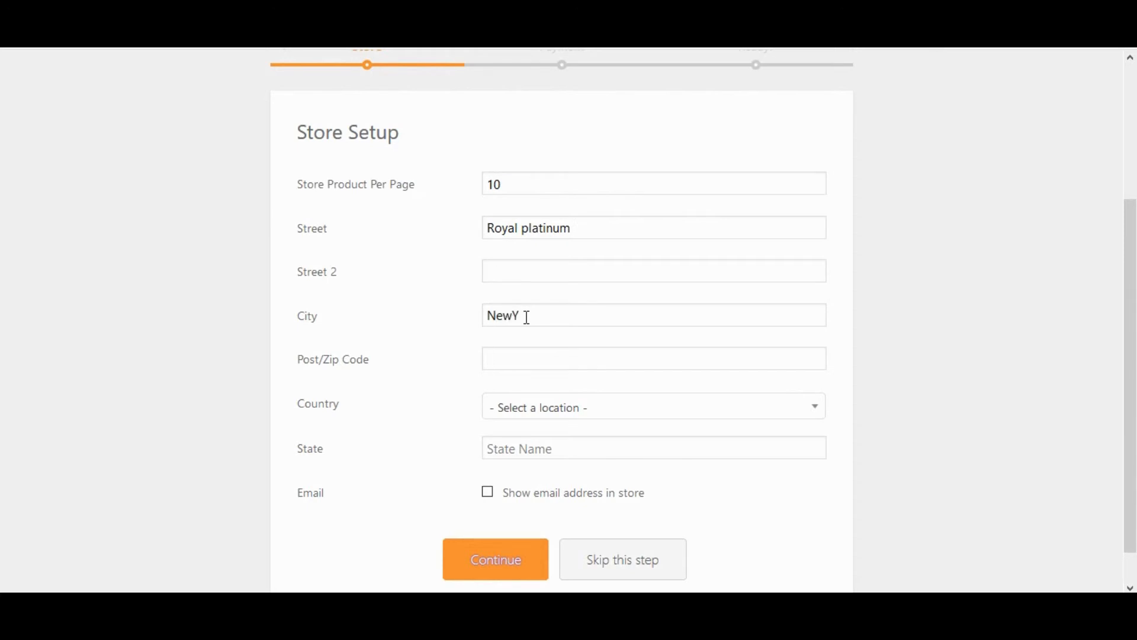
pyautogui.write('ork')
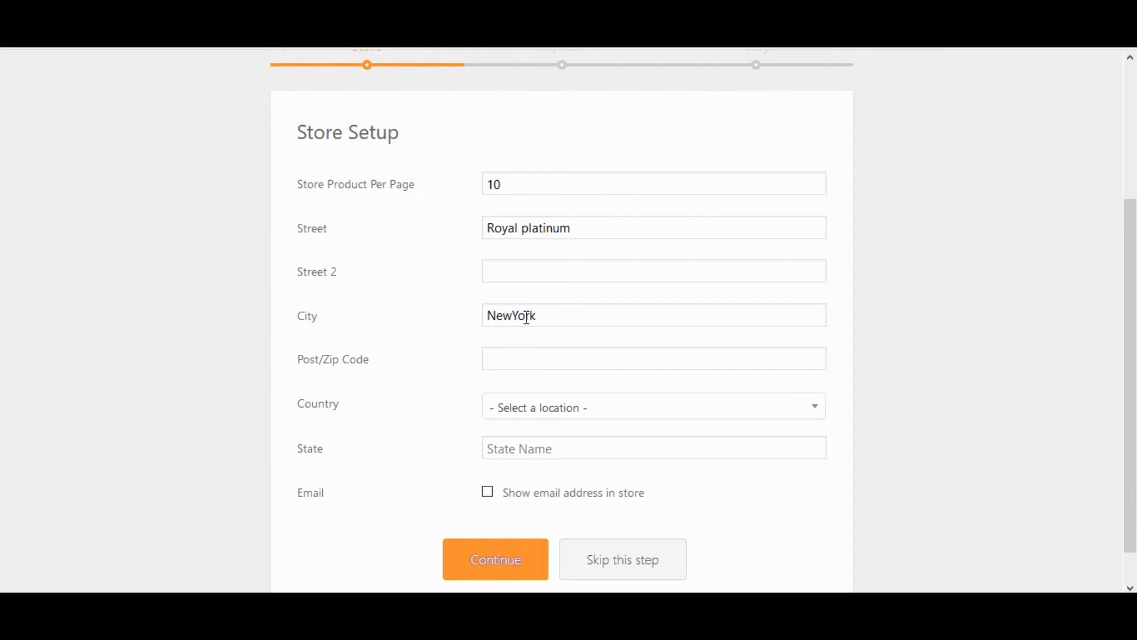
pyautogui.moveTo(533, 358)
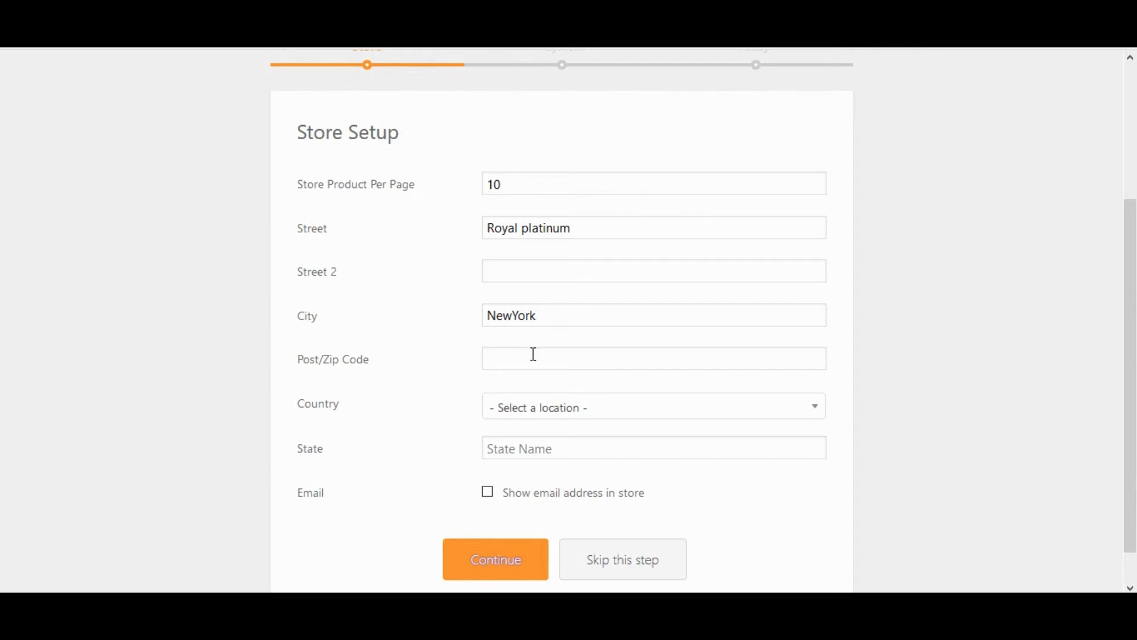
pyautogui.write('123456')
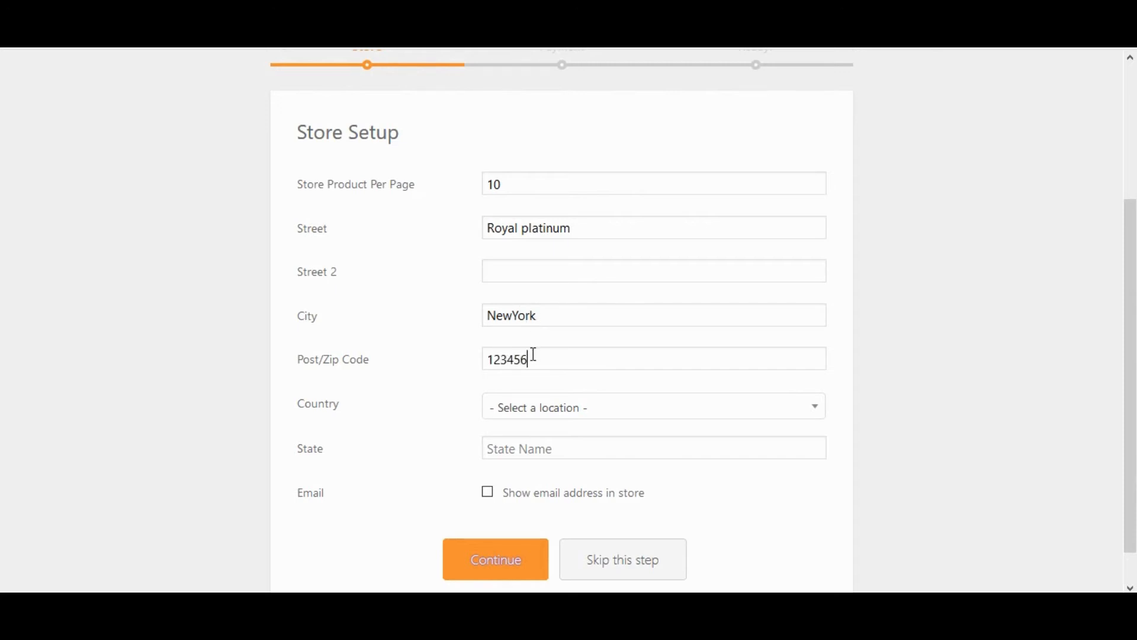
pyautogui.press('Backspace')
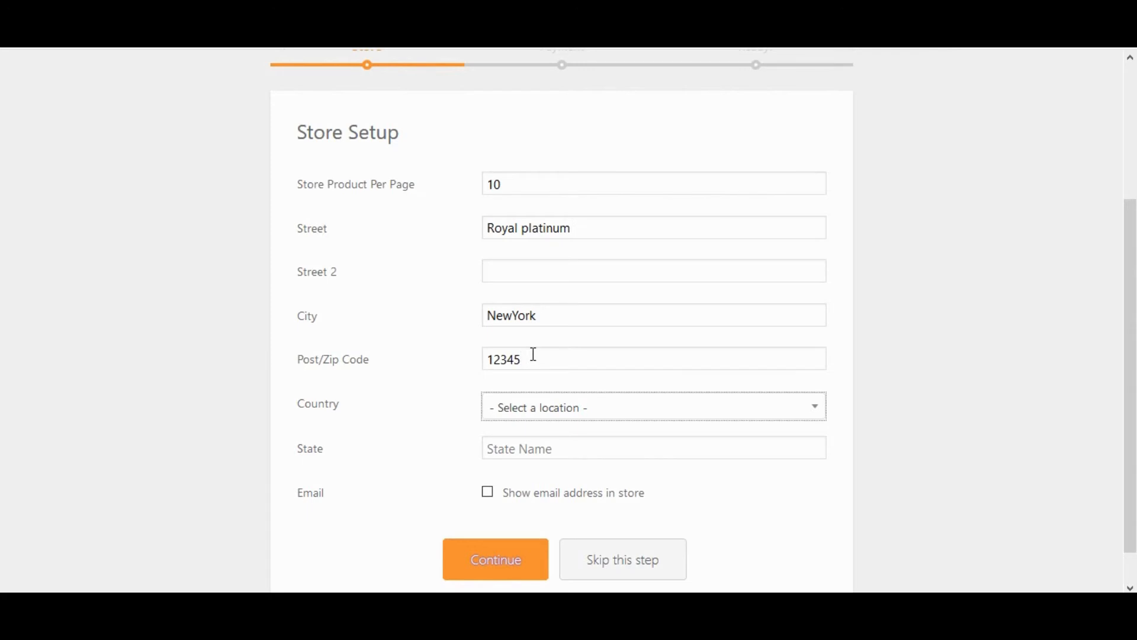
# - Set country United States and state New York, then continue to payment setup
pyautogui.click(651, 407)
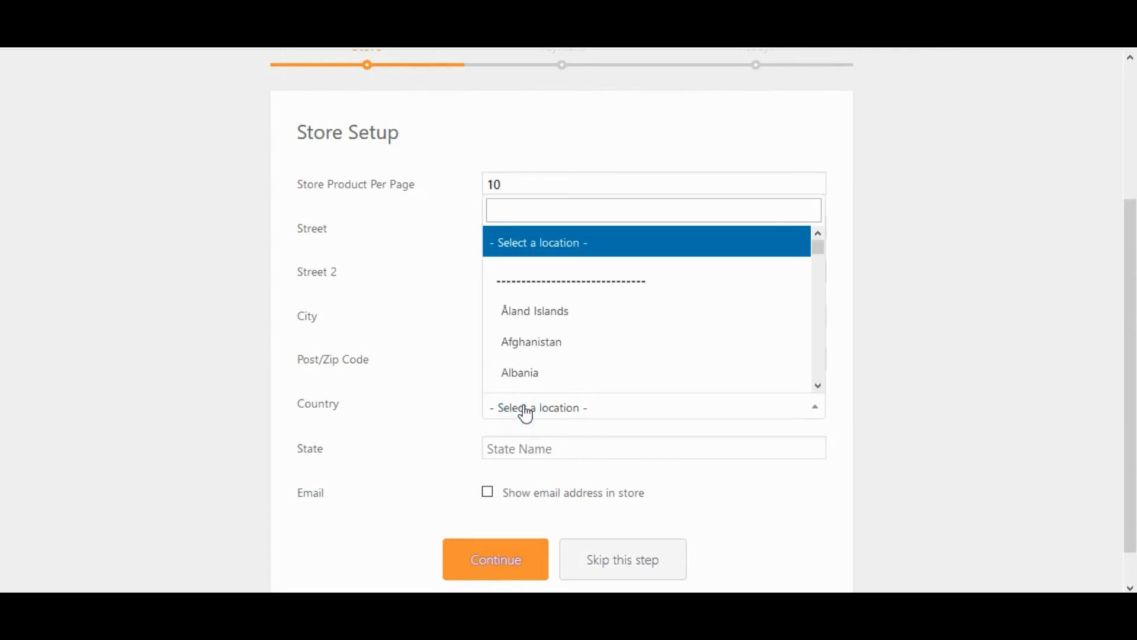
pyautogui.write('uni')
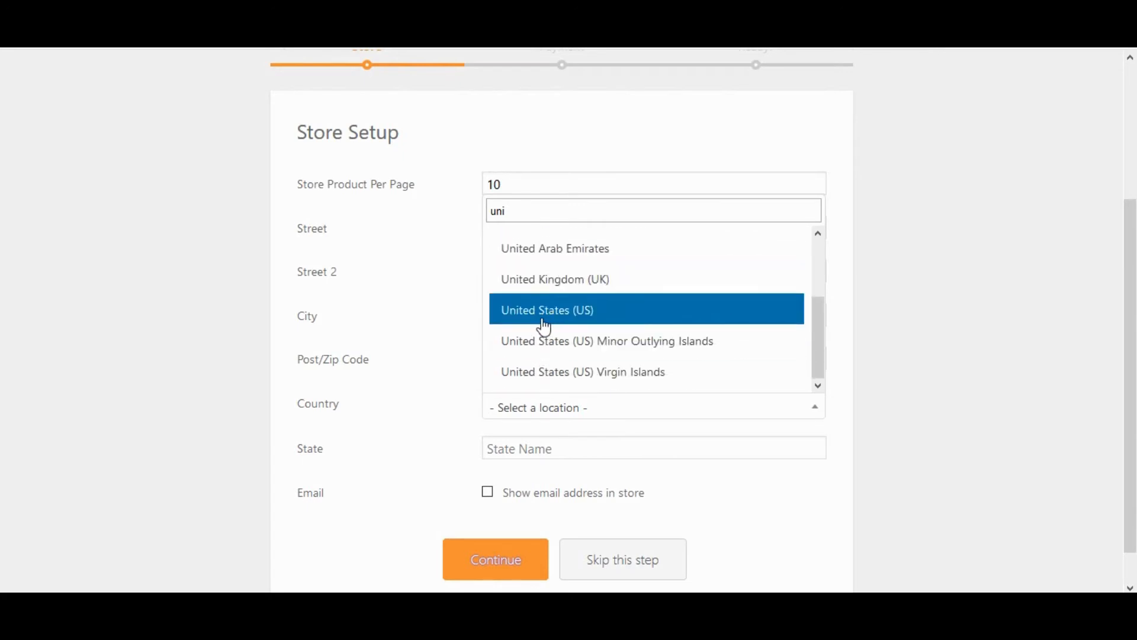
pyautogui.click(548, 309)
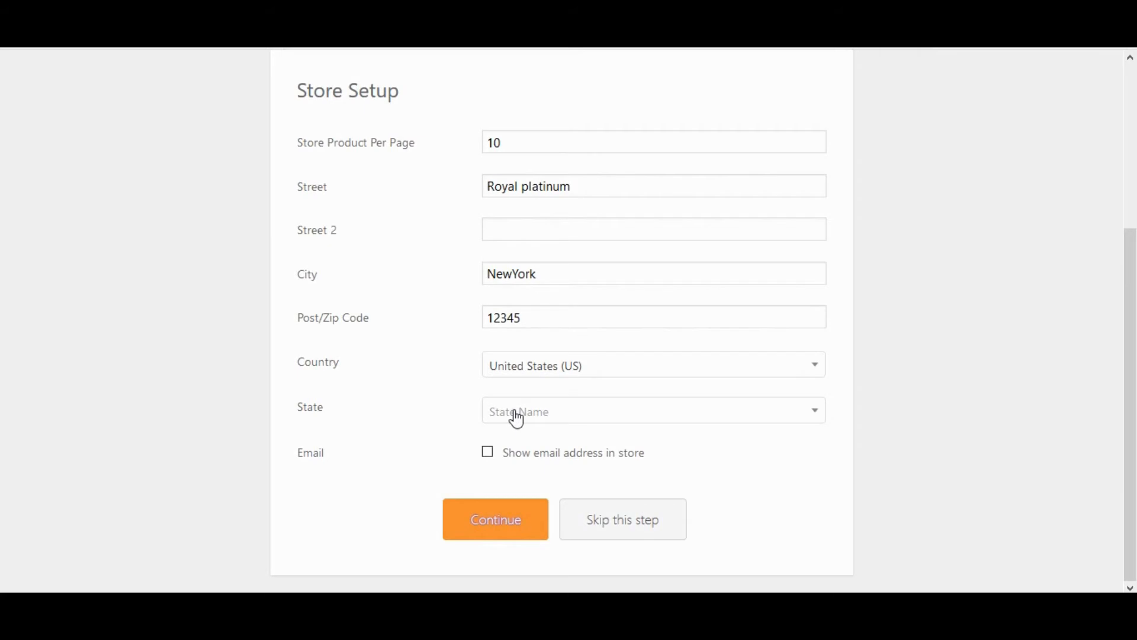
pyautogui.write('new')
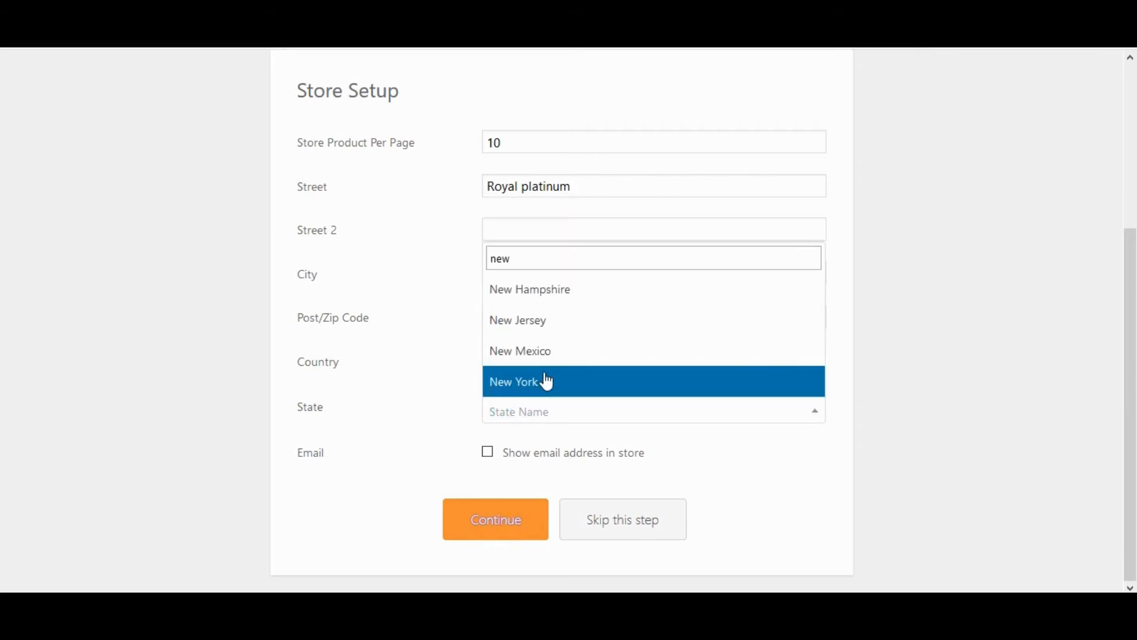
pyautogui.click(516, 380)
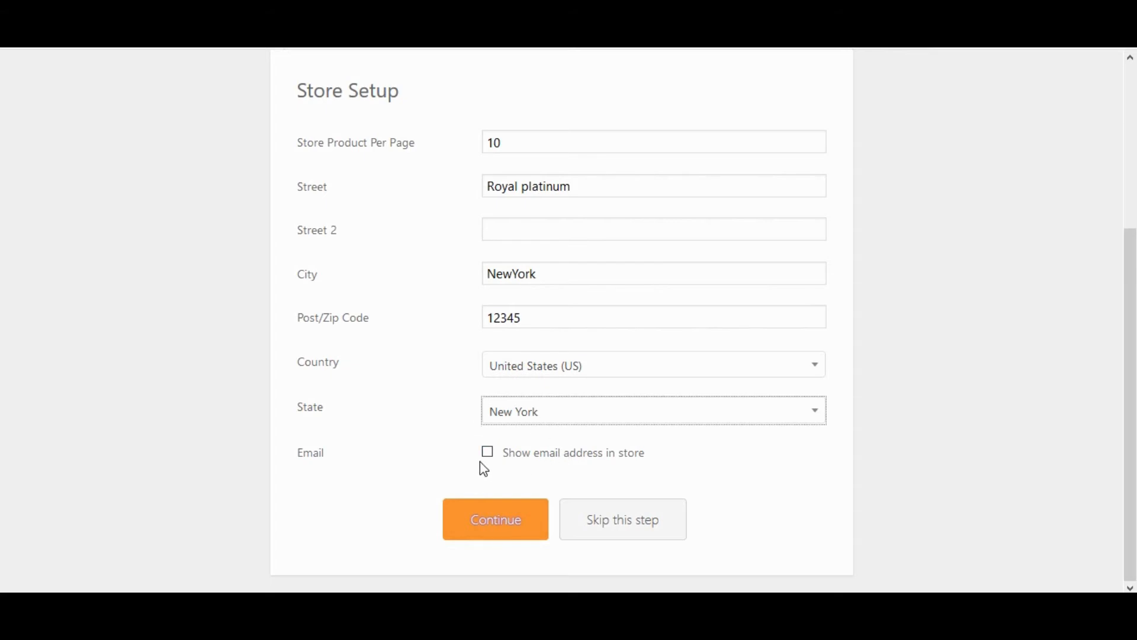
pyautogui.moveTo(502, 490)
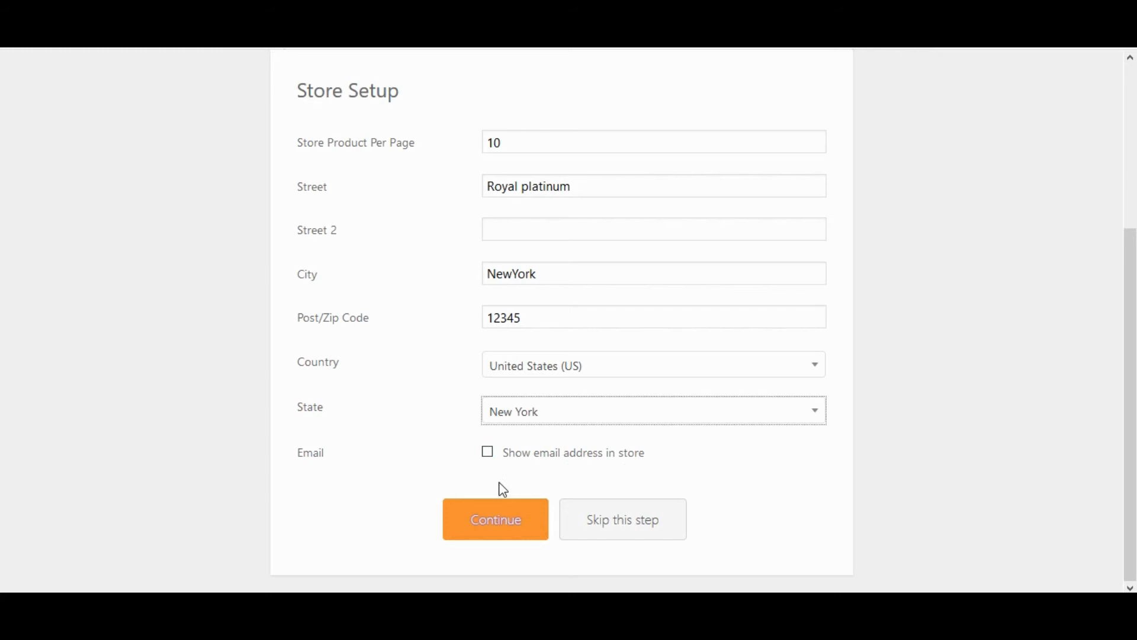
pyautogui.click(495, 519)
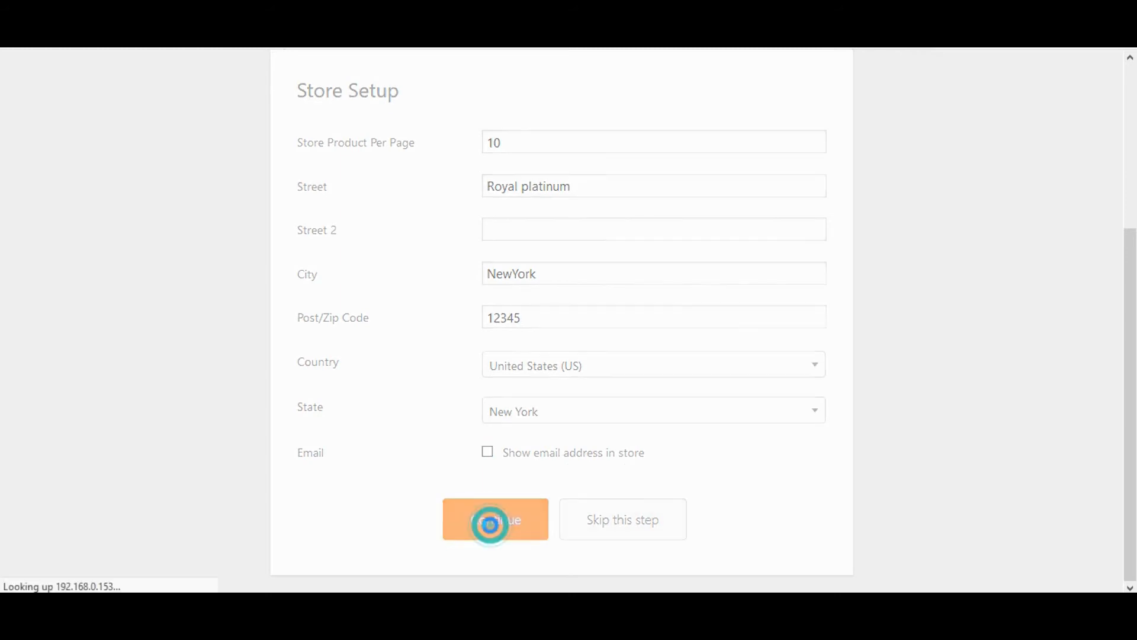
pyautogui.click(495, 519)
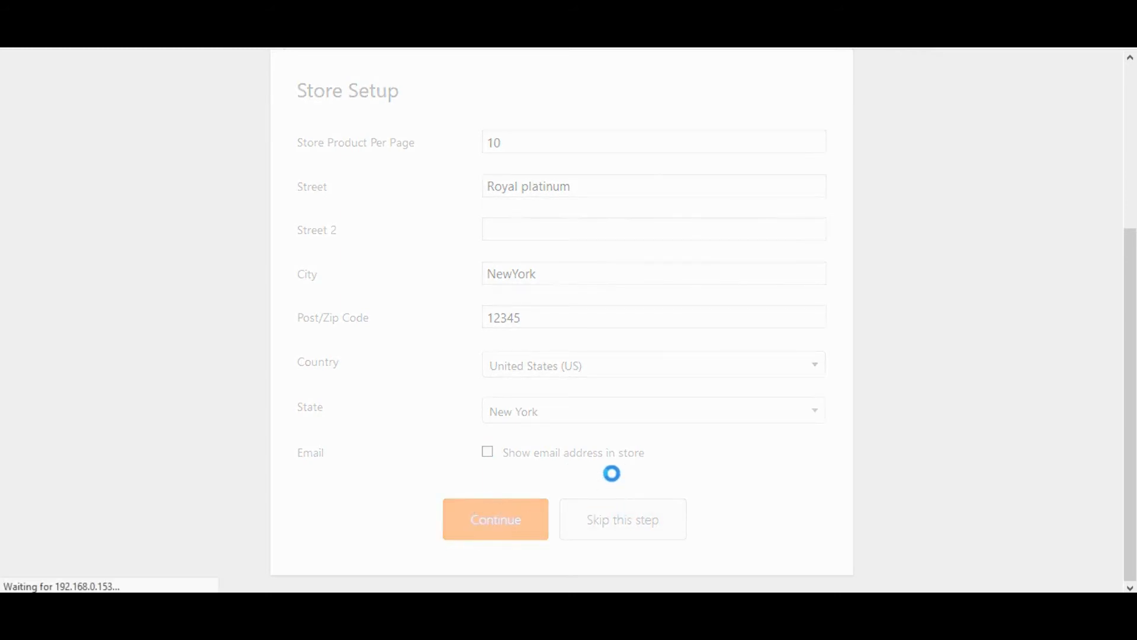
pyautogui.click(495, 519)
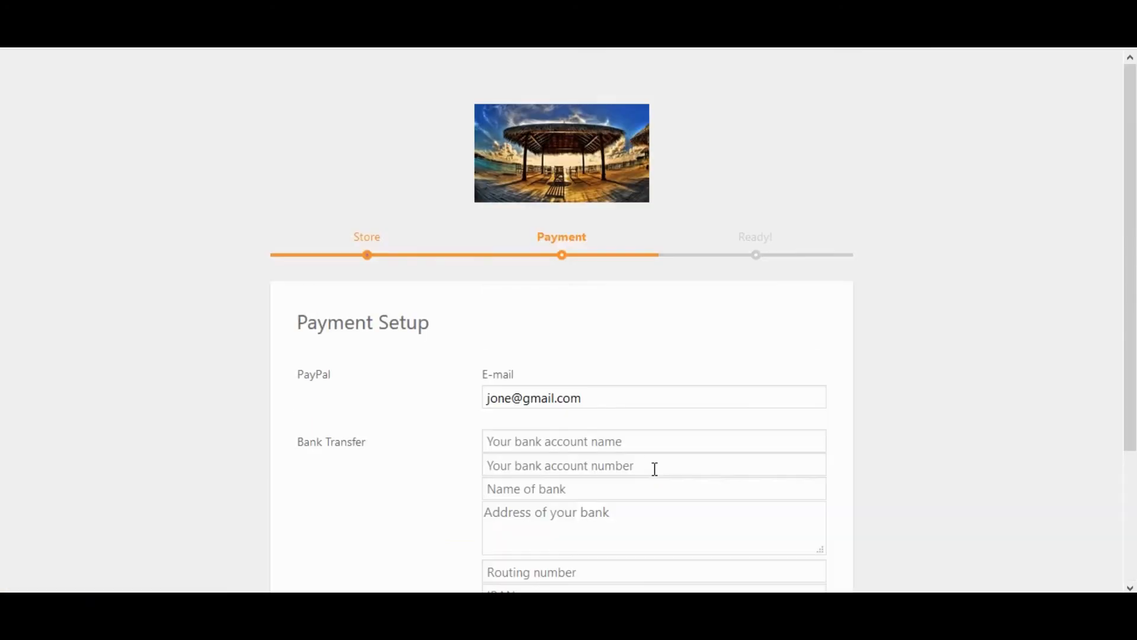
# - Skip the Payment Setup step to reach the 'Your Store is Ready!' screen
pyautogui.scroll(-3)
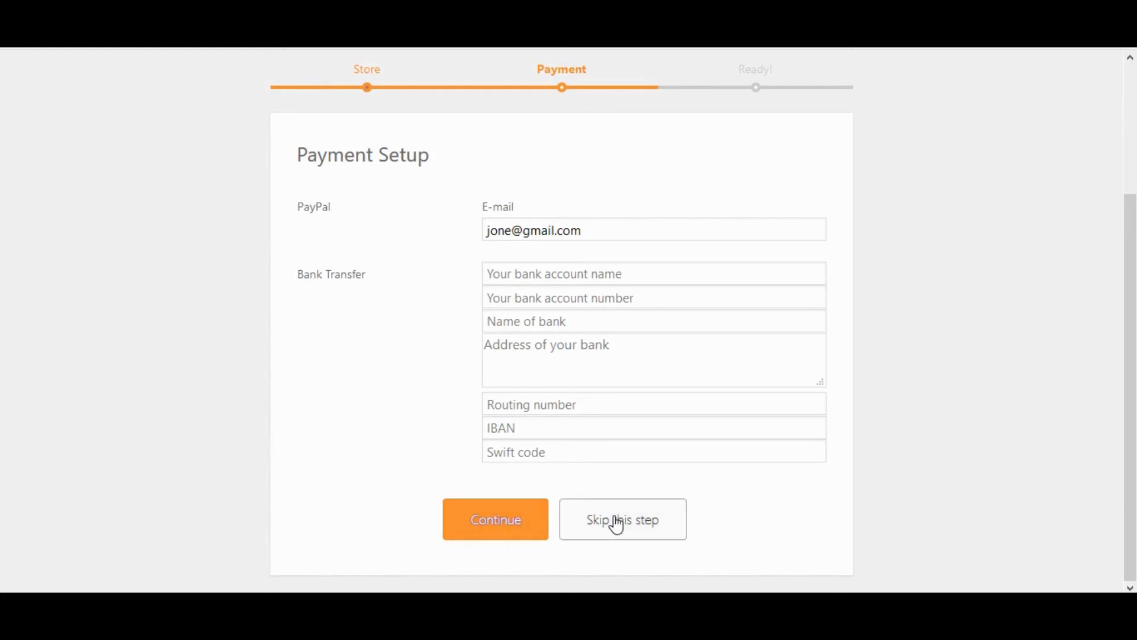
pyautogui.click(622, 519)
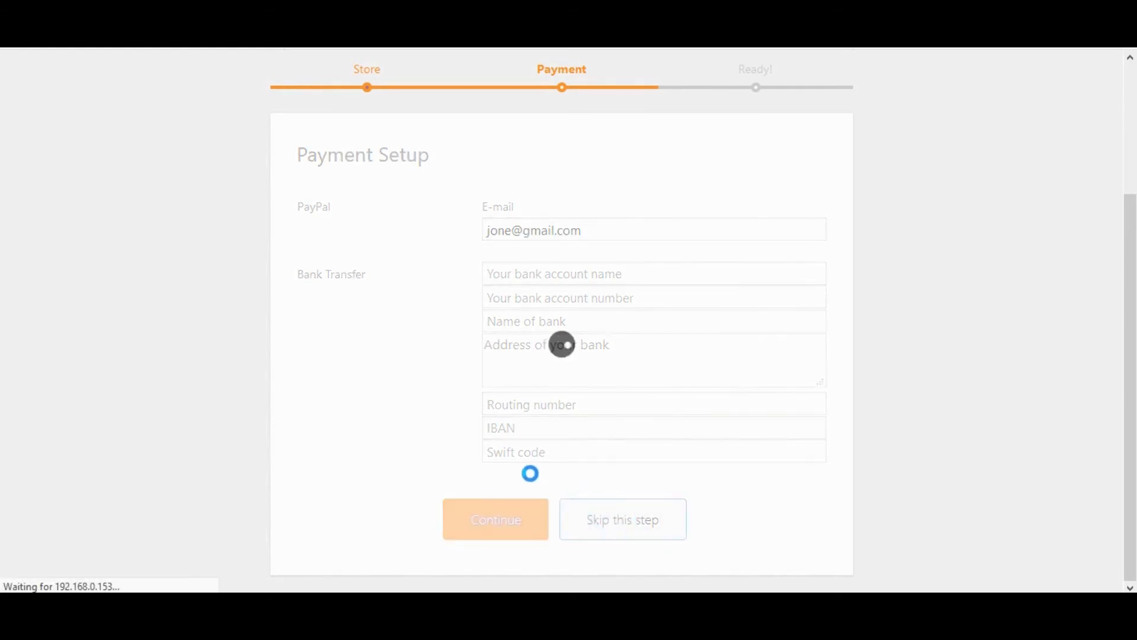
pyautogui.click(496, 519)
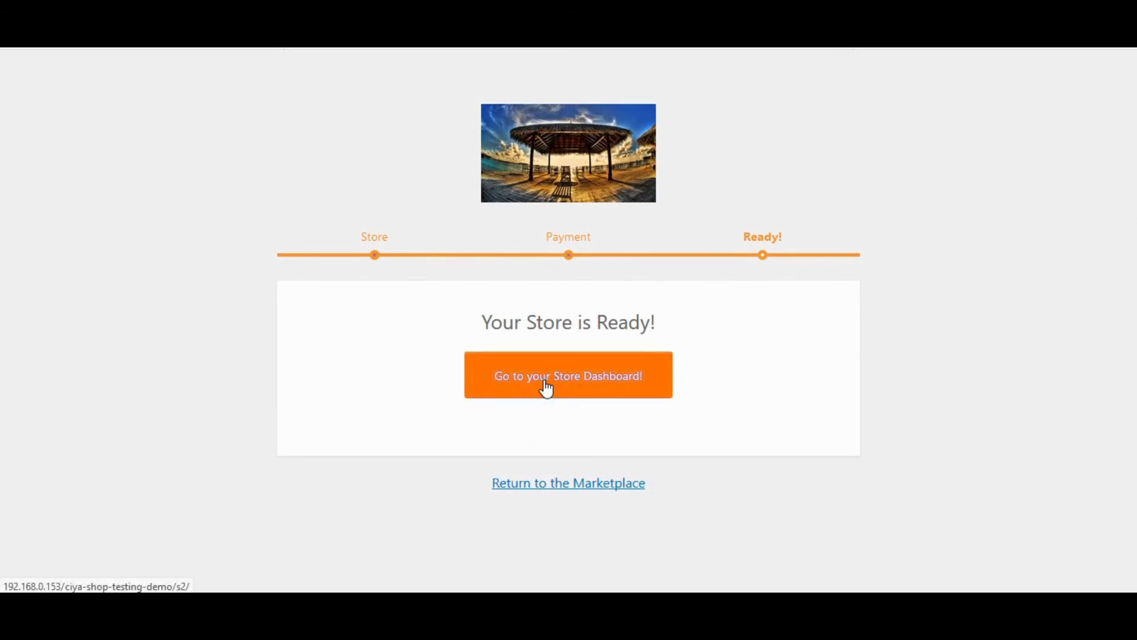
# - Go to the vendor store dashboard and view its empty Products list
pyautogui.click(567, 375)
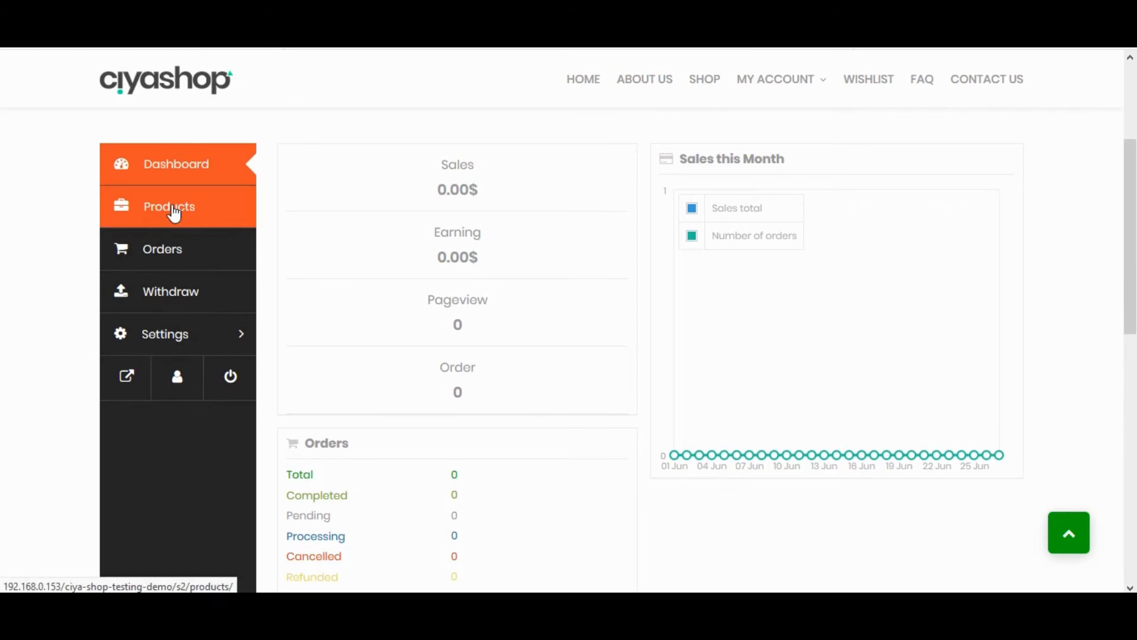
pyautogui.click(174, 206)
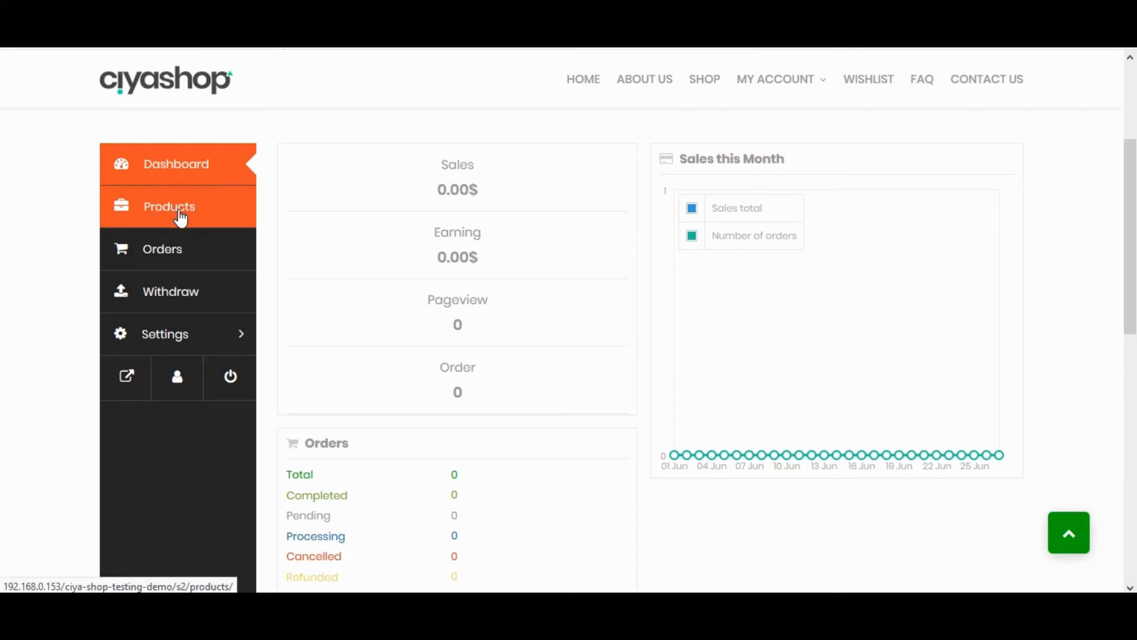
pyautogui.click(170, 206)
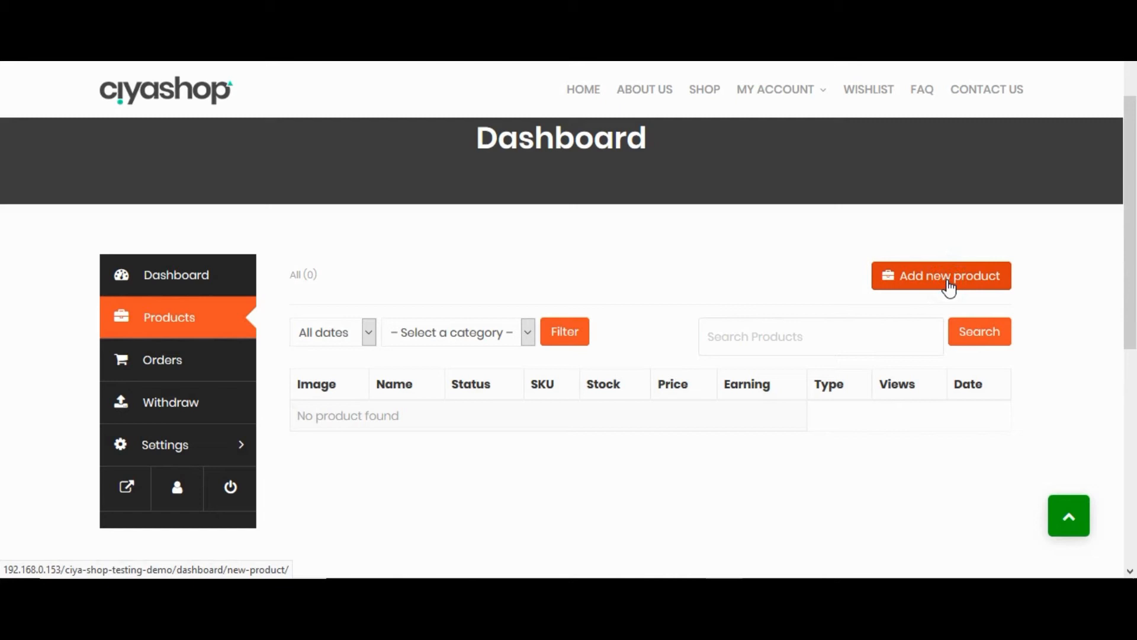
# - Add a new product named Test Product, price 12, discount 10, category Man
pyautogui.click(941, 276)
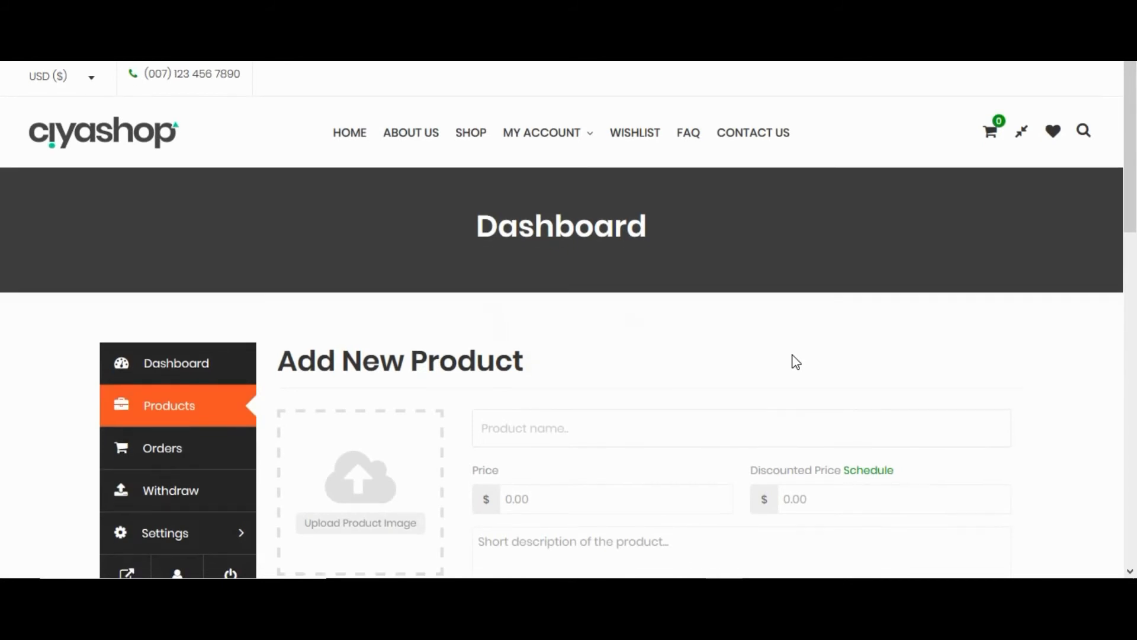
pyautogui.scroll(-3)
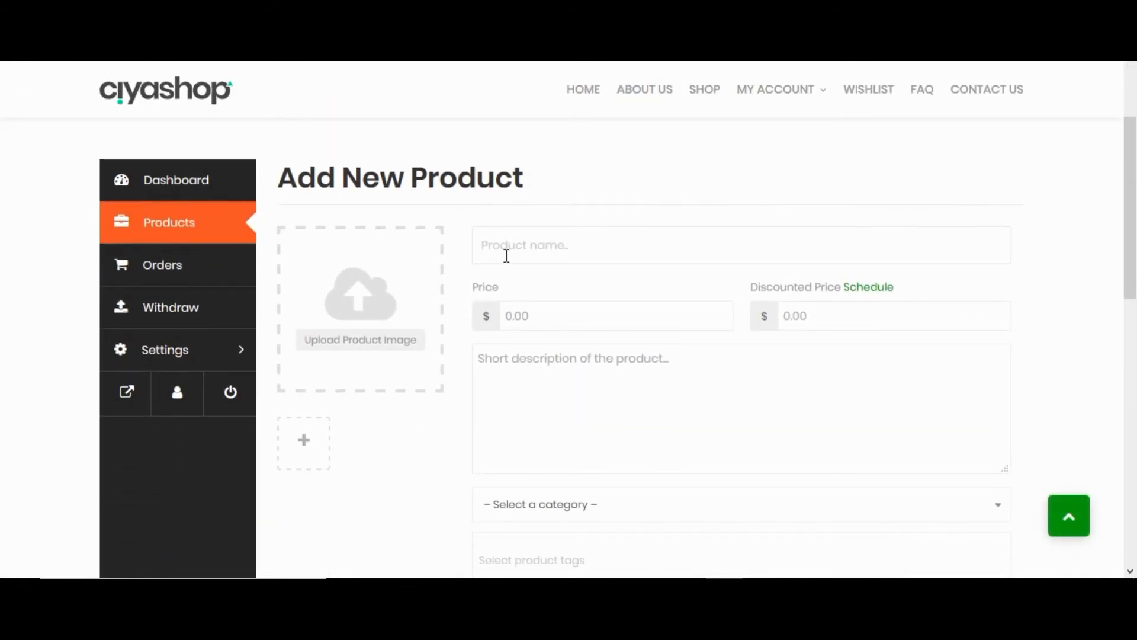
pyautogui.click(741, 244)
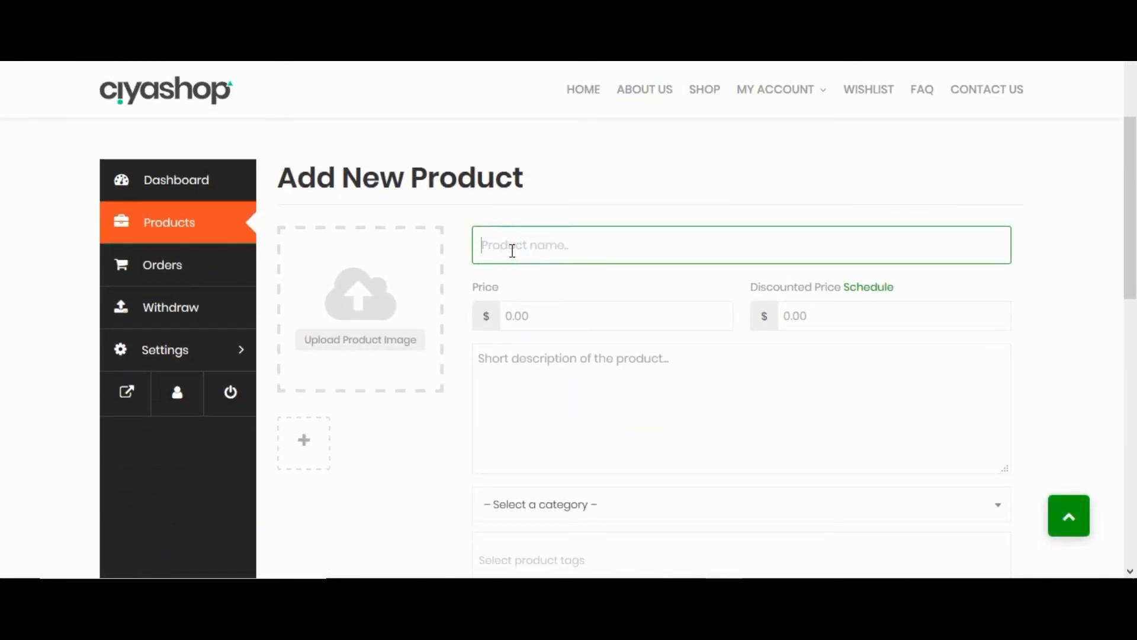
pyautogui.write('Test P')
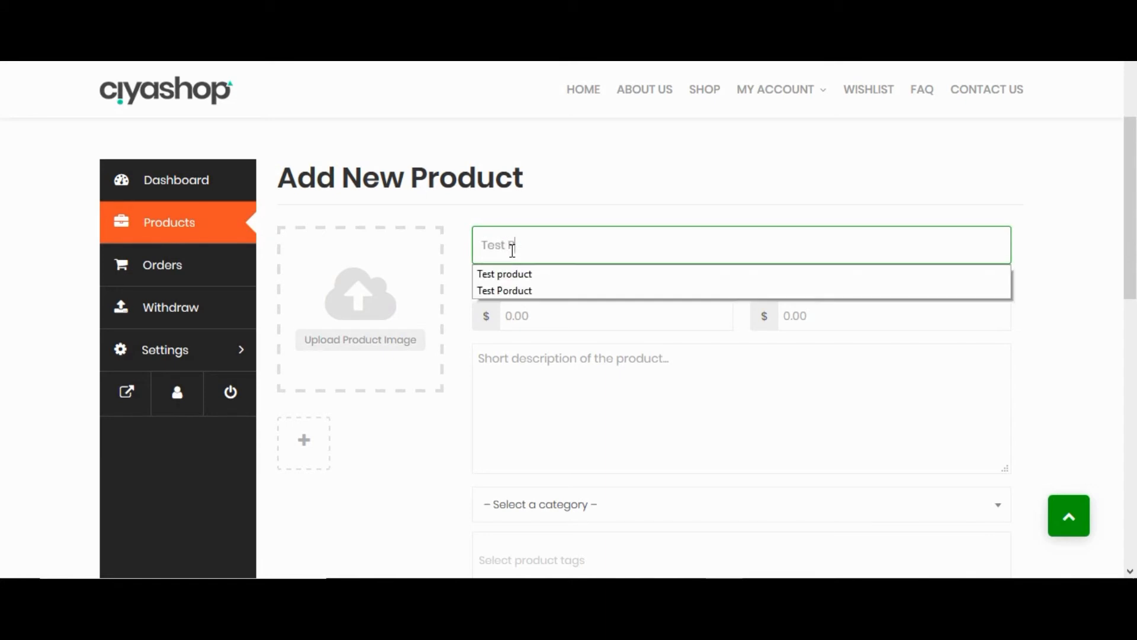
pyautogui.write('rodu')
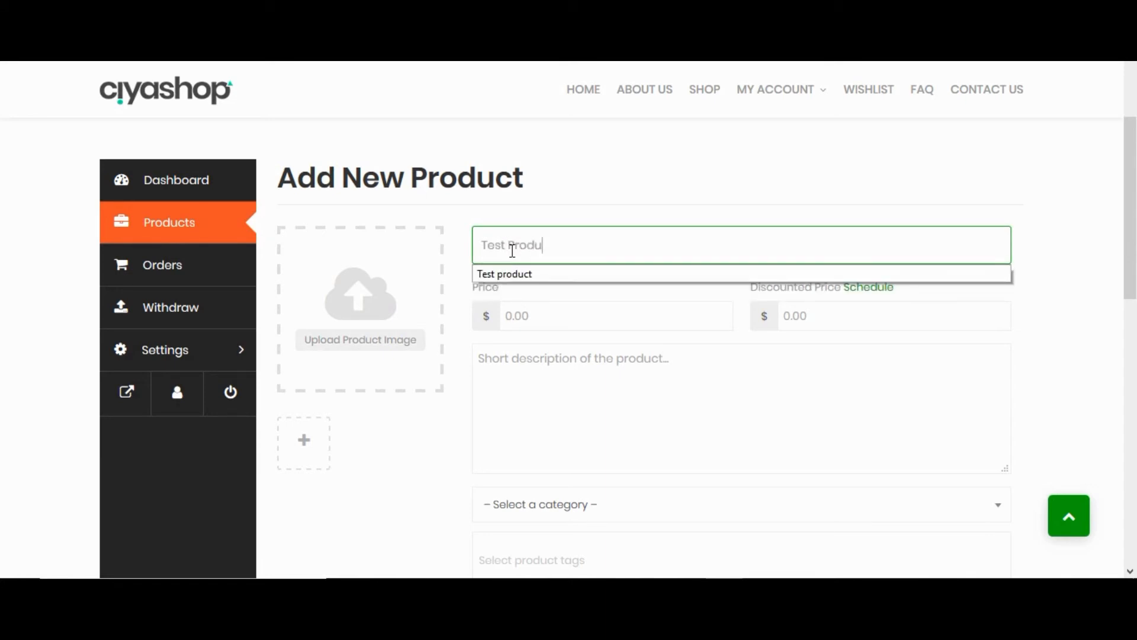
pyautogui.write('ct')
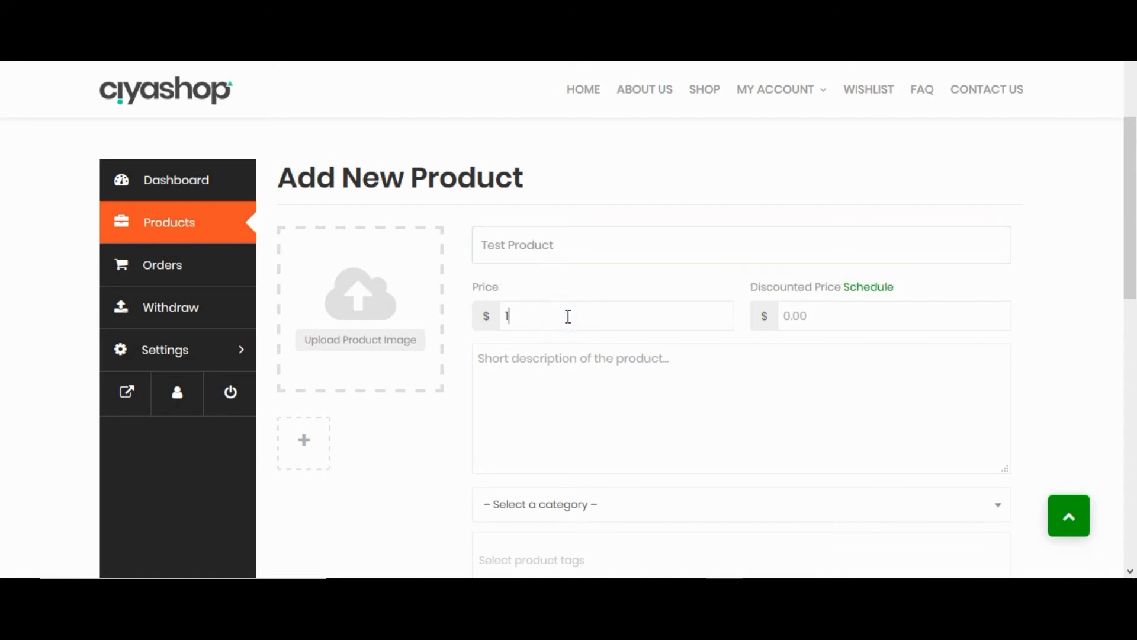
pyautogui.write('2')
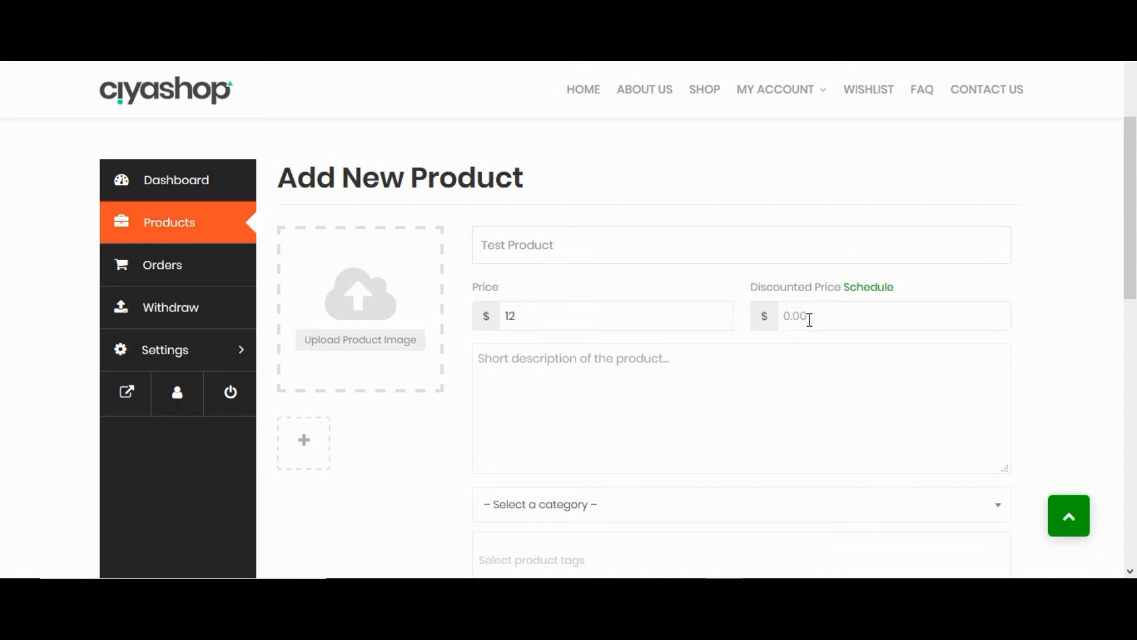
pyautogui.write('10')
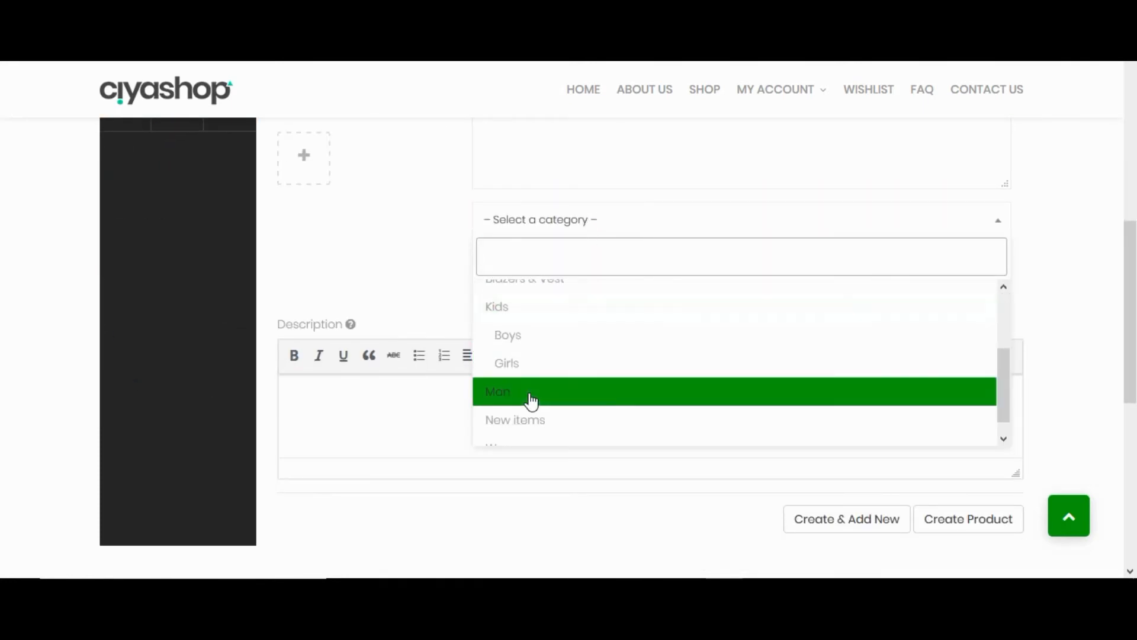
pyautogui.click(498, 391)
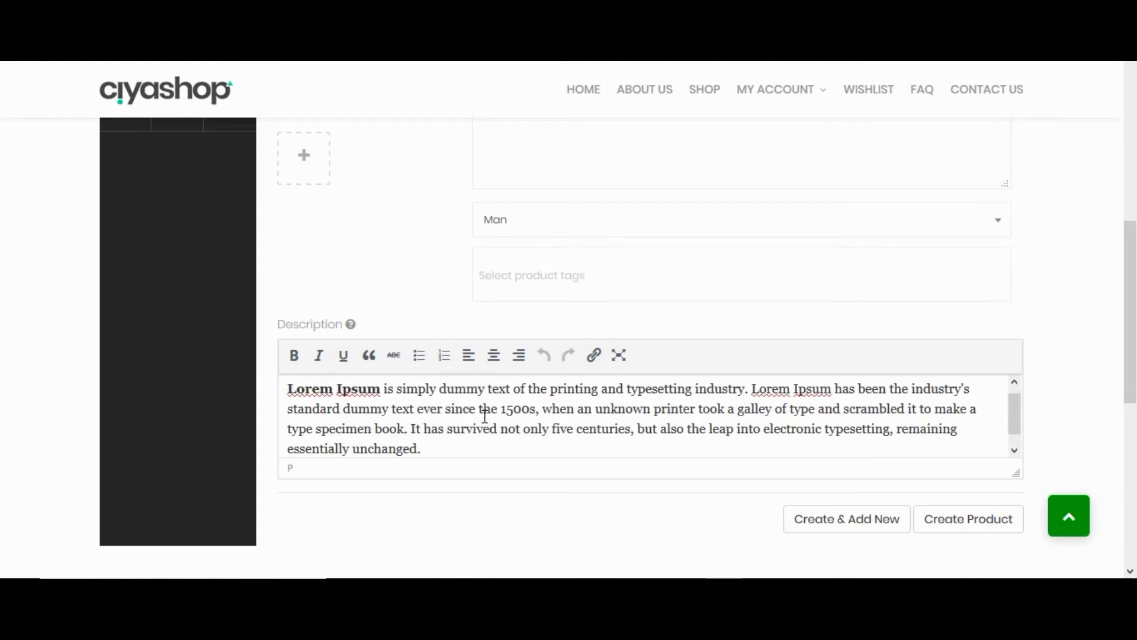
# - Fill the short description and description, then create the product (Pending Review)
pyautogui.click(524, 408)
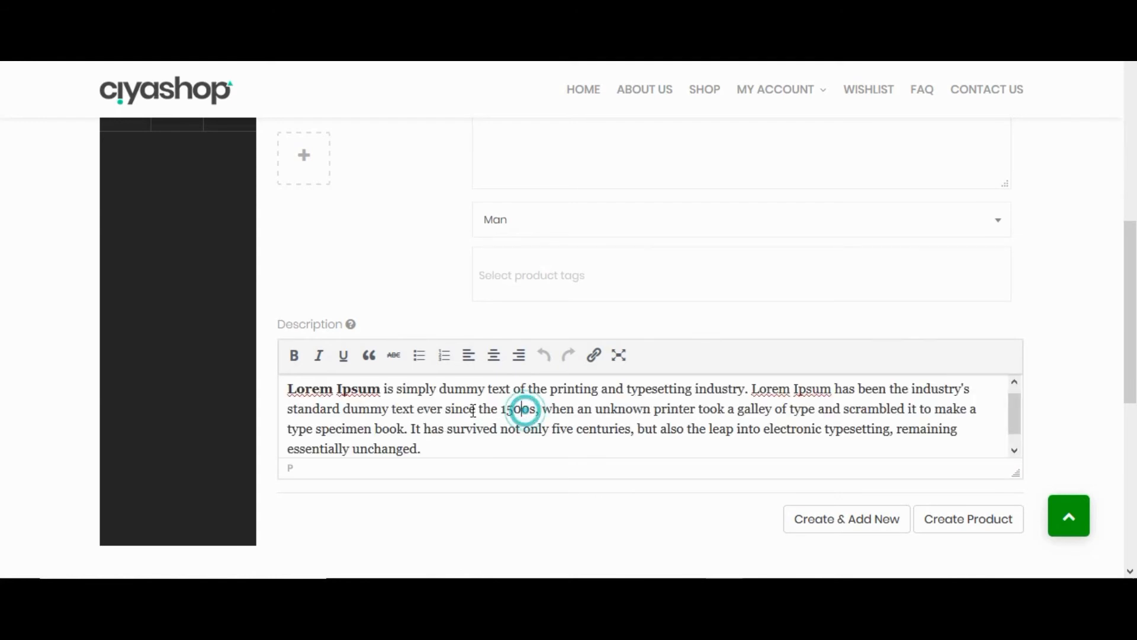
pyautogui.moveTo(288, 389); pyautogui.dragTo(530, 409)
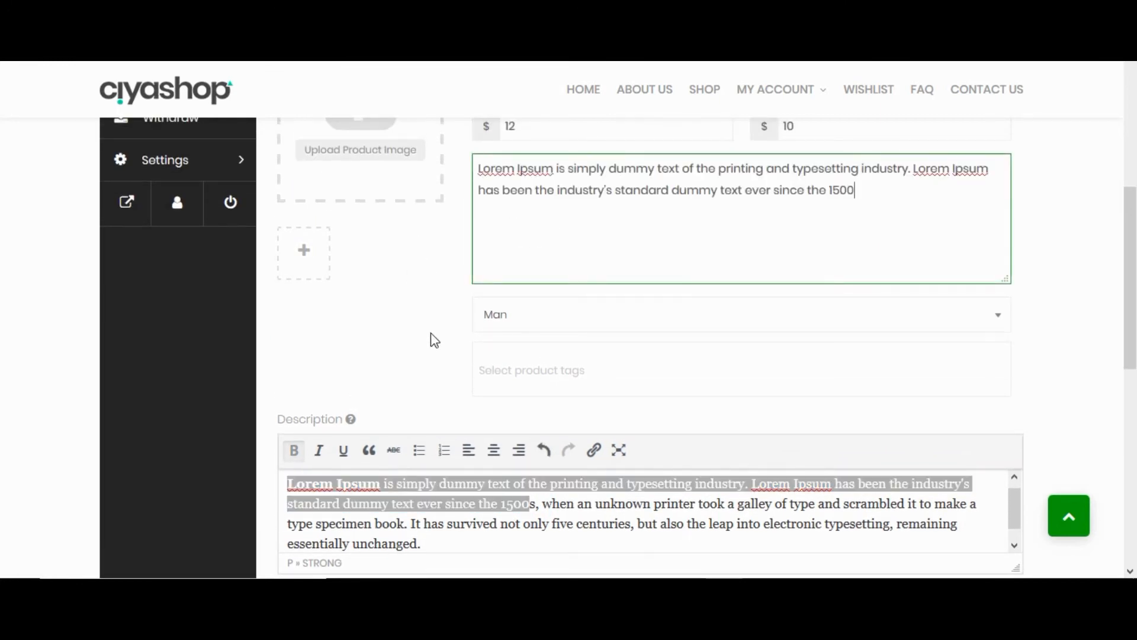
pyautogui.scroll(-3)
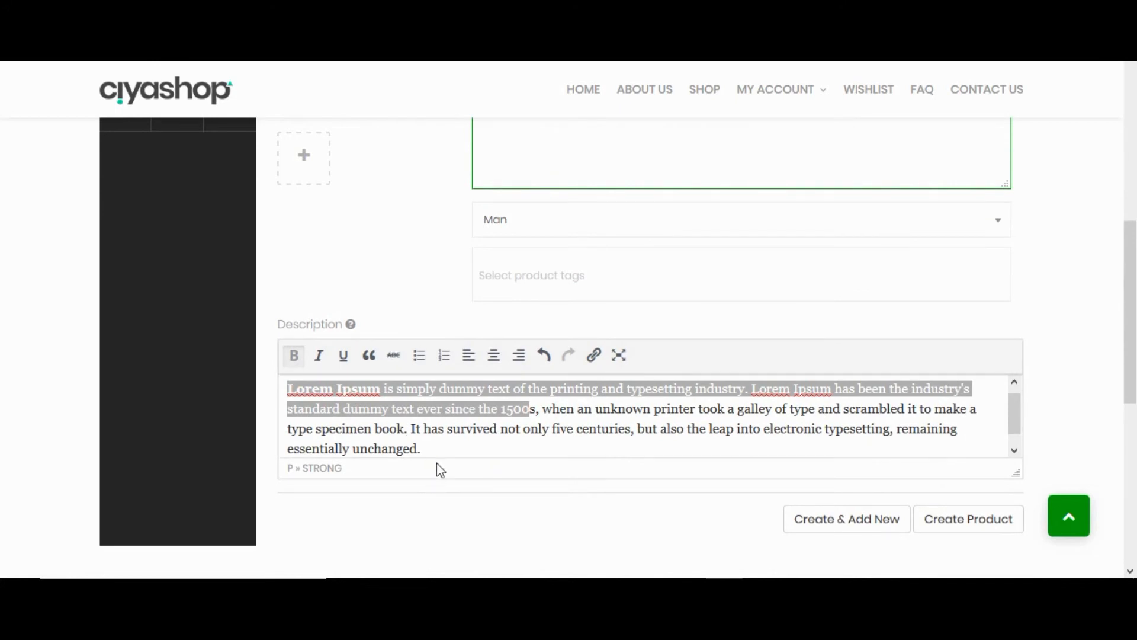
pyautogui.scroll(-3)
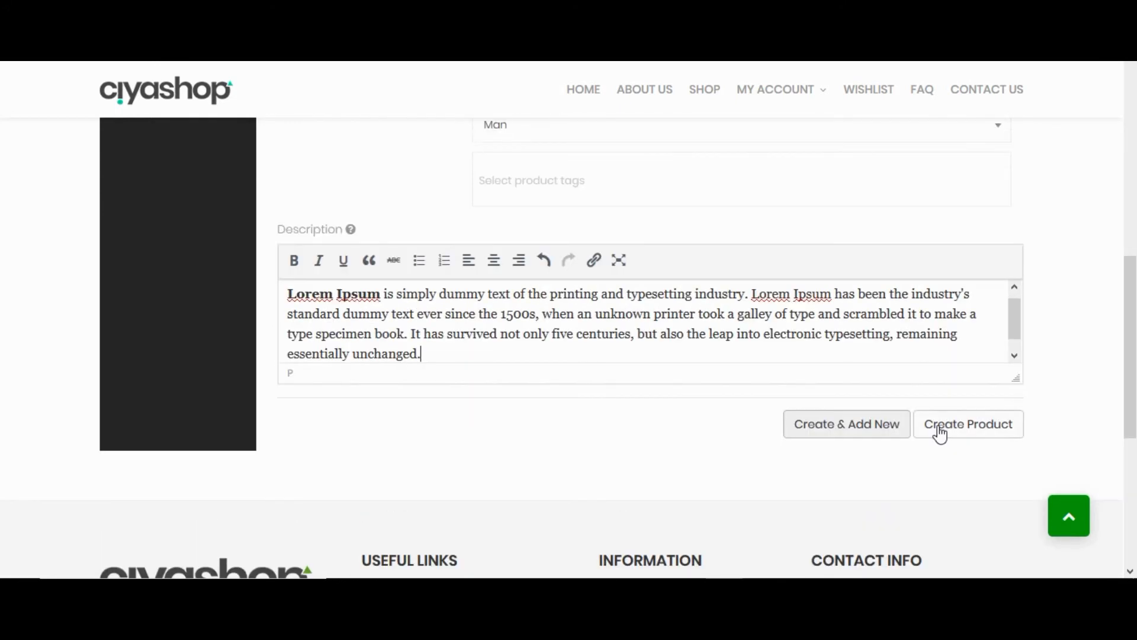
pyautogui.click(968, 424)
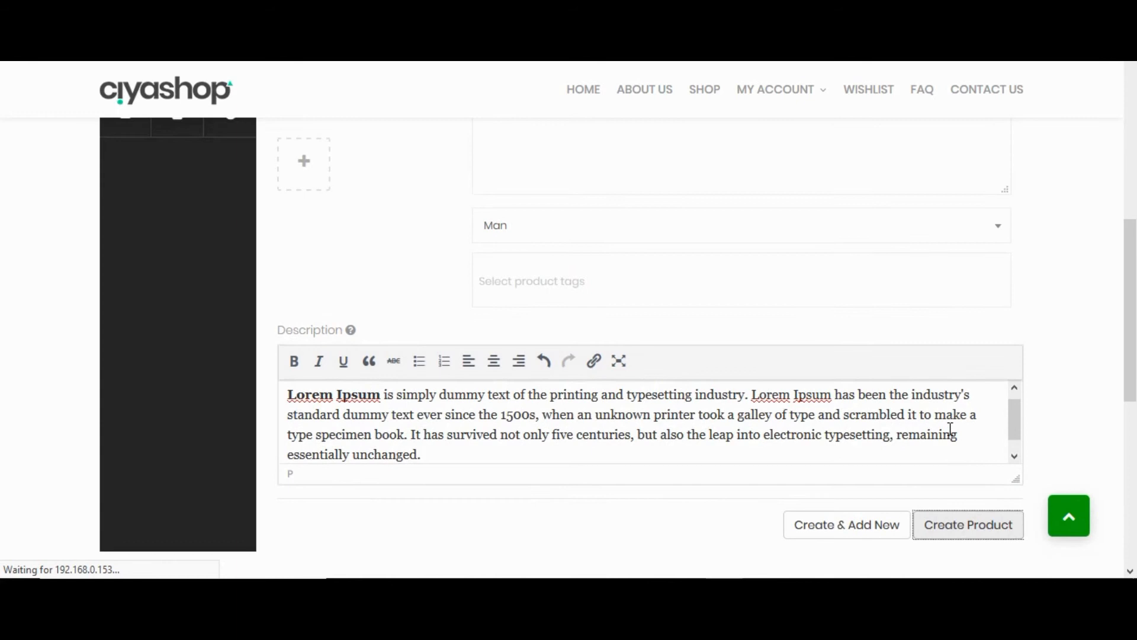
pyautogui.click(968, 524)
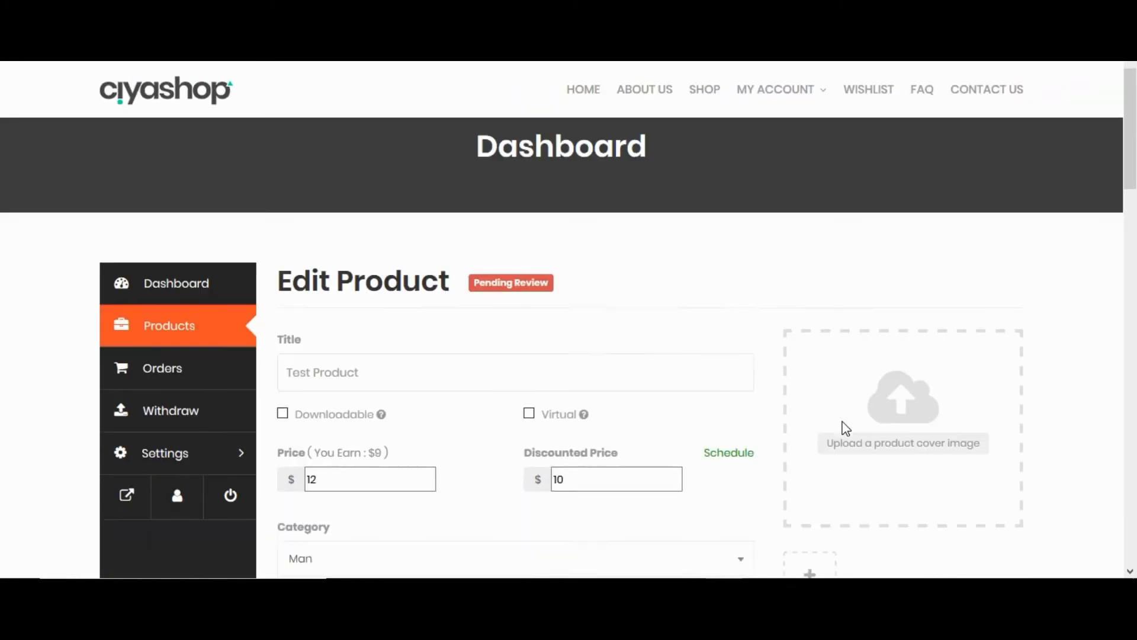
# - Visit the CiyaStore public store page from the dashboard and scroll through it
pyautogui.scroll(-3)
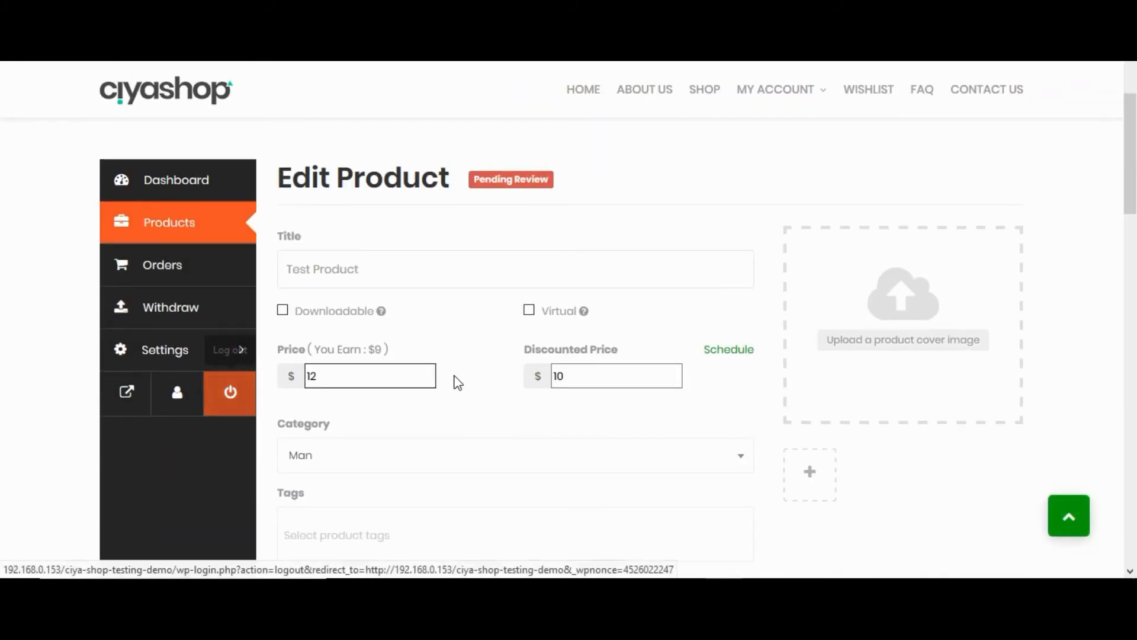
pyautogui.scroll(-3)
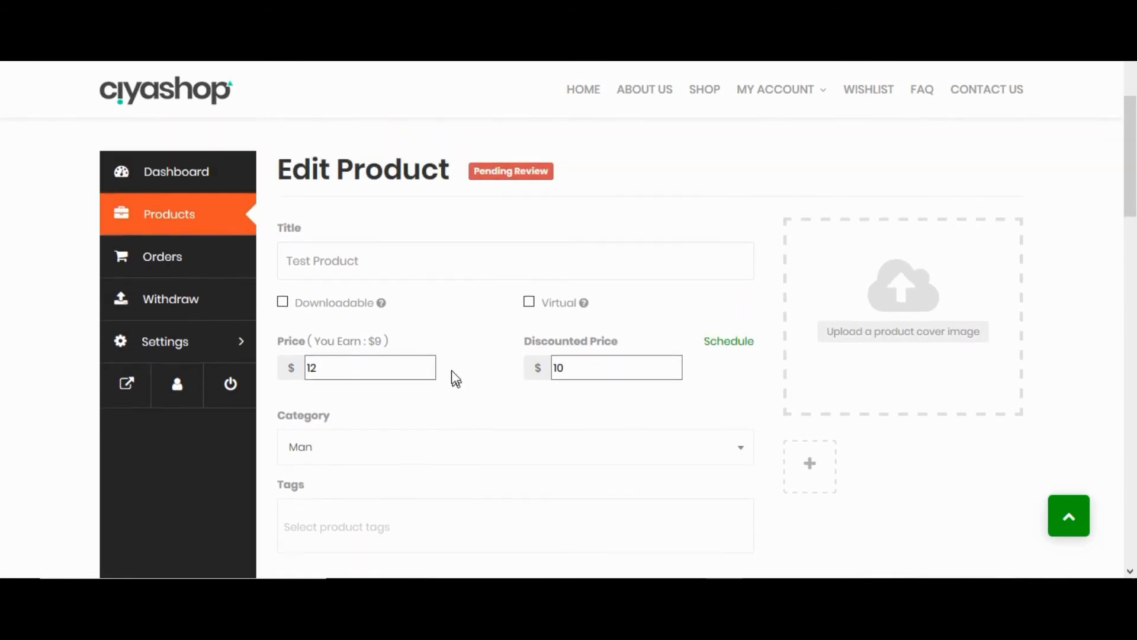
pyautogui.moveTo(125, 394)
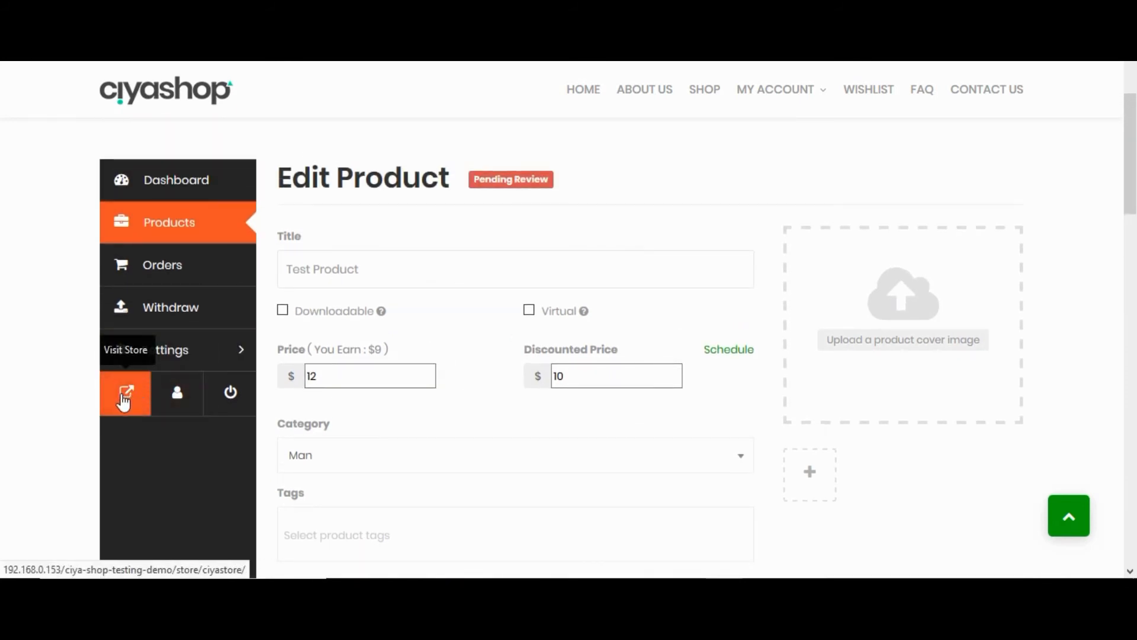
pyautogui.moveTo(124, 403)
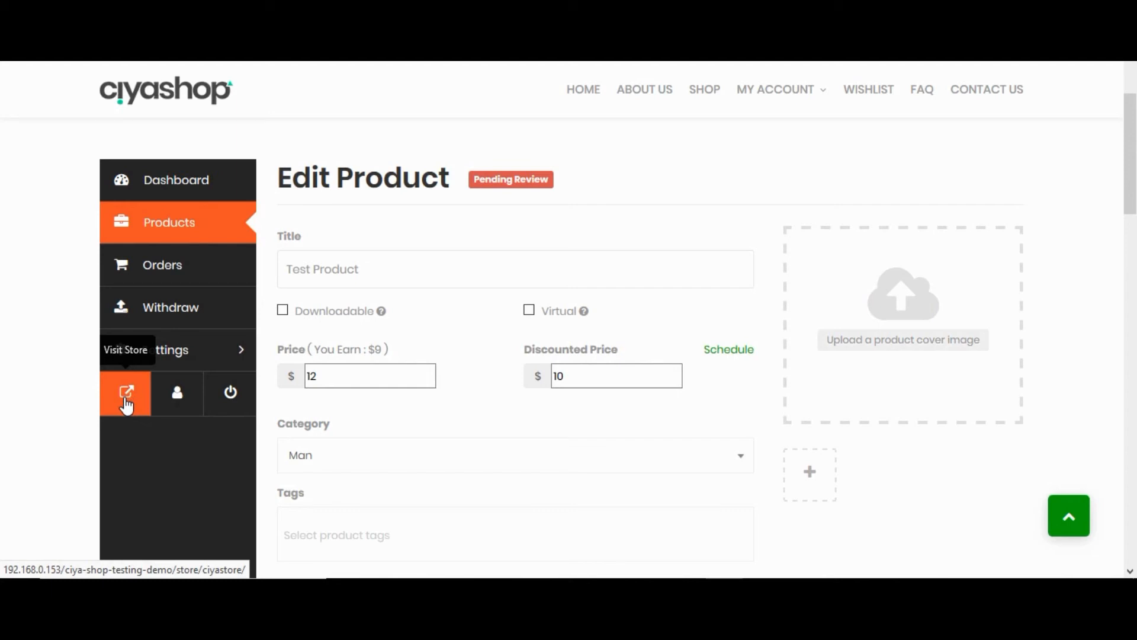
pyautogui.click(126, 392)
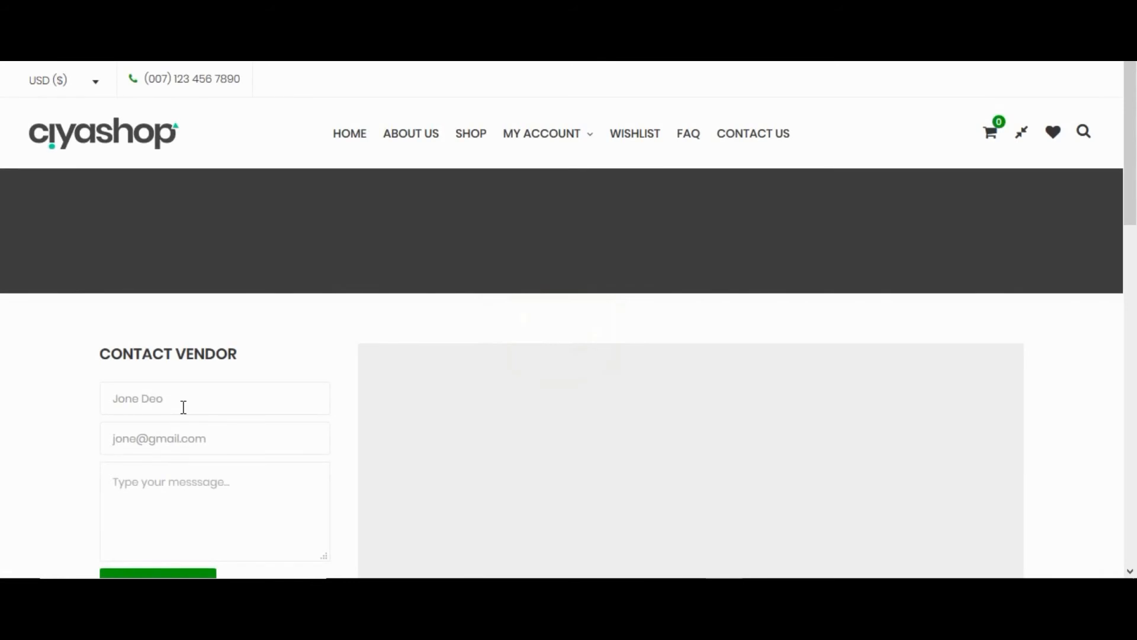
pyautogui.scroll(-3)
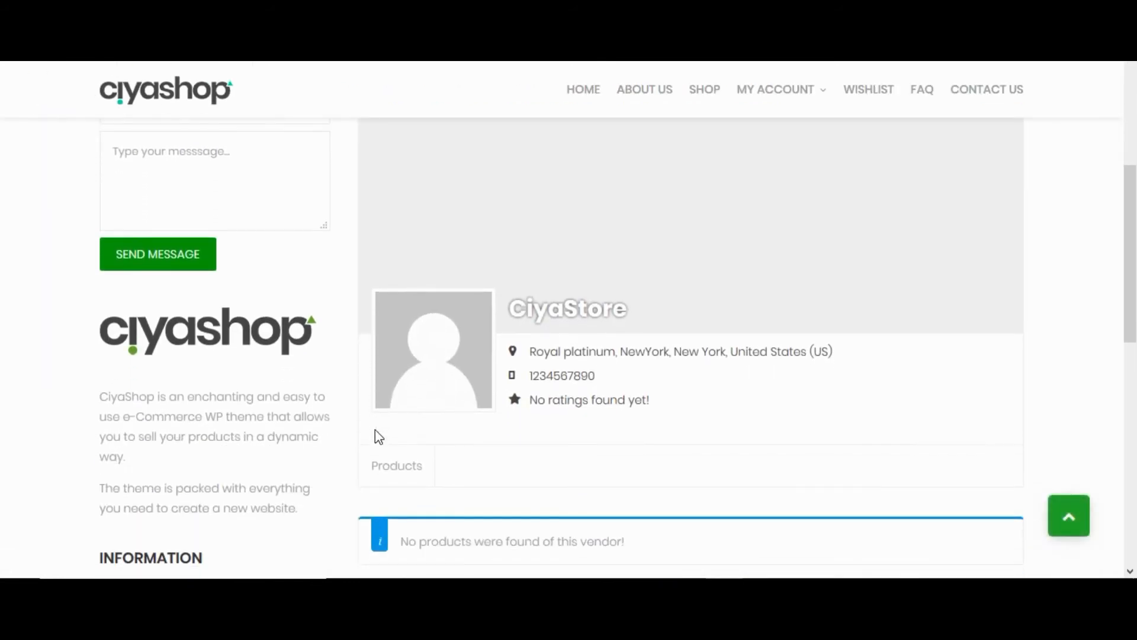
pyautogui.scroll(-3)
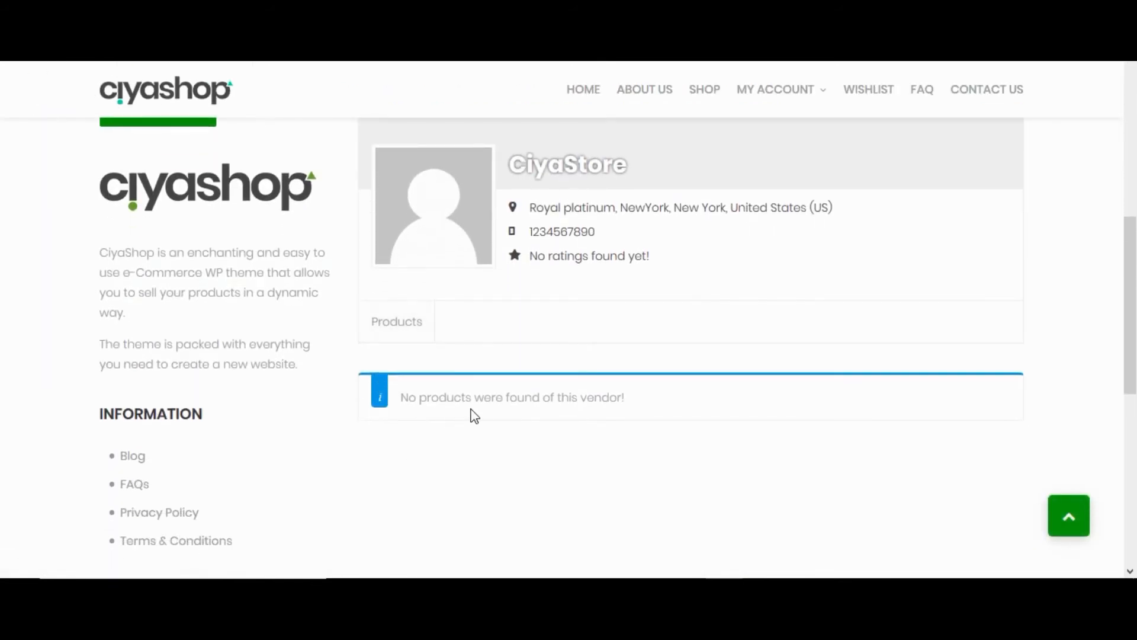
pyautogui.moveTo(611, 432)
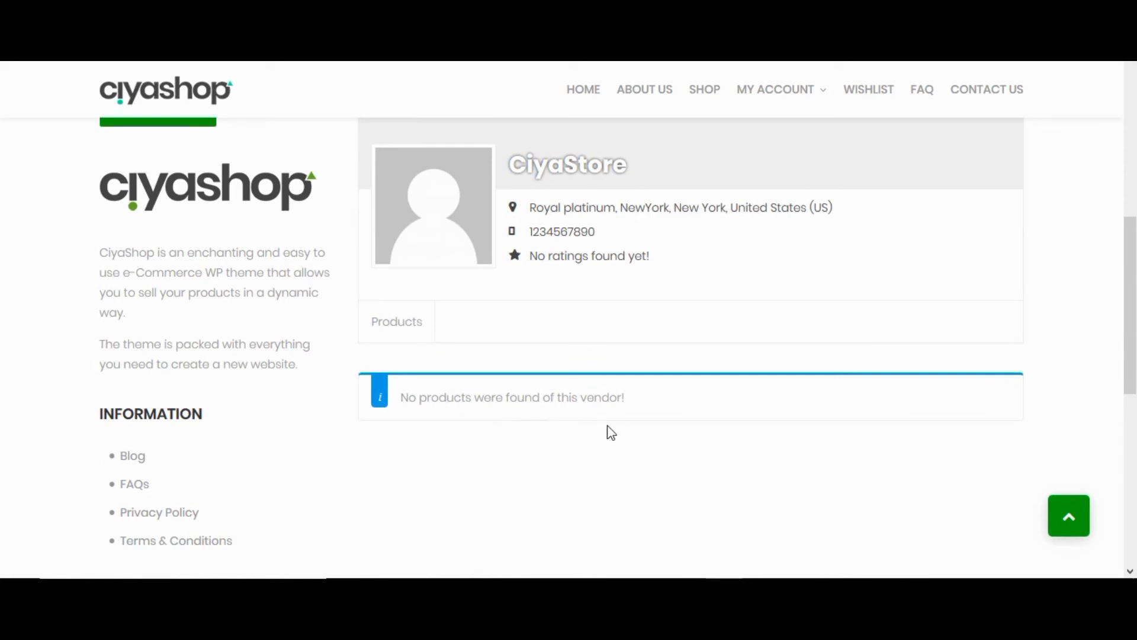
pyautogui.moveTo(613, 428)
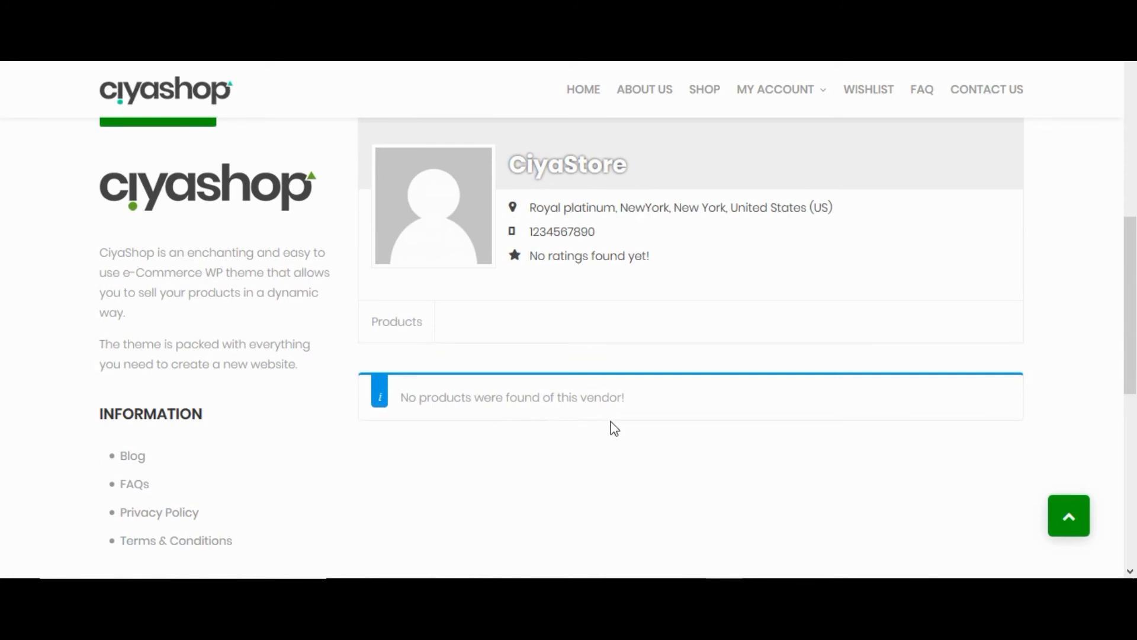
pyautogui.moveTo(687, 446)
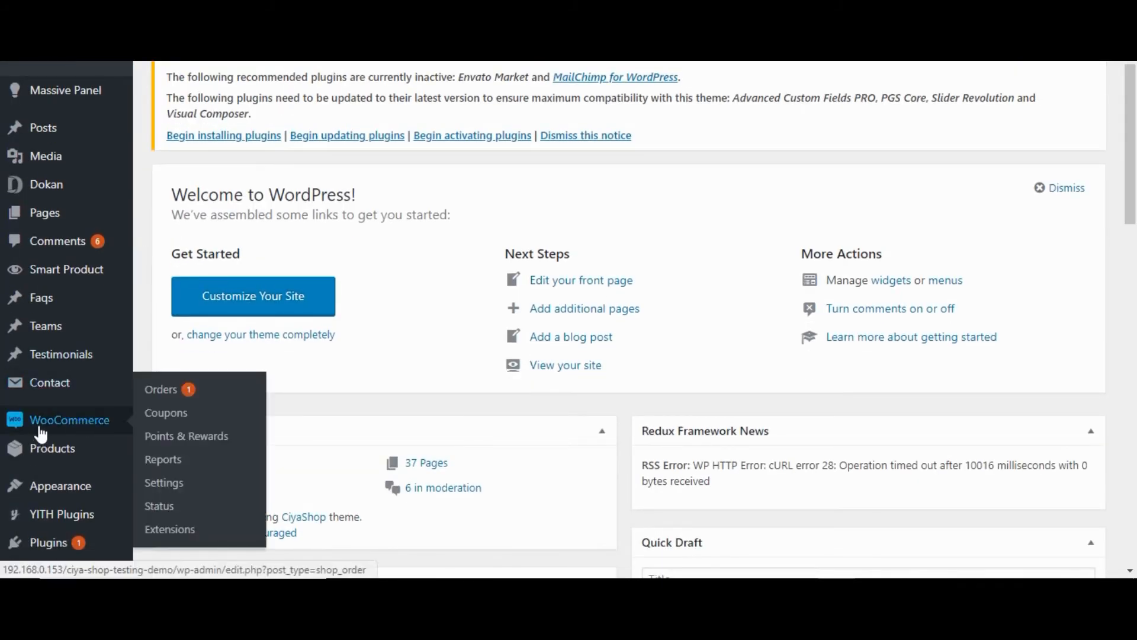
pyautogui.moveTo(52, 448)
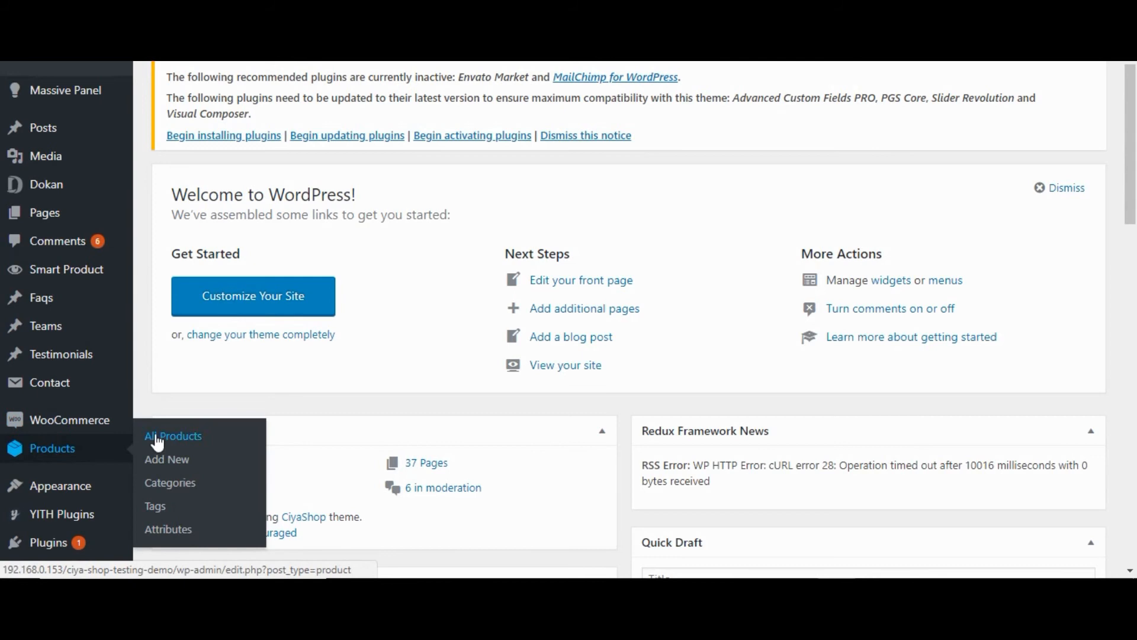
# - From All Products, edit the pending Test Product and publish it
pyautogui.click(173, 436)
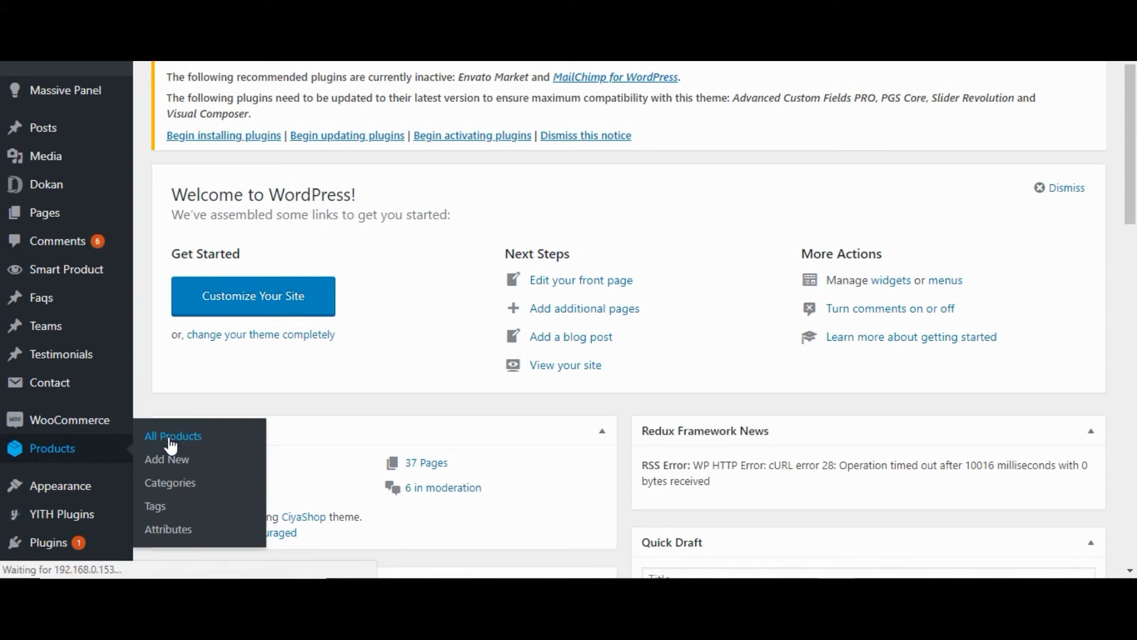
pyautogui.click(173, 435)
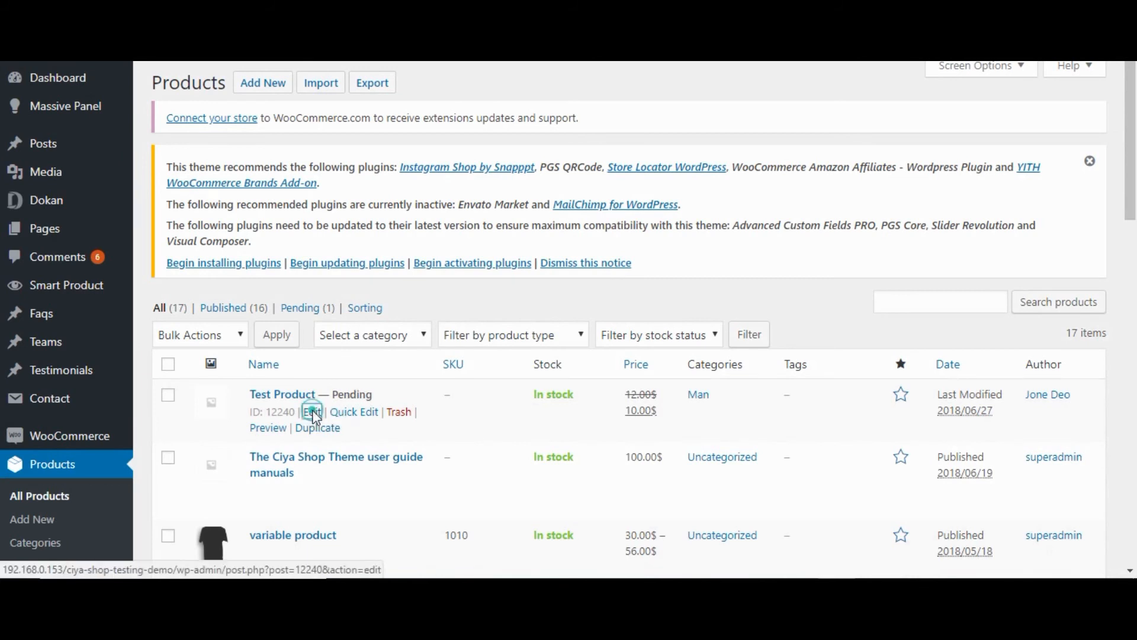
pyautogui.click(312, 411)
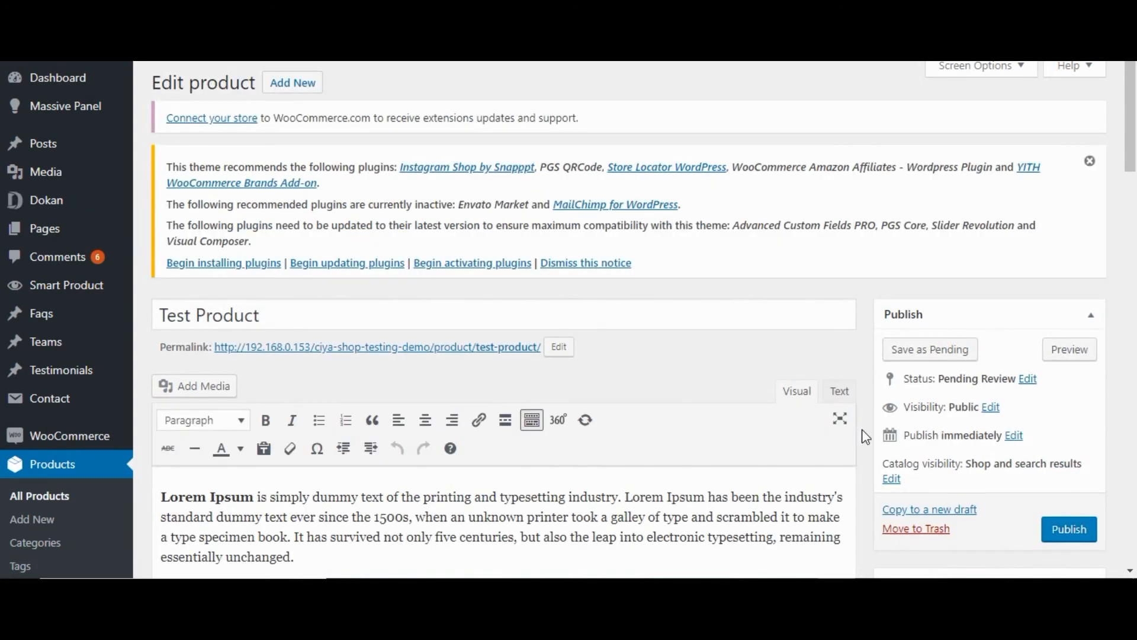
pyautogui.scroll(-3)
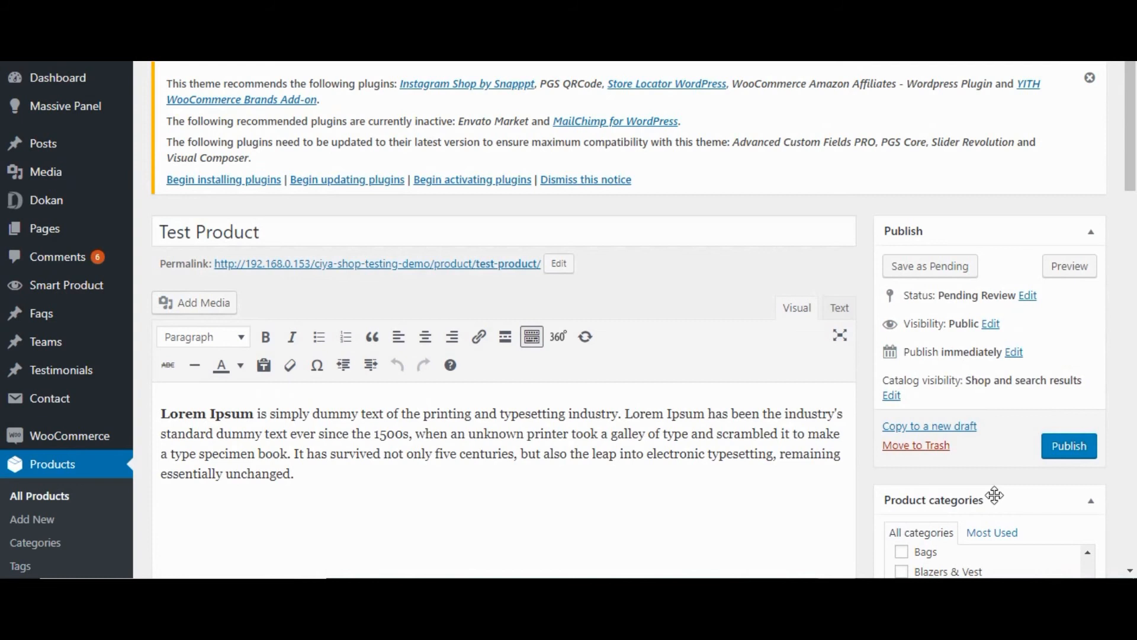
pyautogui.moveTo(1032, 348)
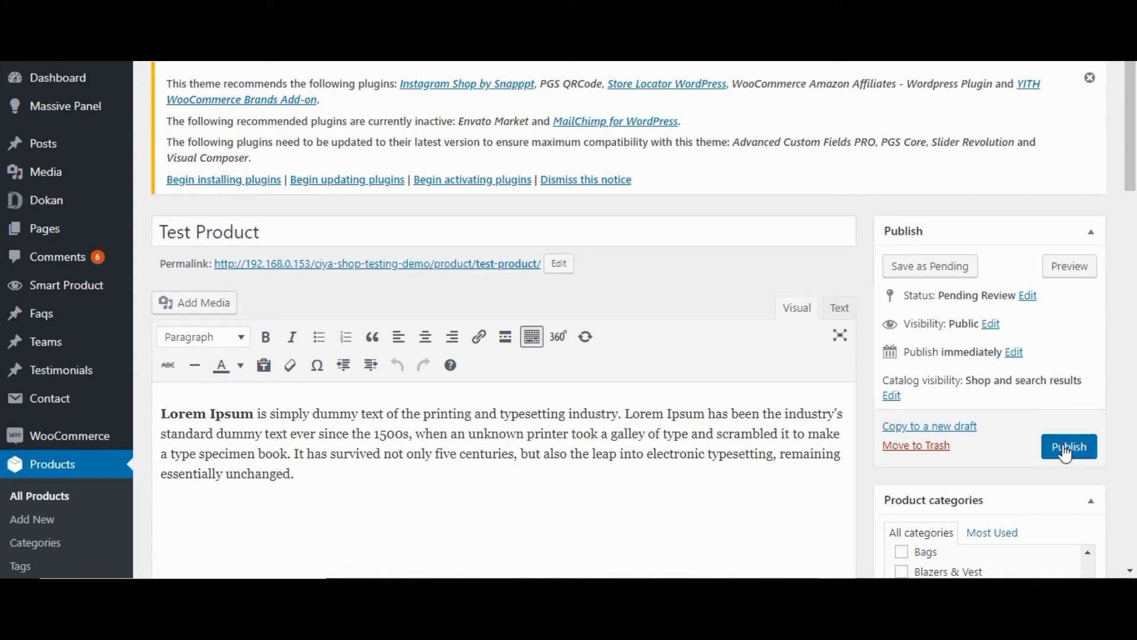
pyautogui.click(1068, 447)
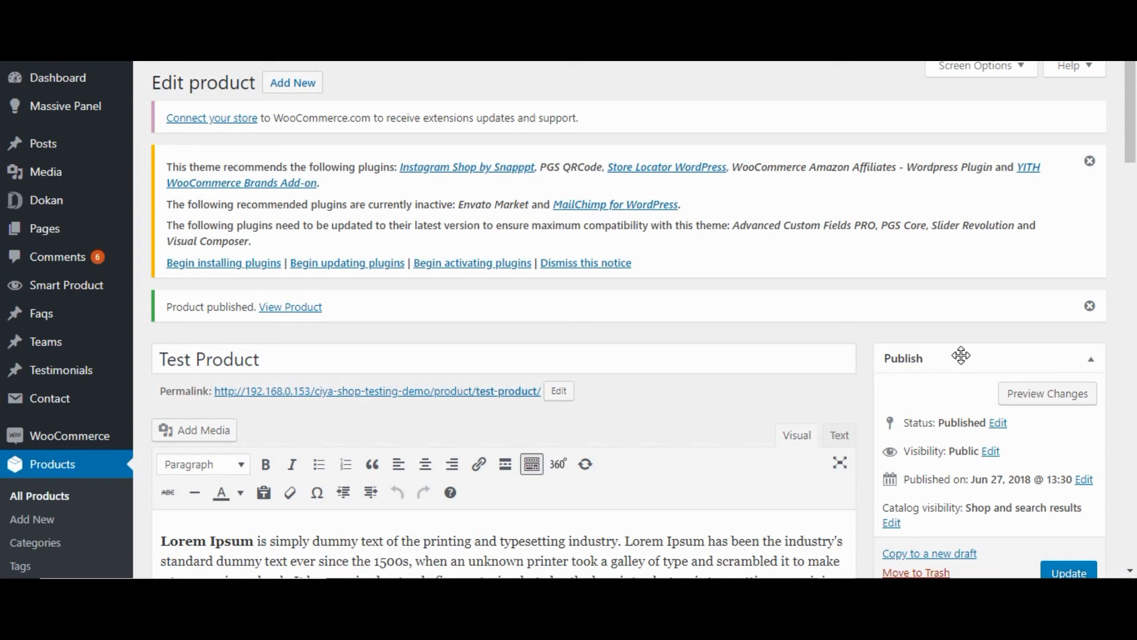
pyautogui.moveTo(950, 336)
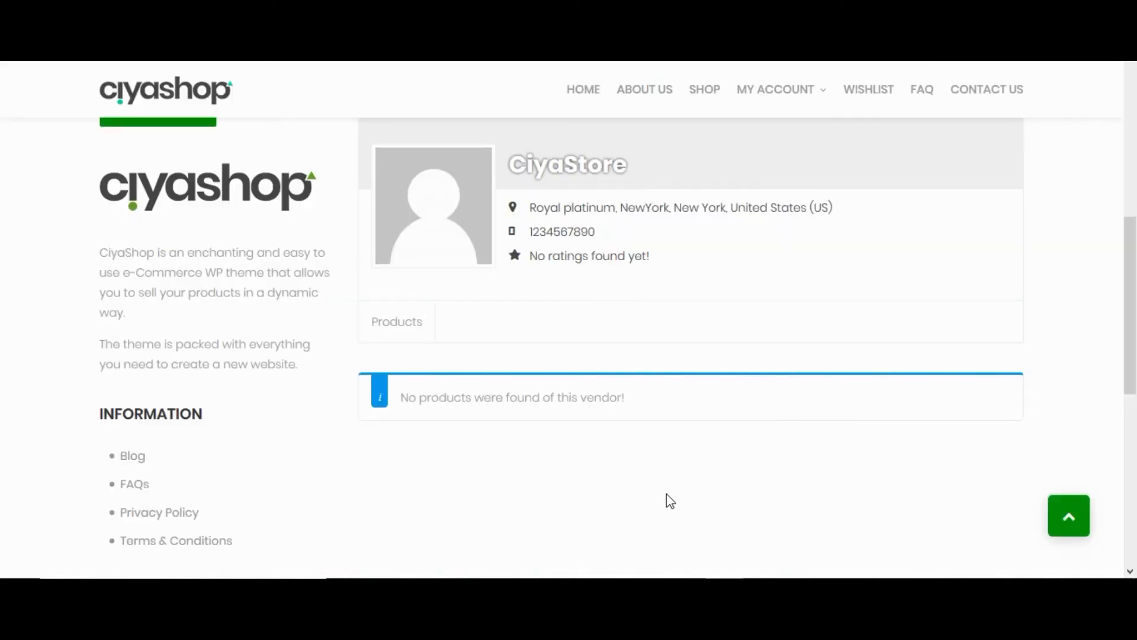
pyautogui.moveTo(673, 505)
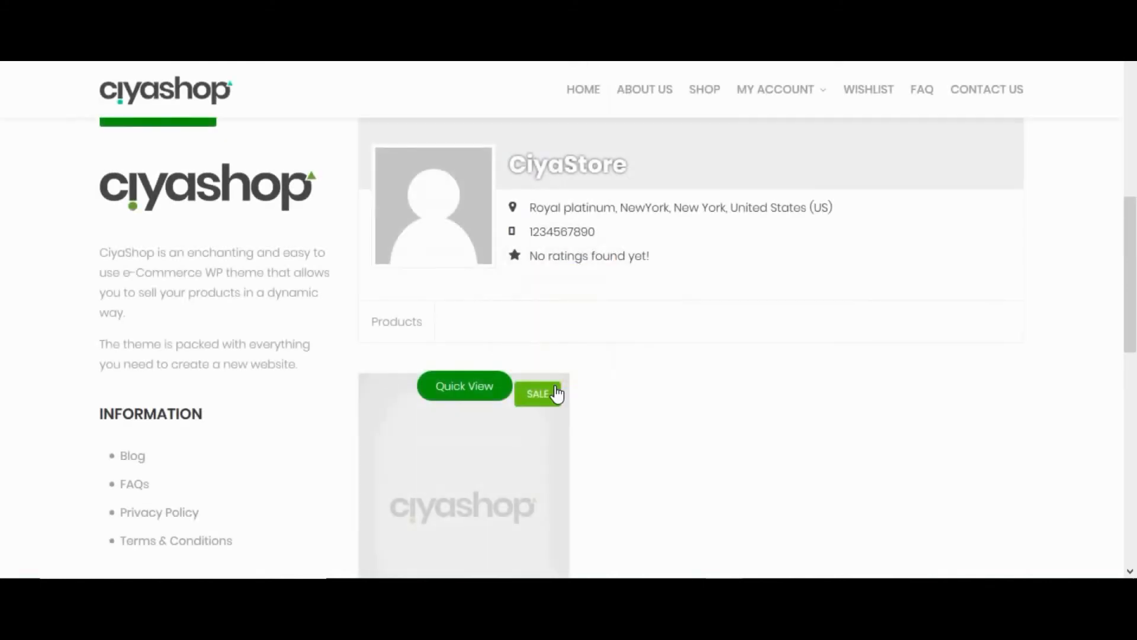
# - Scroll the CiyaStore vendor page to the Test Product card and view its product page
pyautogui.scroll(-3)
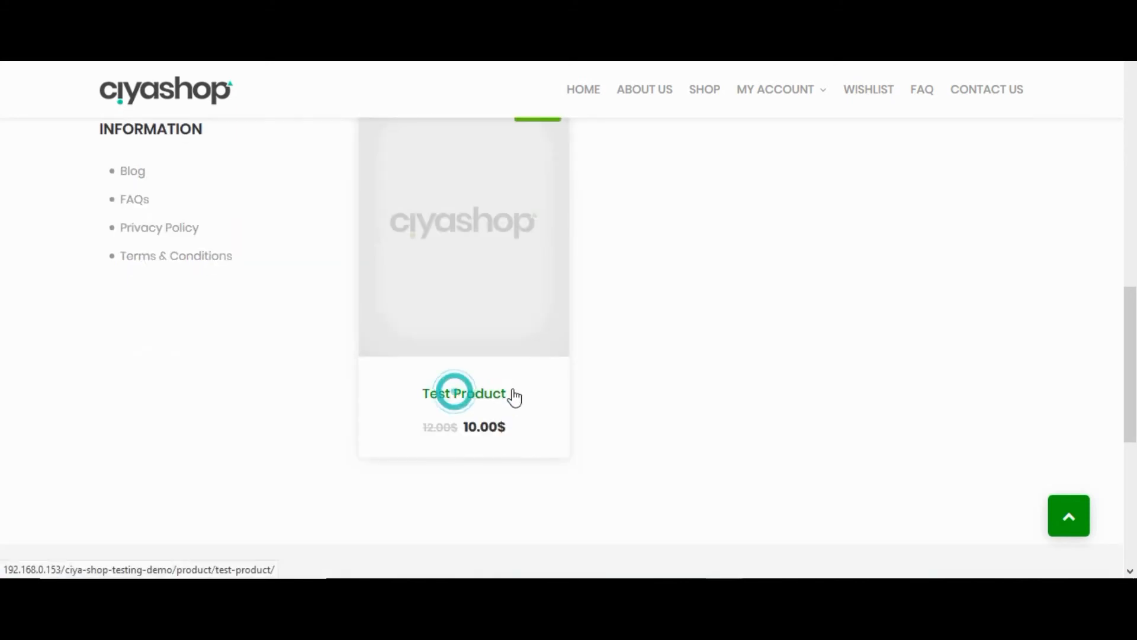
pyautogui.click(463, 394)
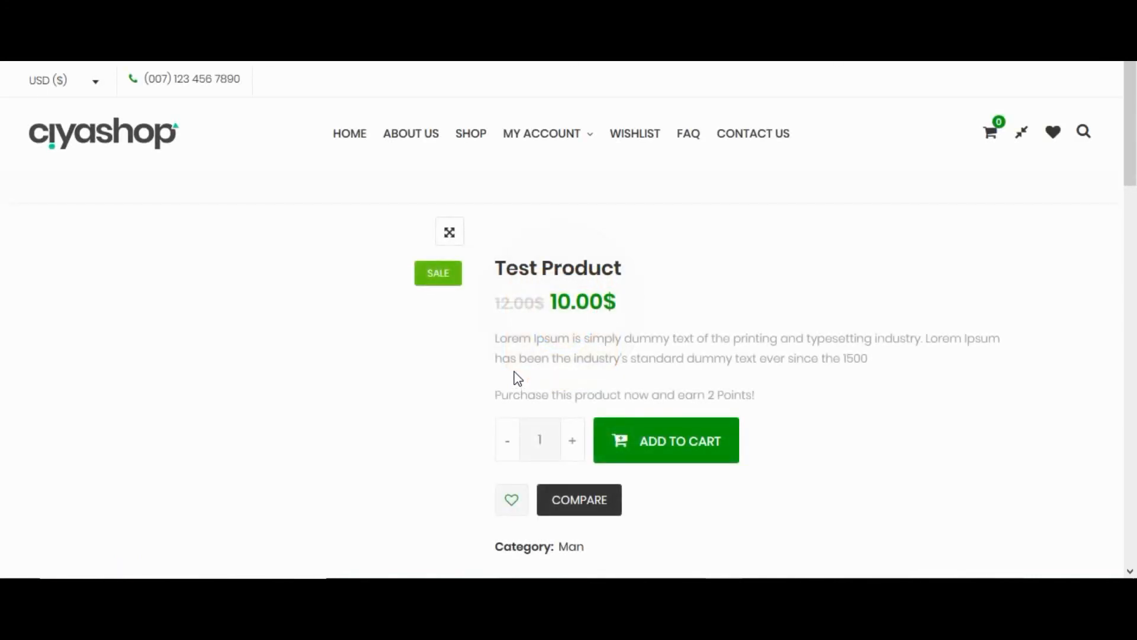
# - Show the Vendor Info section listing CiyaStore and its address for Test Product
pyautogui.scroll(-3)
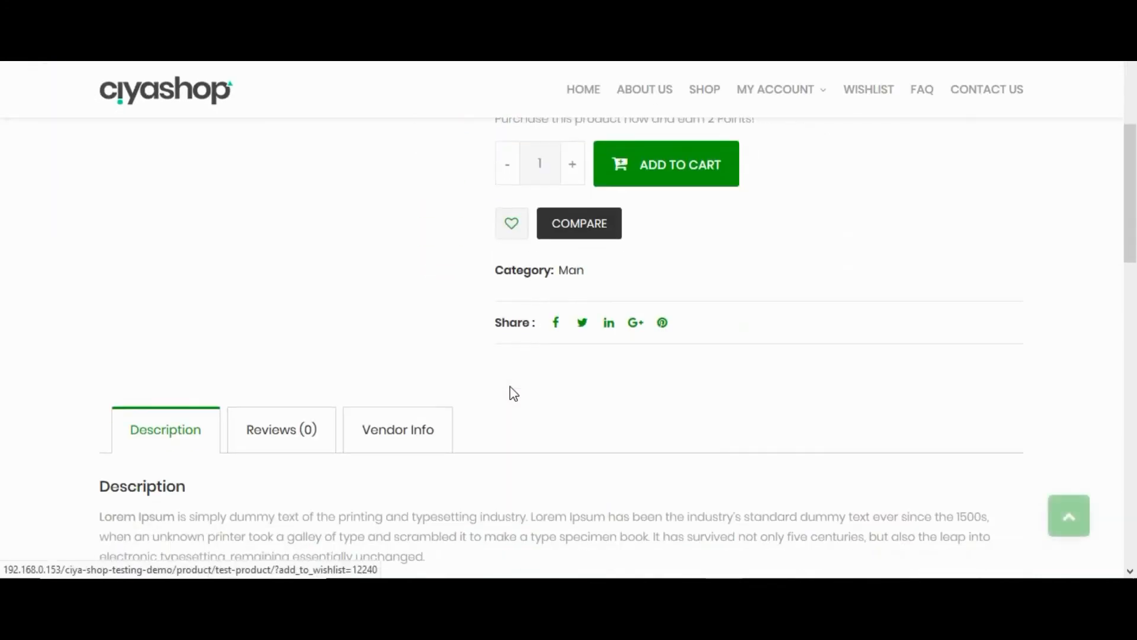
pyautogui.scroll(-3)
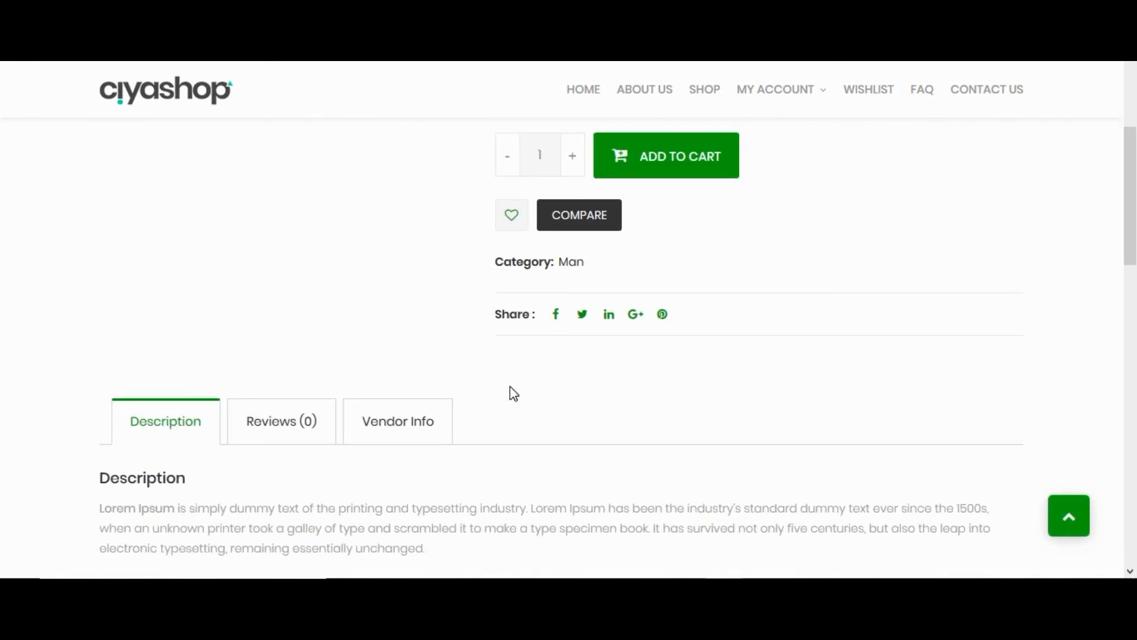
pyautogui.scroll(-3)
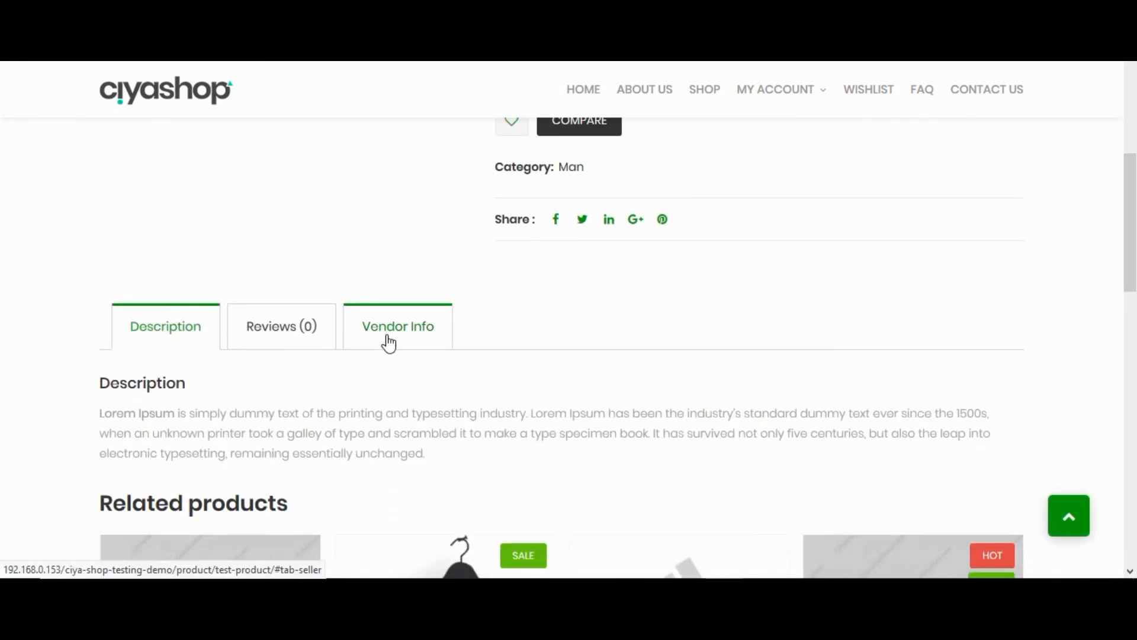
pyautogui.click(398, 325)
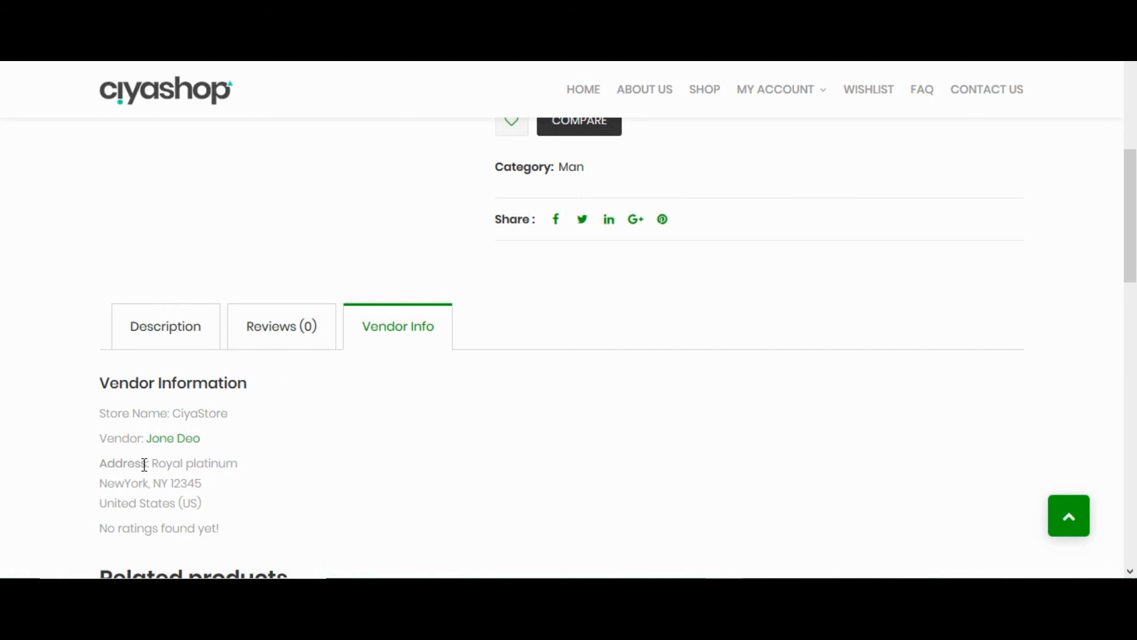
pyautogui.scroll(-3)
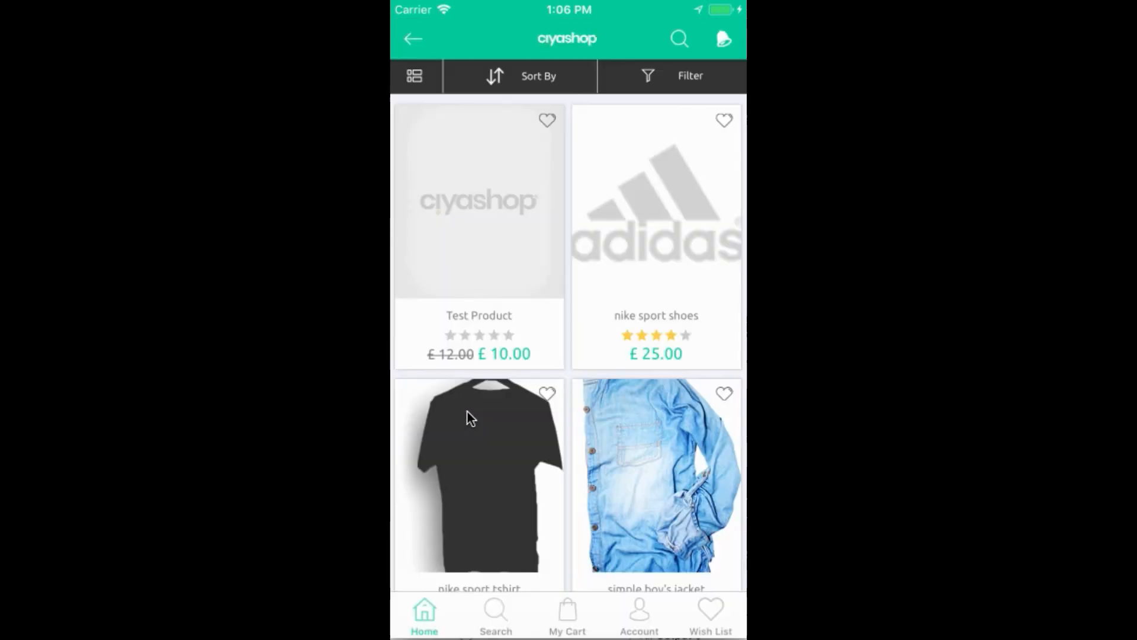
# - Tap the Test Product card and scroll its details showing sold by Ciyastore at £10.00
pyautogui.scroll(-3)
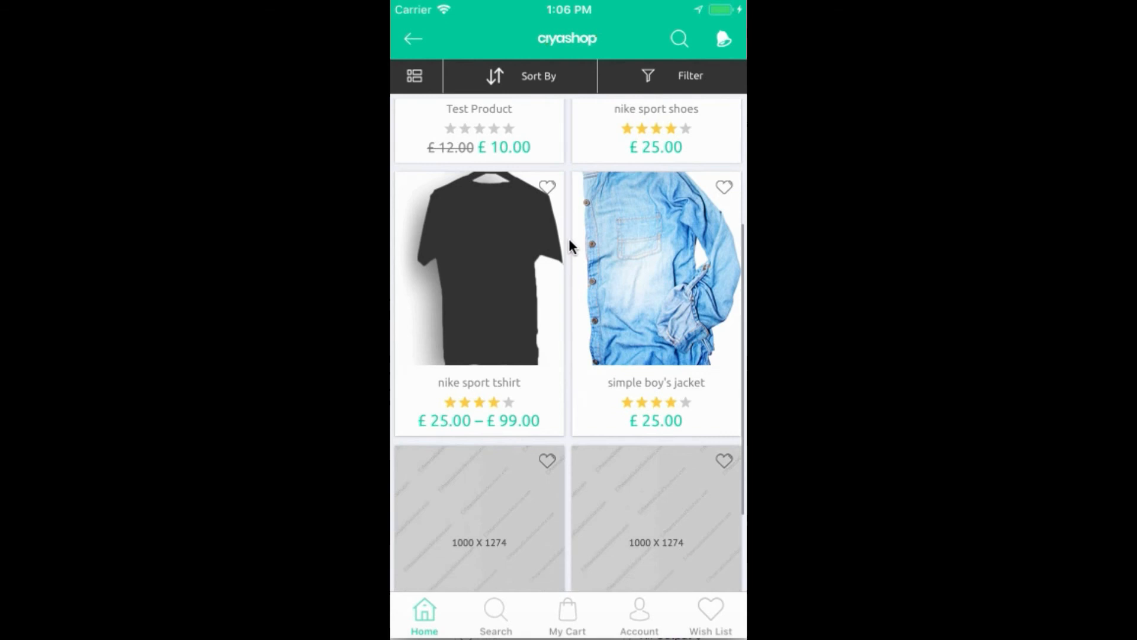
pyautogui.scroll(-3)
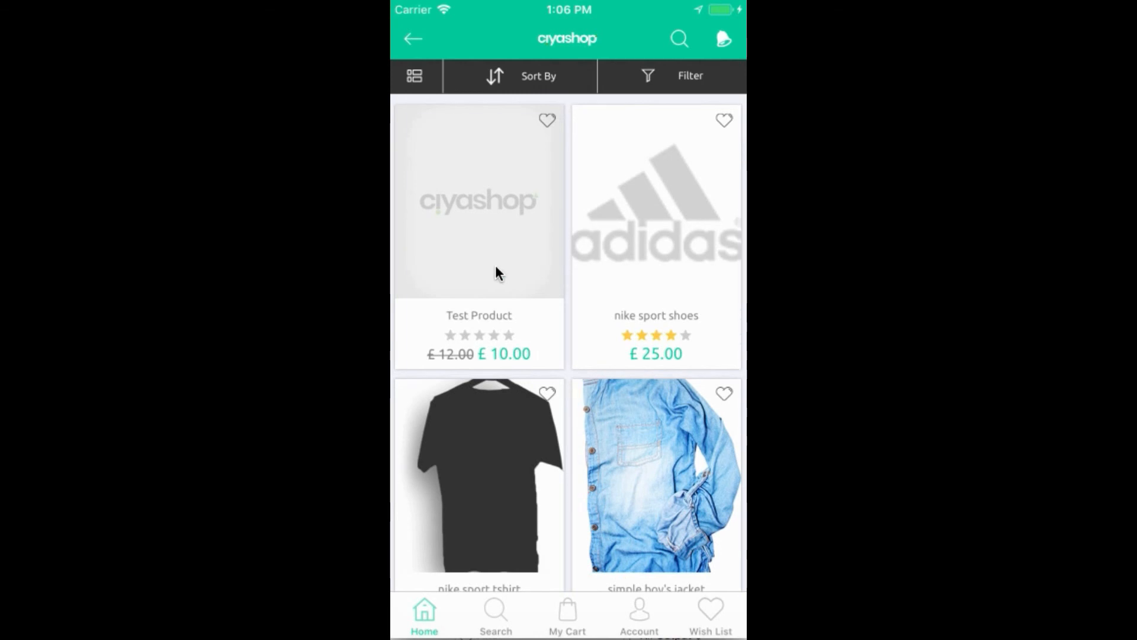
pyautogui.click(479, 211)
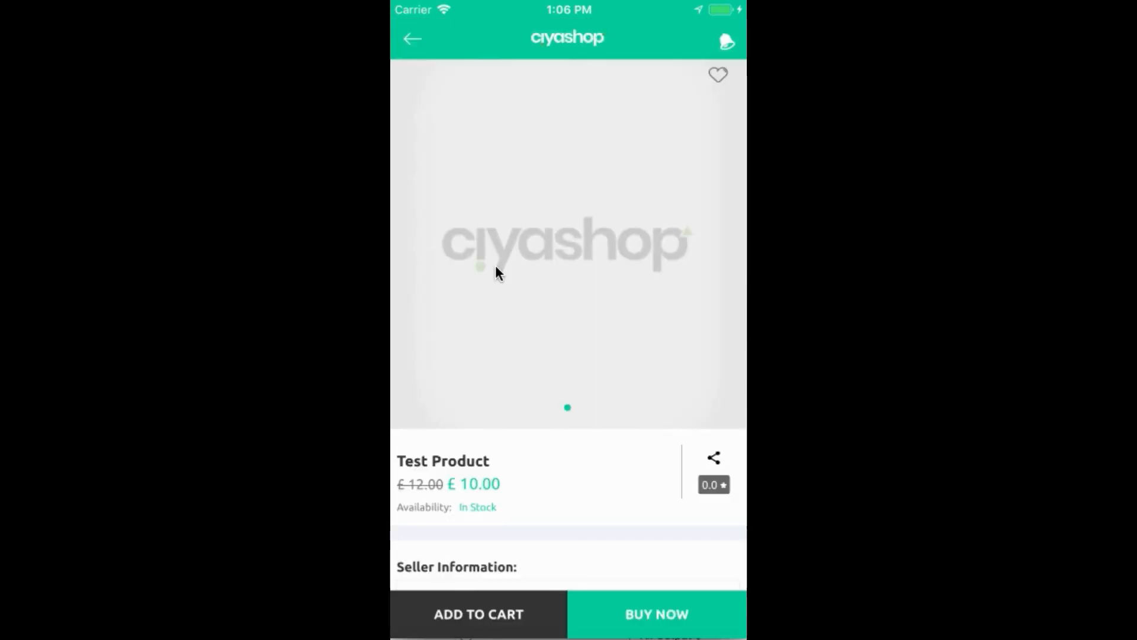
pyautogui.moveTo(622, 477)
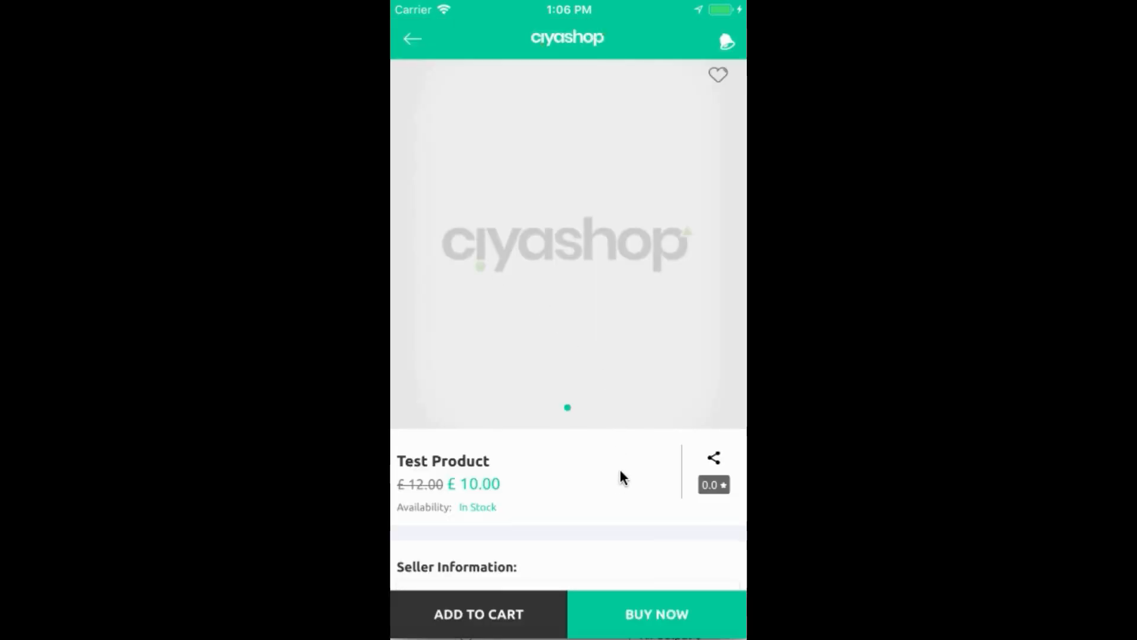
pyautogui.scroll(-3)
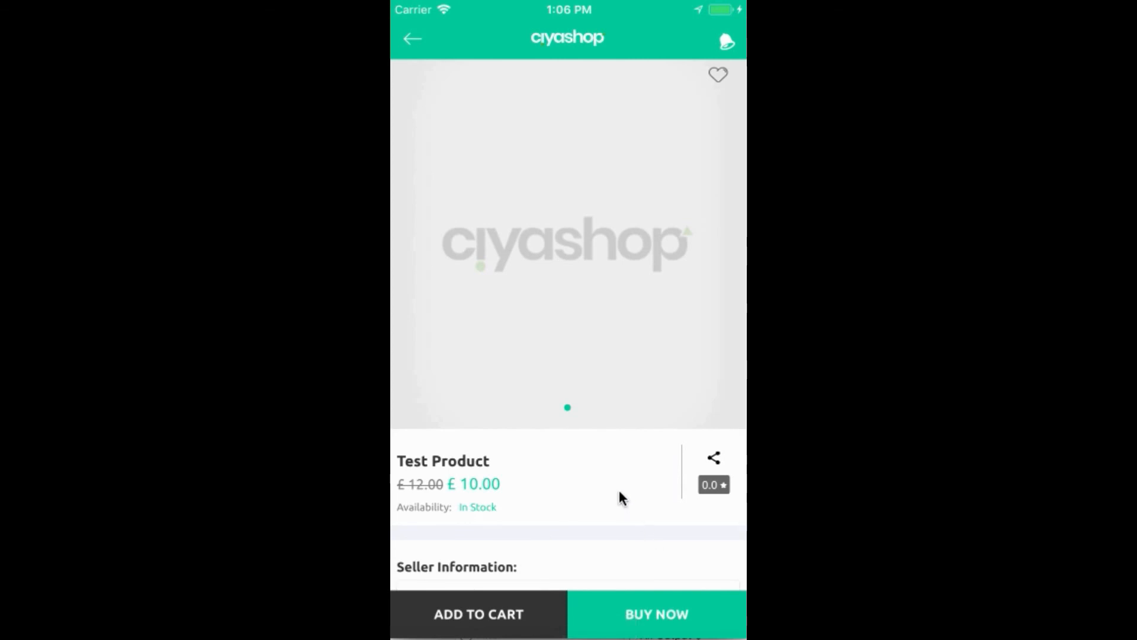
pyautogui.scroll(-3)
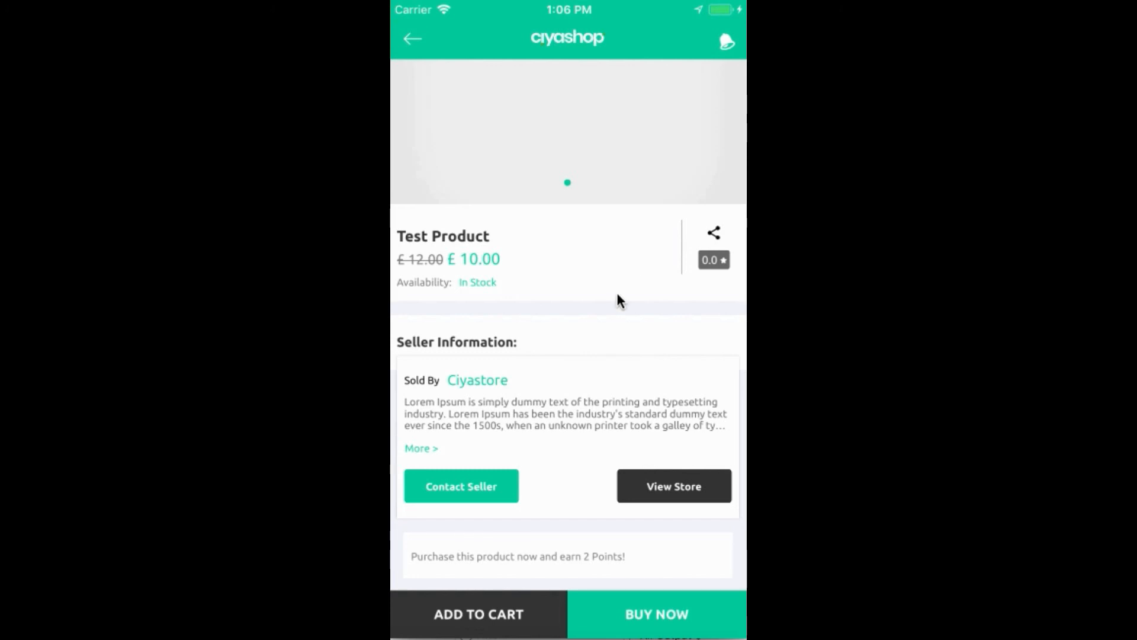
# - View the Contact Seller form, then the CiyaStore vendor store page listing Test Product
pyautogui.click(461, 485)
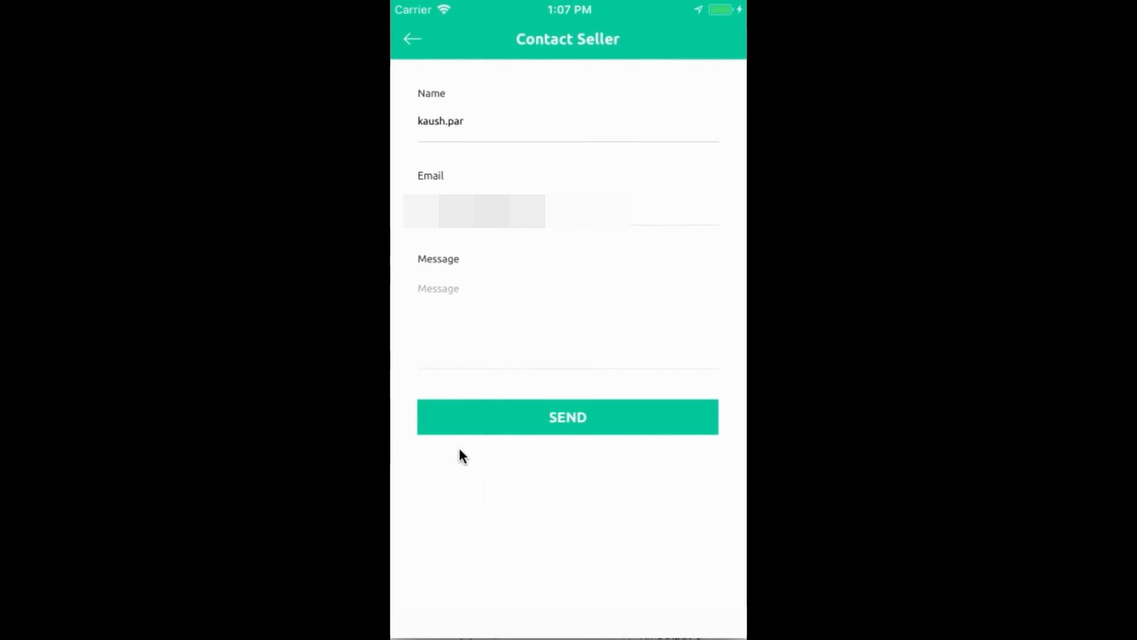
pyautogui.click(413, 38)
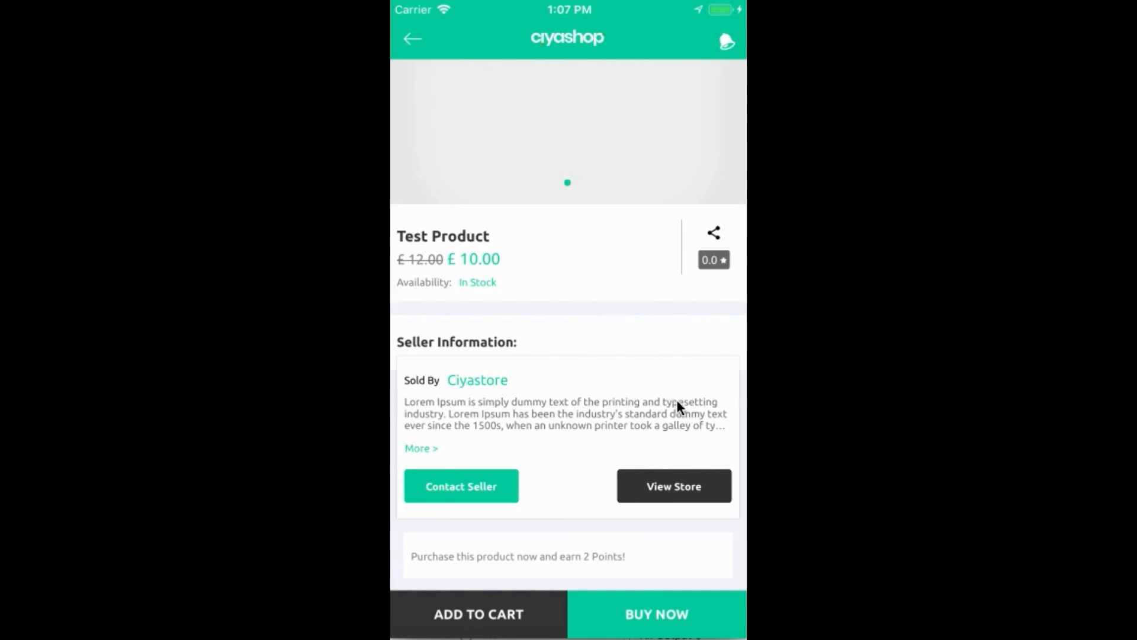
pyautogui.click(673, 486)
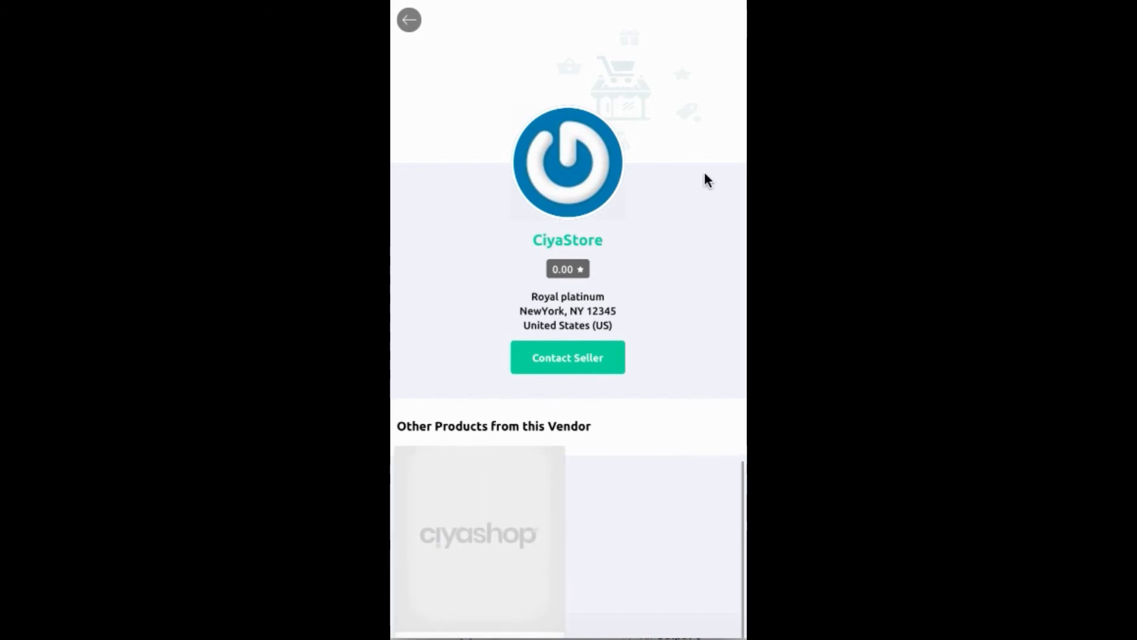
pyautogui.scroll(-3)
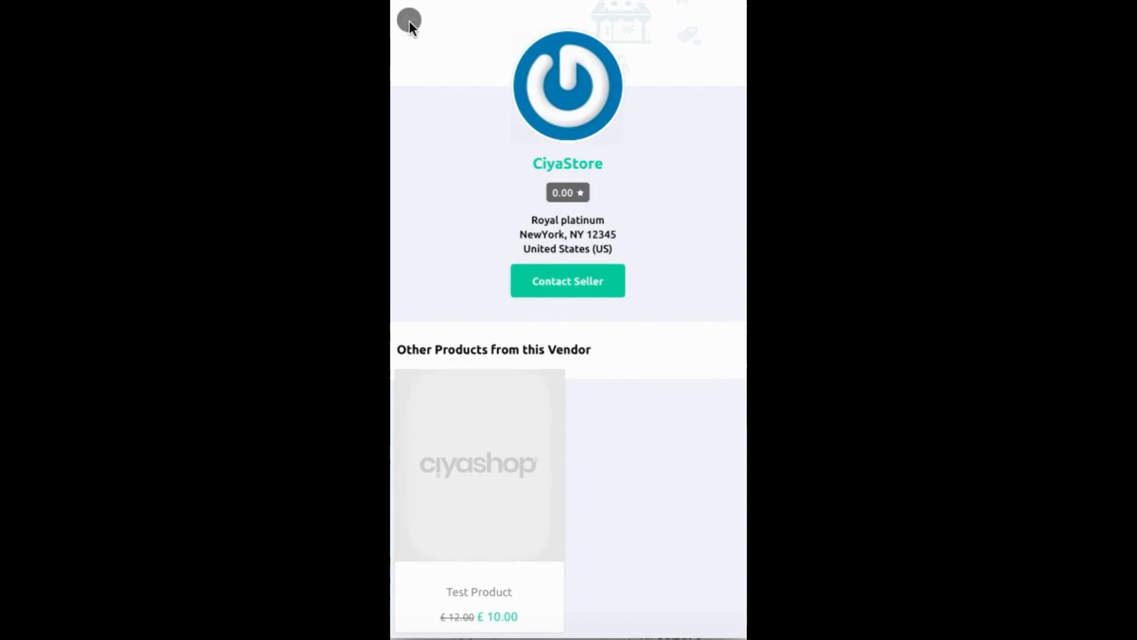
# - Navigate back through Test Product and the listing to the app's home screen
pyautogui.click(412, 40)
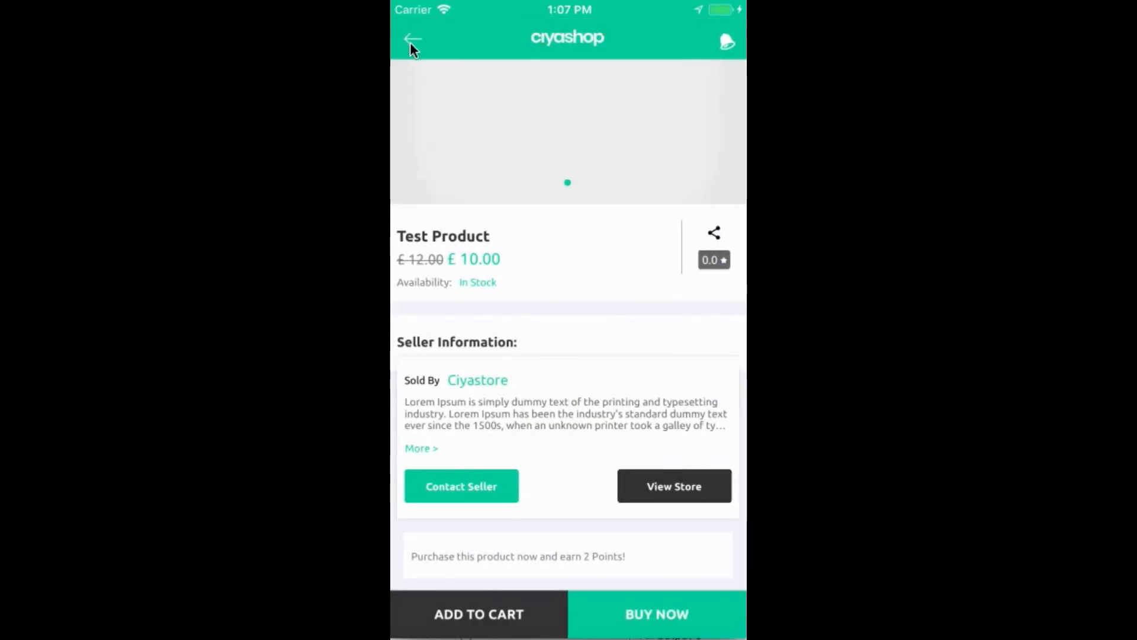
pyautogui.click(412, 39)
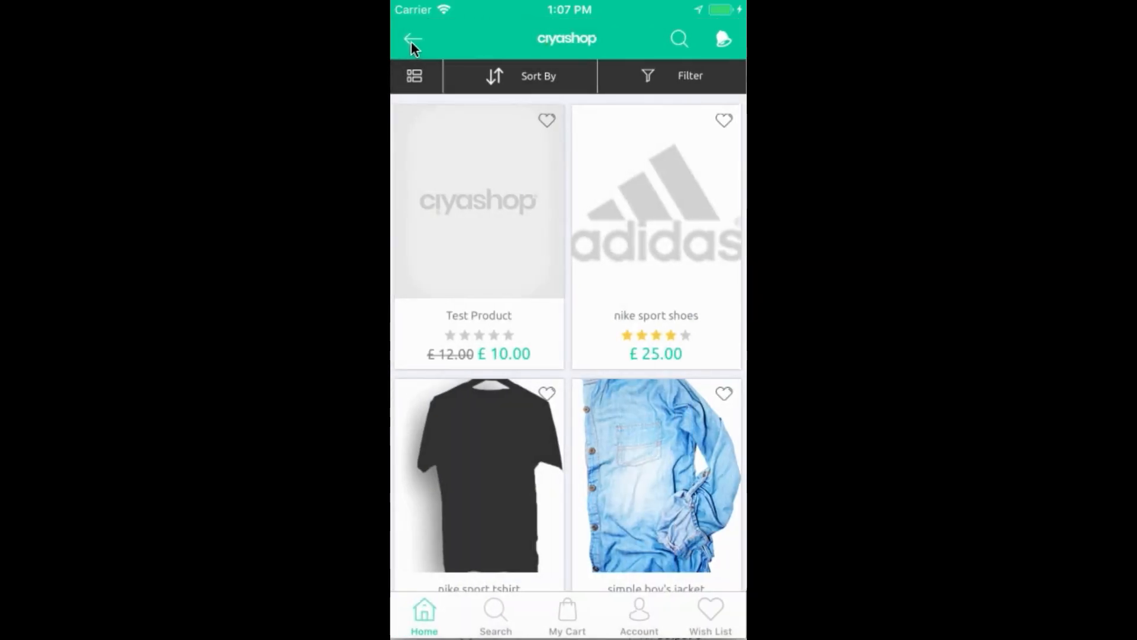
pyautogui.click(412, 38)
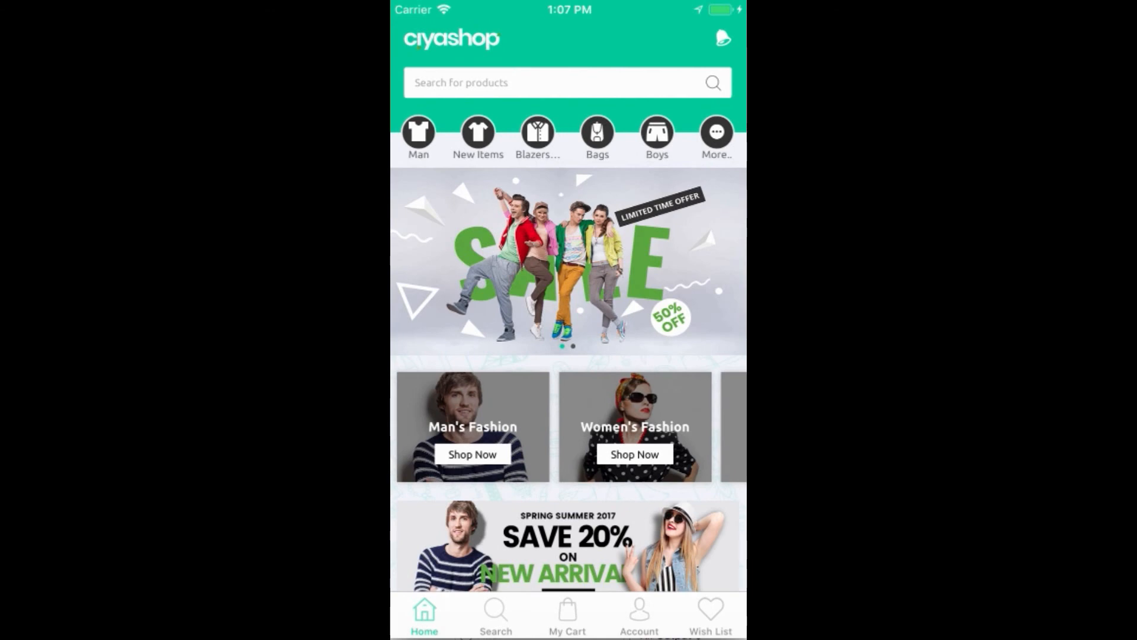